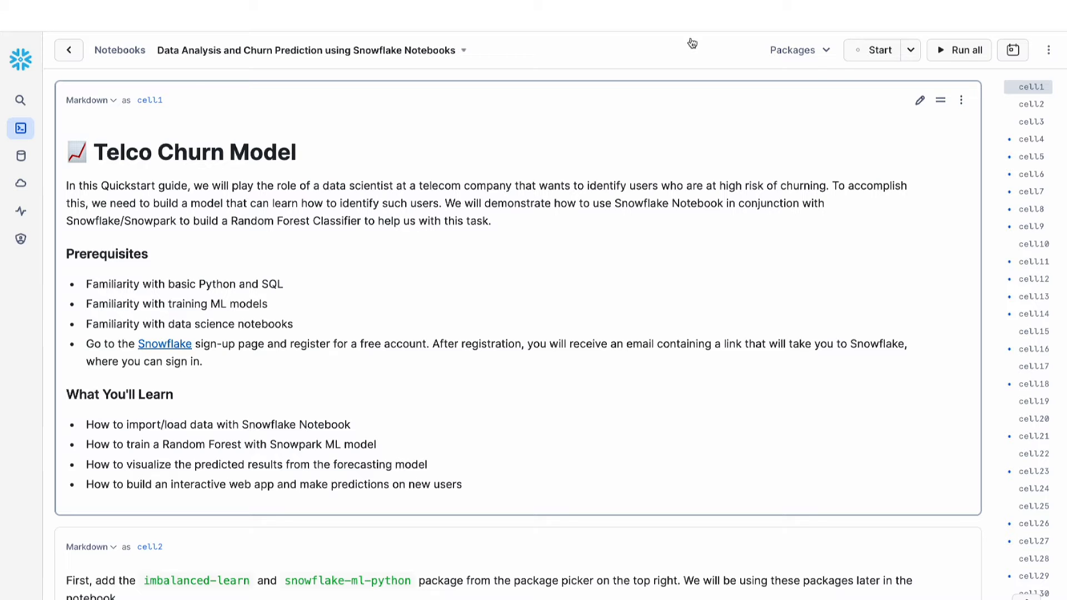
pyautogui.moveTo(795, 46)
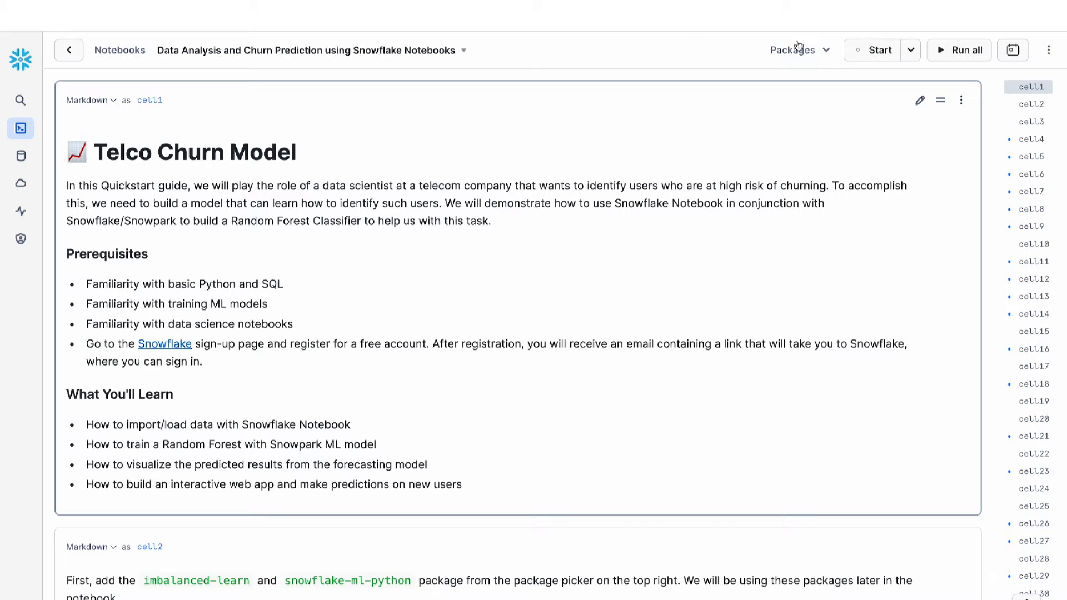
# Step: Add the imbalanced-learn package to the notebook from the Packages list
pyautogui.click(799, 50)
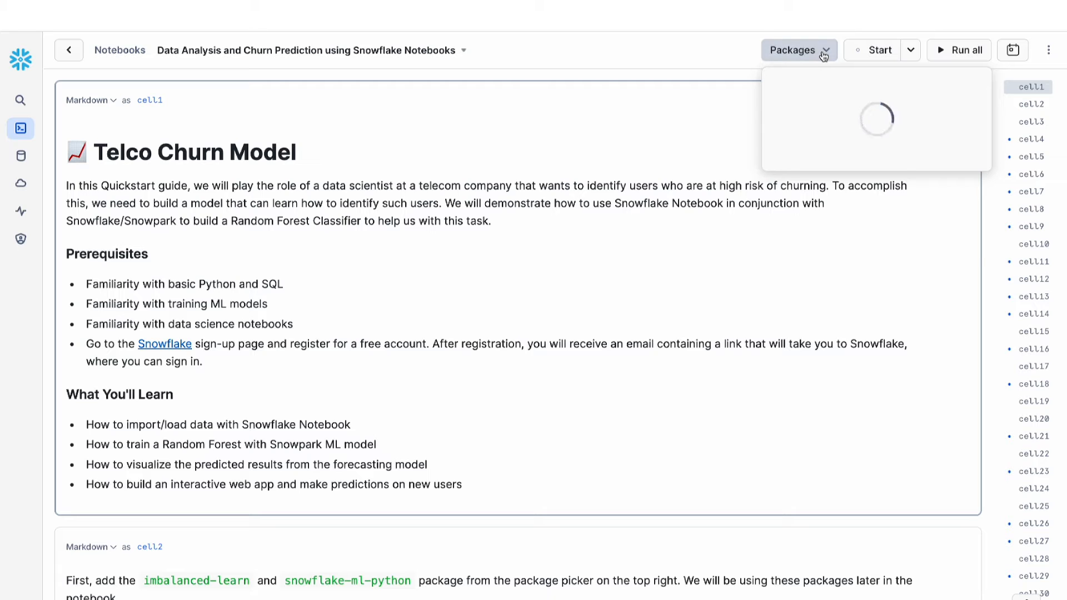
pyautogui.click(799, 50)
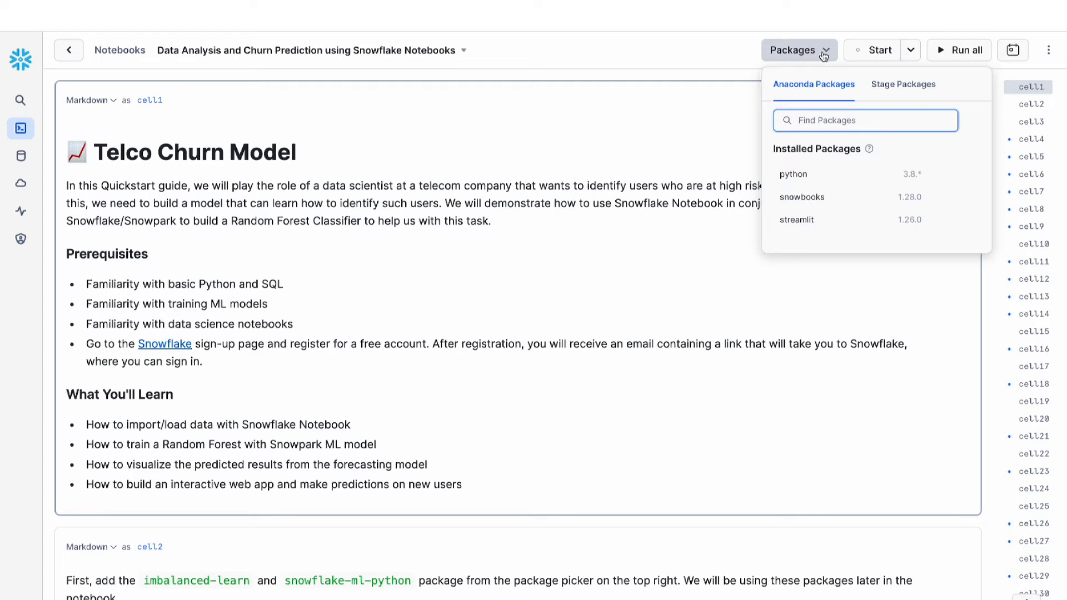
pyautogui.write('imb')
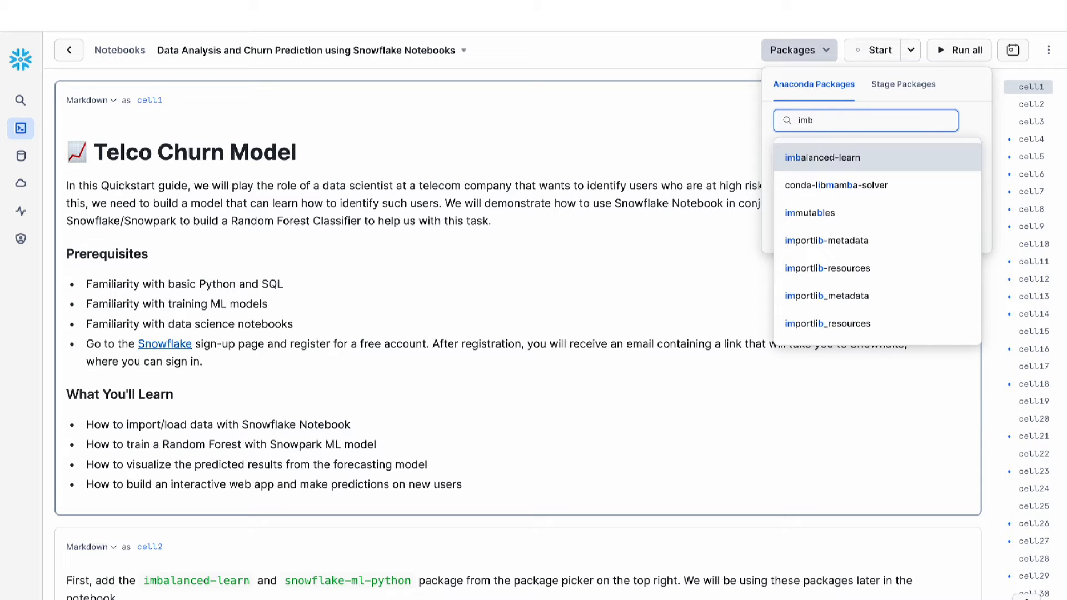
pyautogui.click(822, 157)
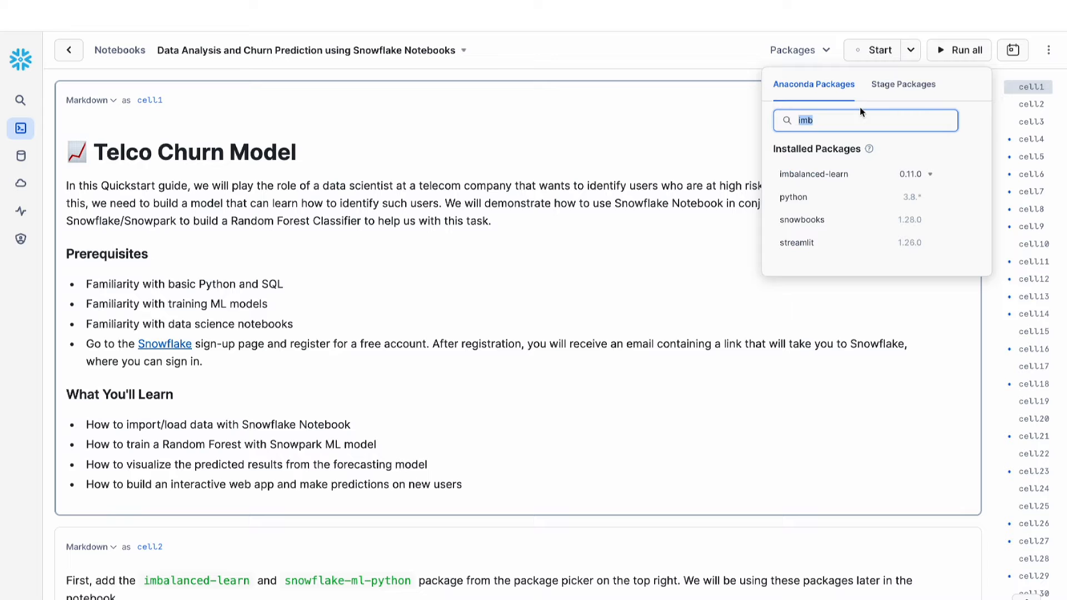
# Step: Add the snowflake-ml-python package and start the notebook session
pyautogui.write('snowflake-ml')
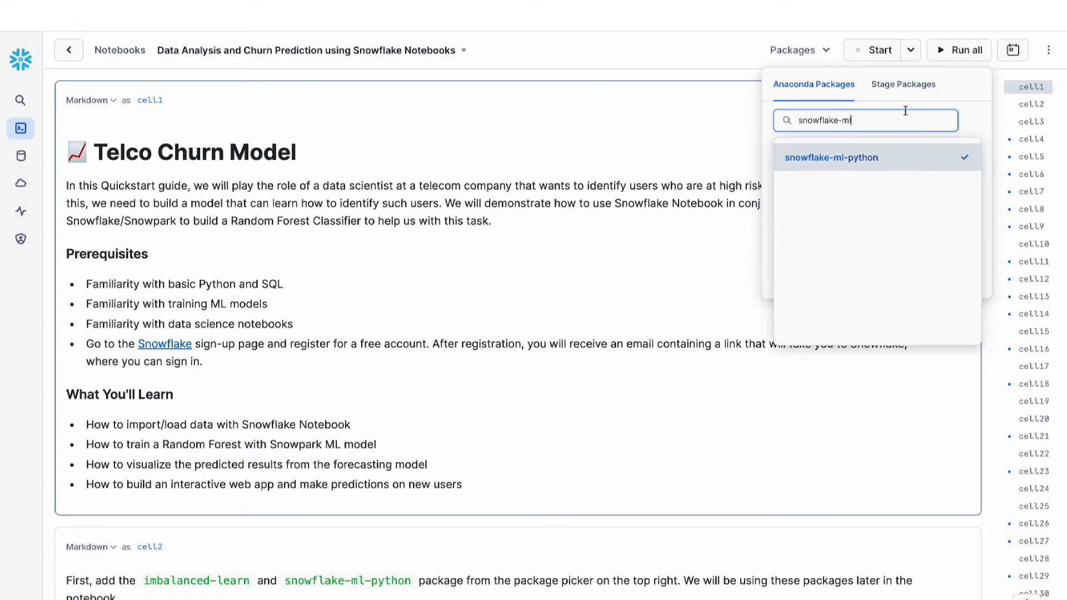
pyautogui.click(866, 120)
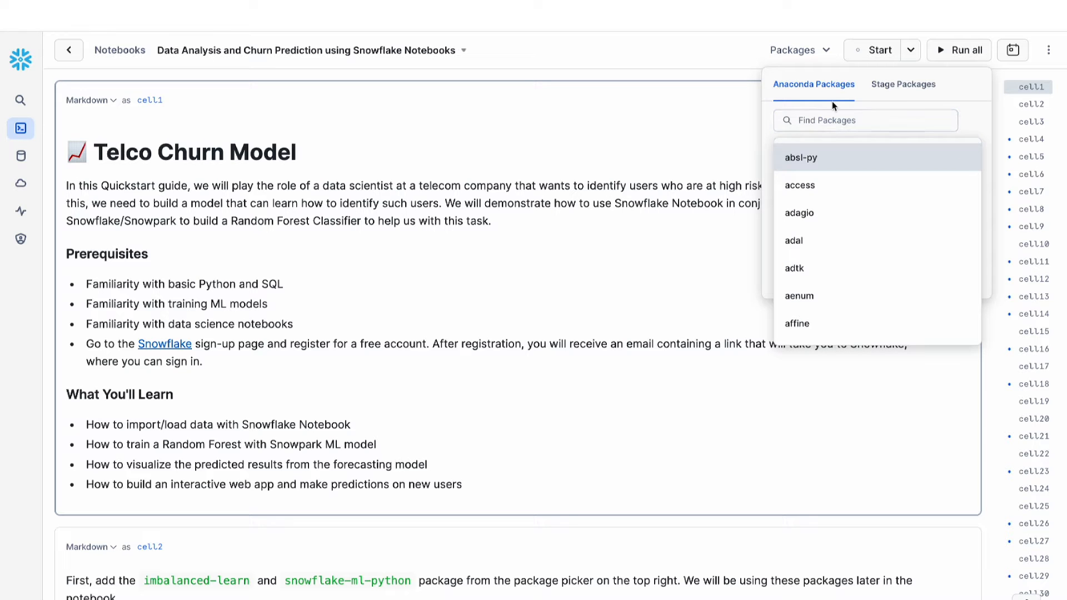
pyautogui.click(865, 120)
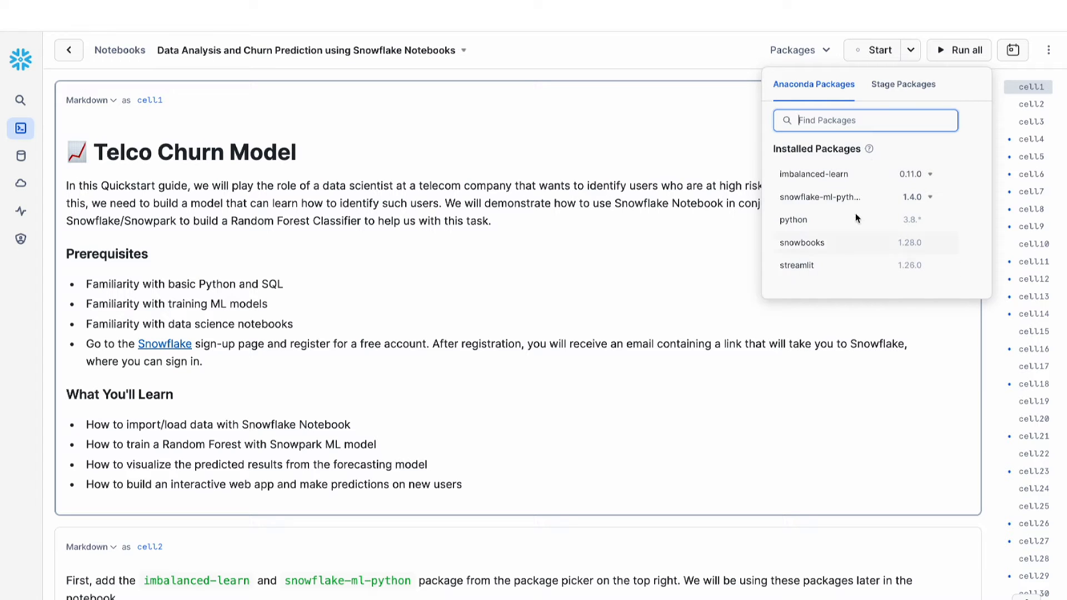
pyautogui.moveTo(872, 265)
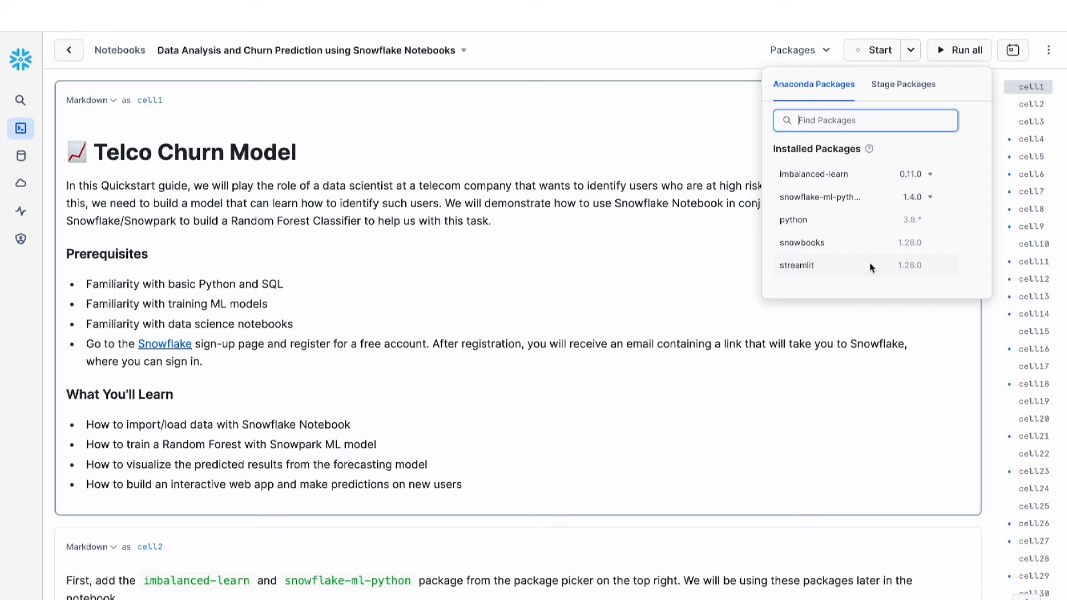
pyautogui.moveTo(878, 50)
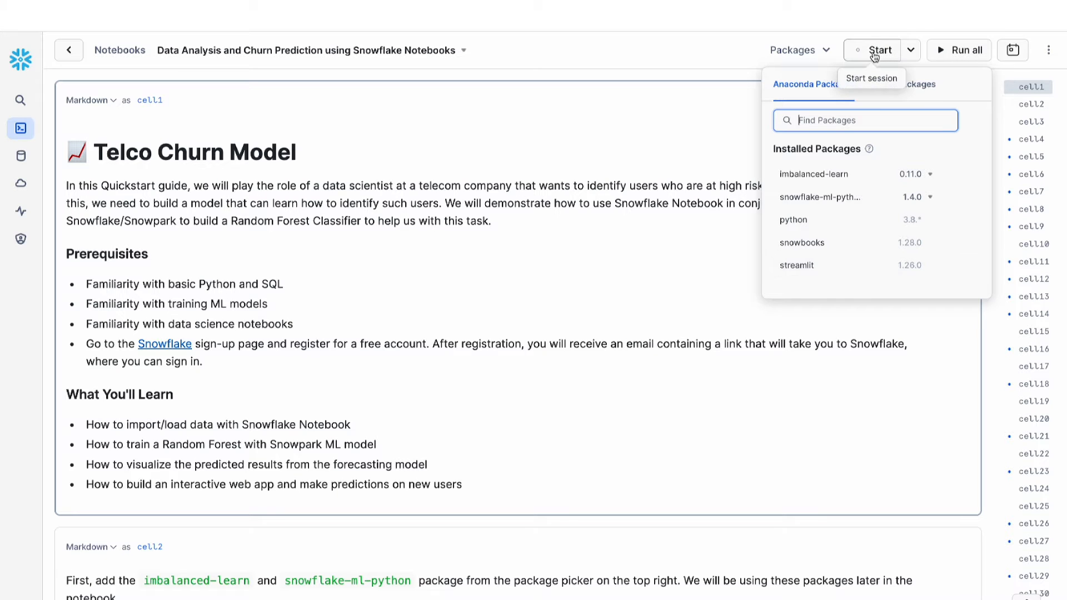
pyautogui.click(880, 50)
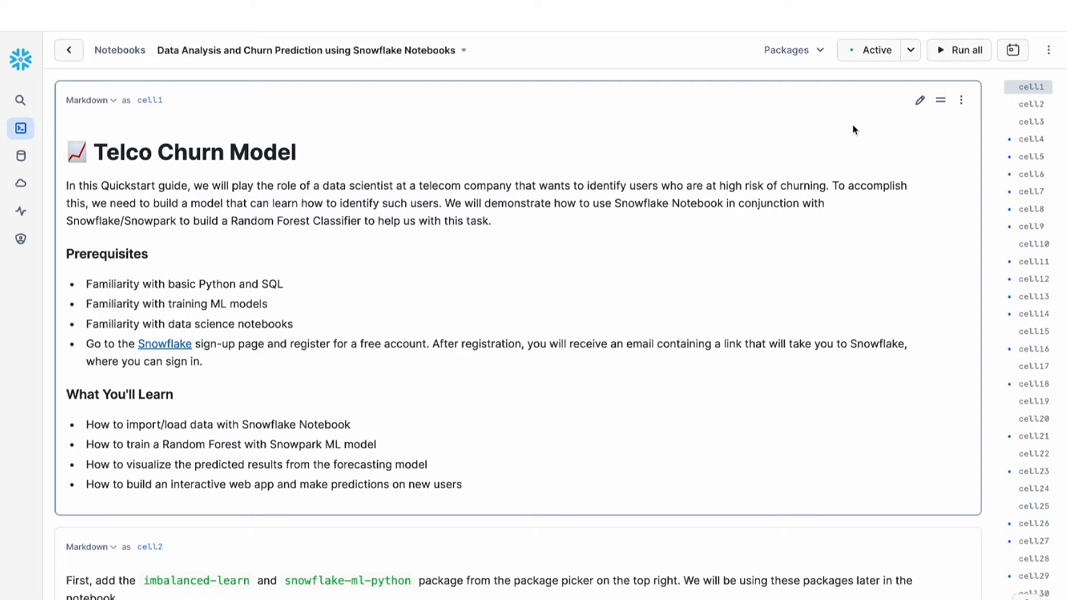
pyautogui.moveTo(764, 244)
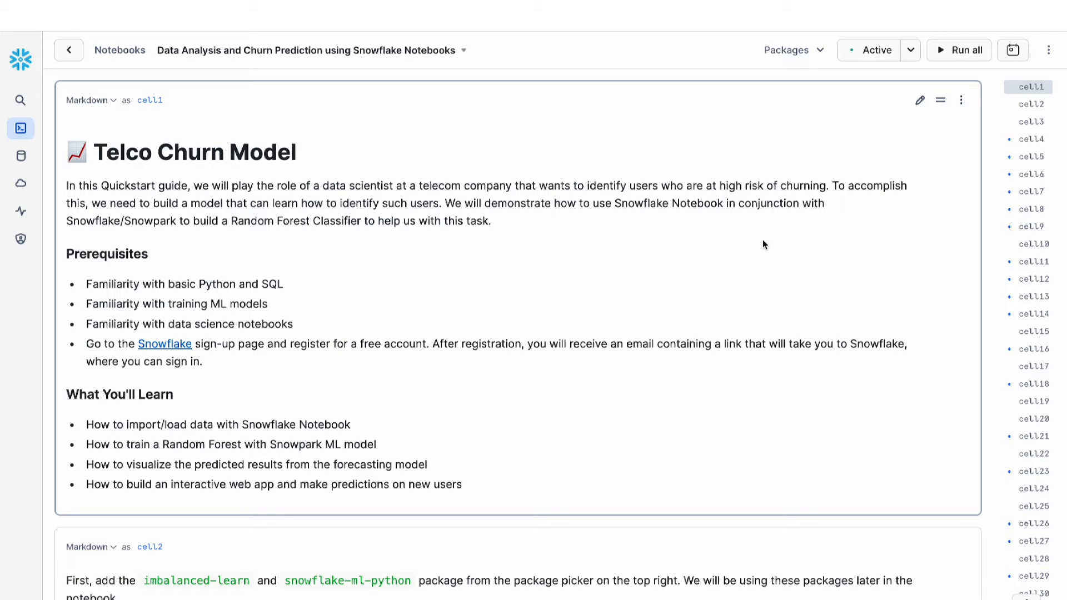
pyautogui.moveTo(714, 293)
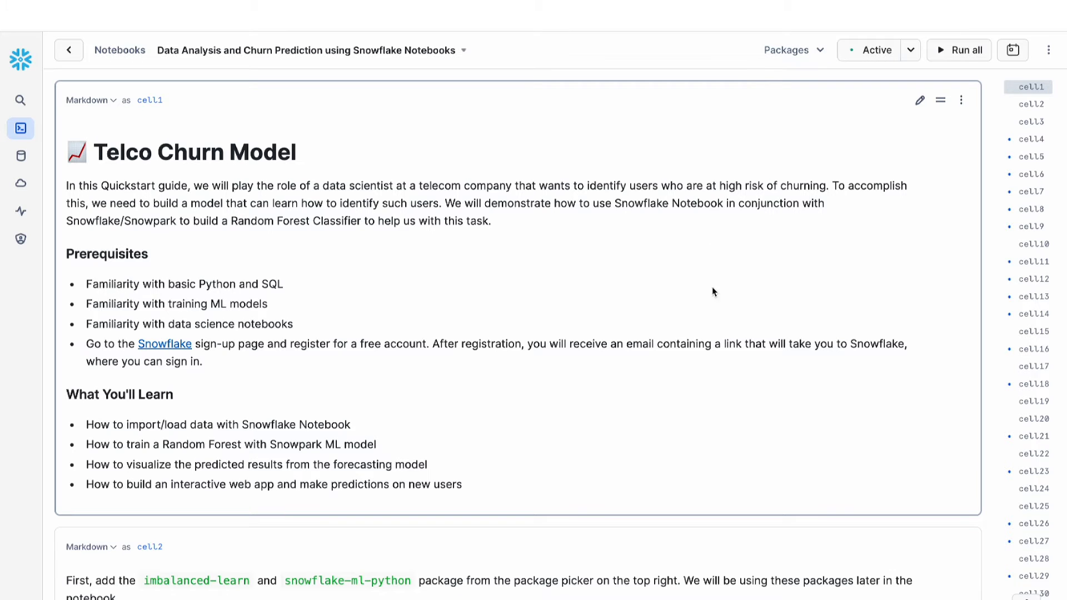
# Step: Run the S3 stage-creation and Parquet file-format cells, then move down to the staged-files and COPY cells
pyautogui.scroll(-3)
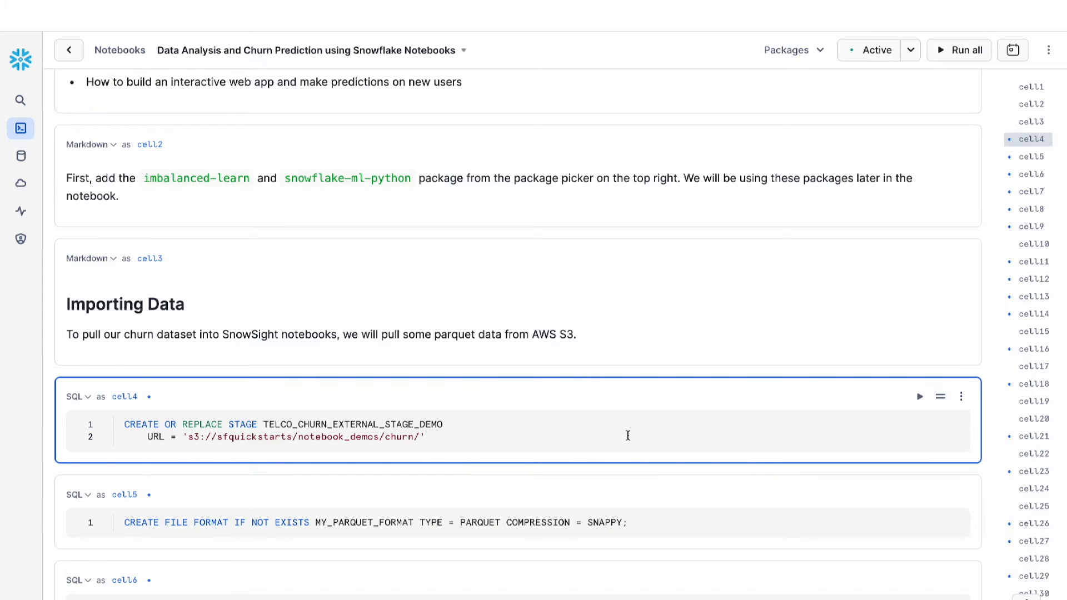
pyautogui.click(426, 437)
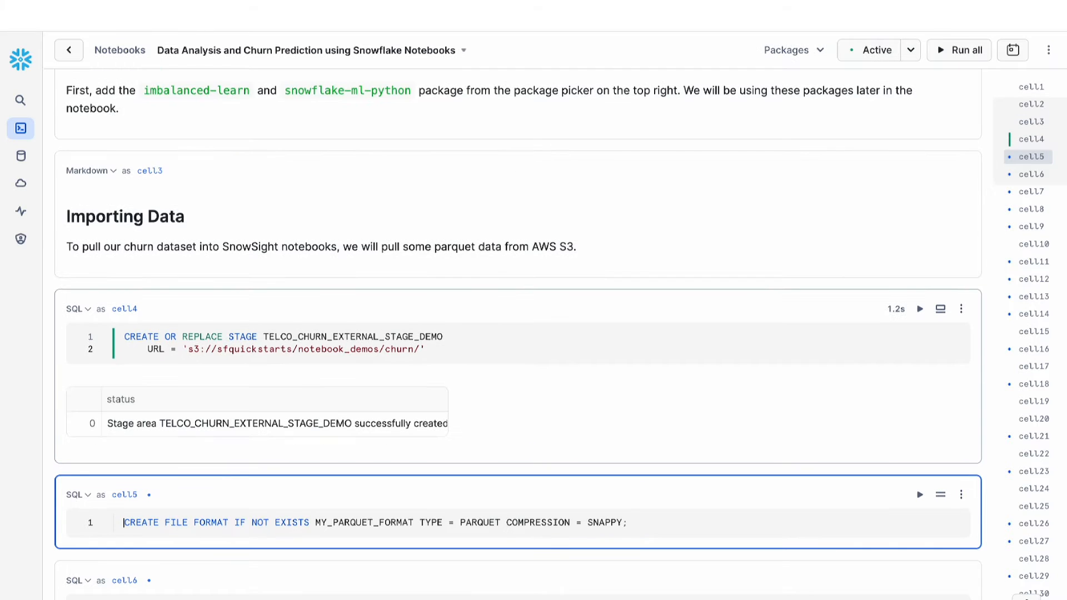
pyautogui.scroll(-3)
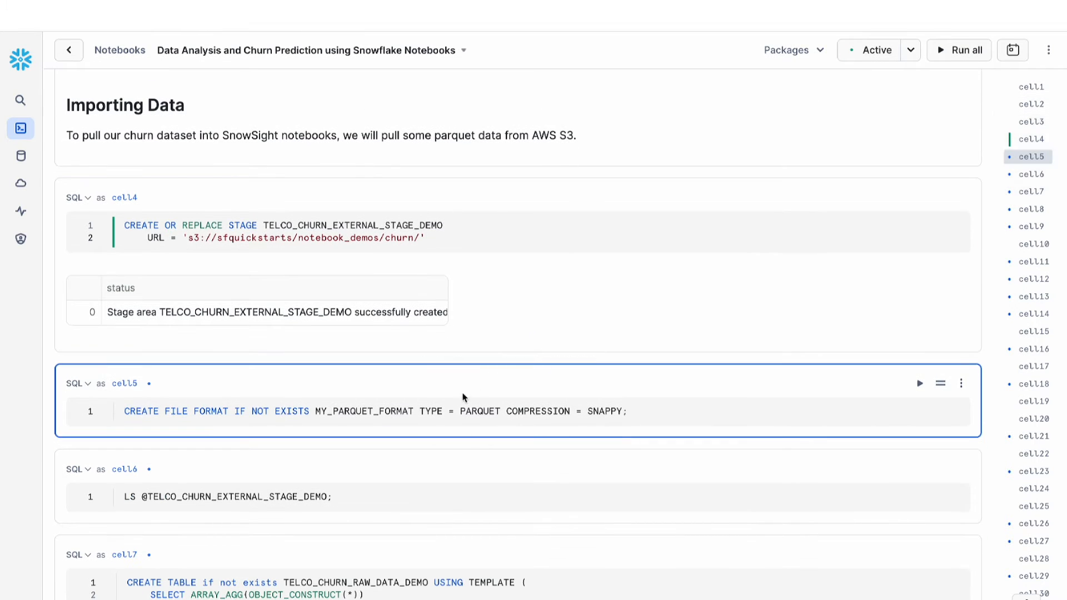
pyautogui.click(920, 383)
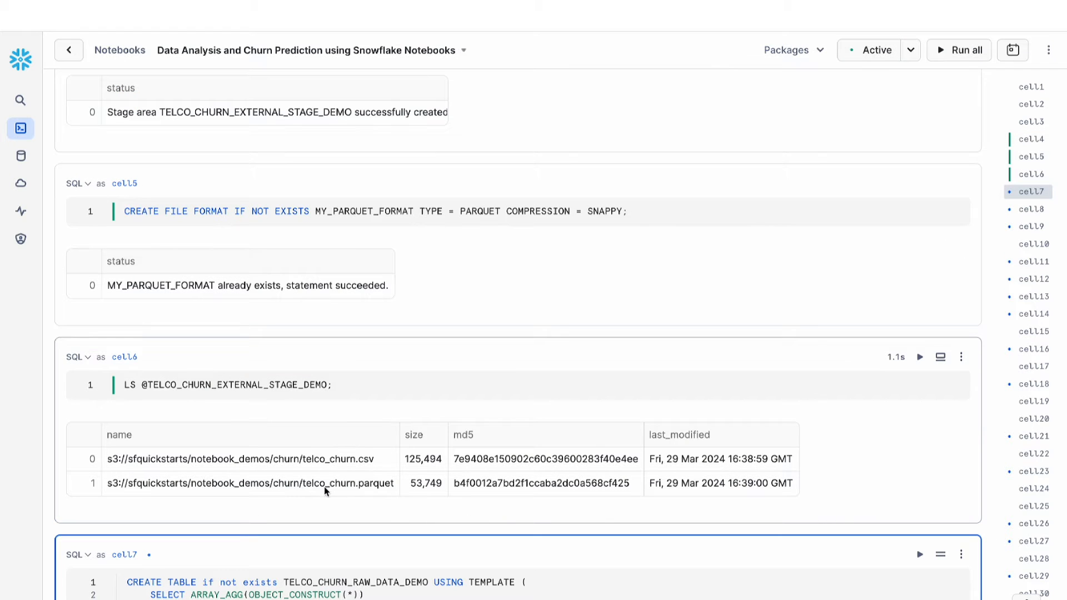
pyautogui.scroll(-3)
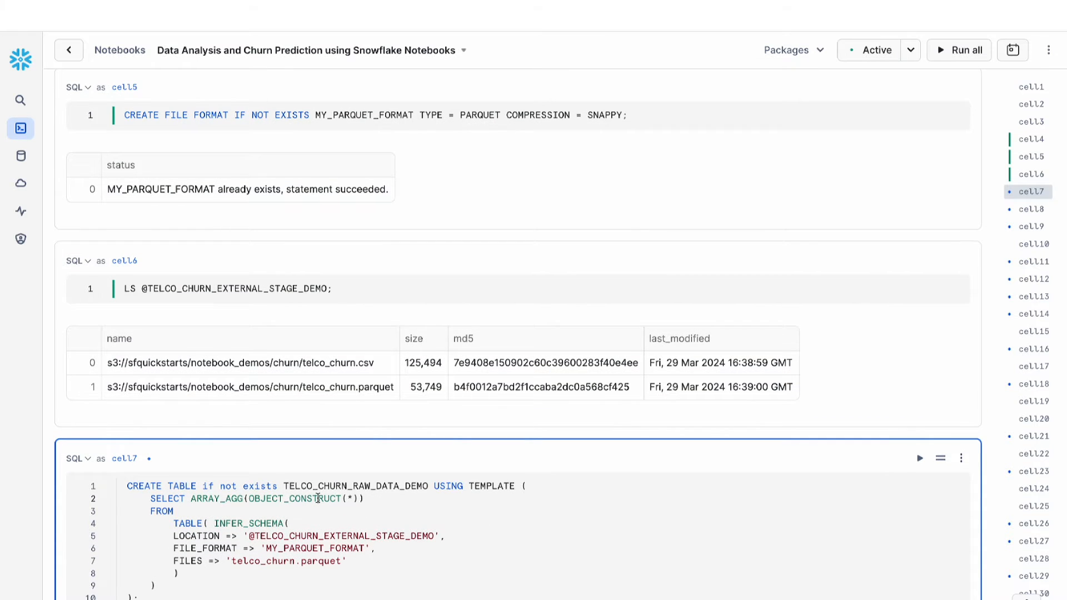
pyautogui.scroll(-3)
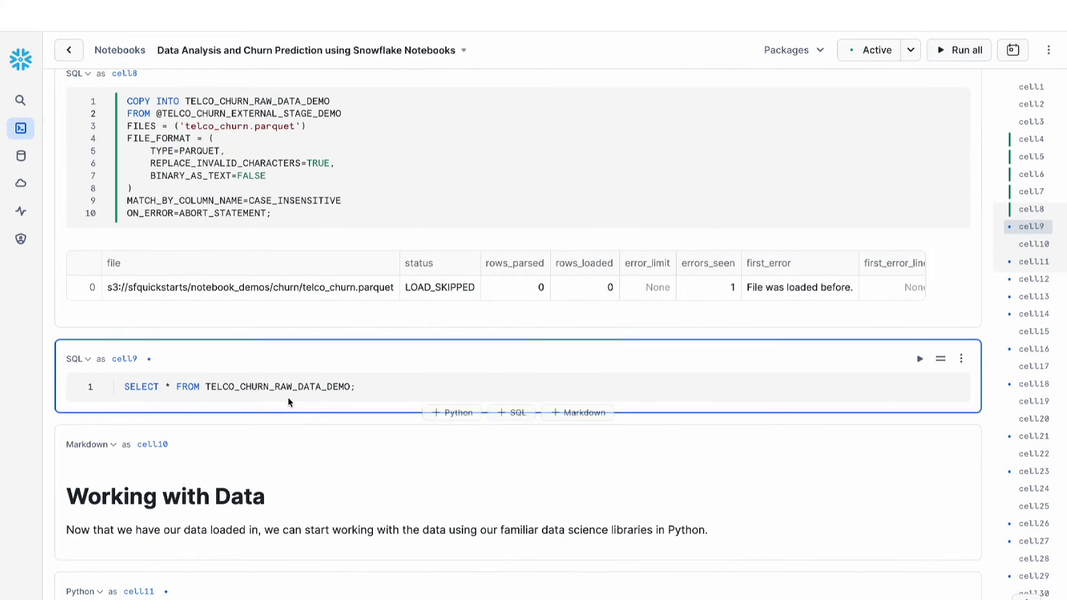
# Step: Run SELECT * FROM TELCO_CHURN_RAW_DATA_DEMO, sort results by DayMins descending, then restore original order
pyautogui.click(959, 50)
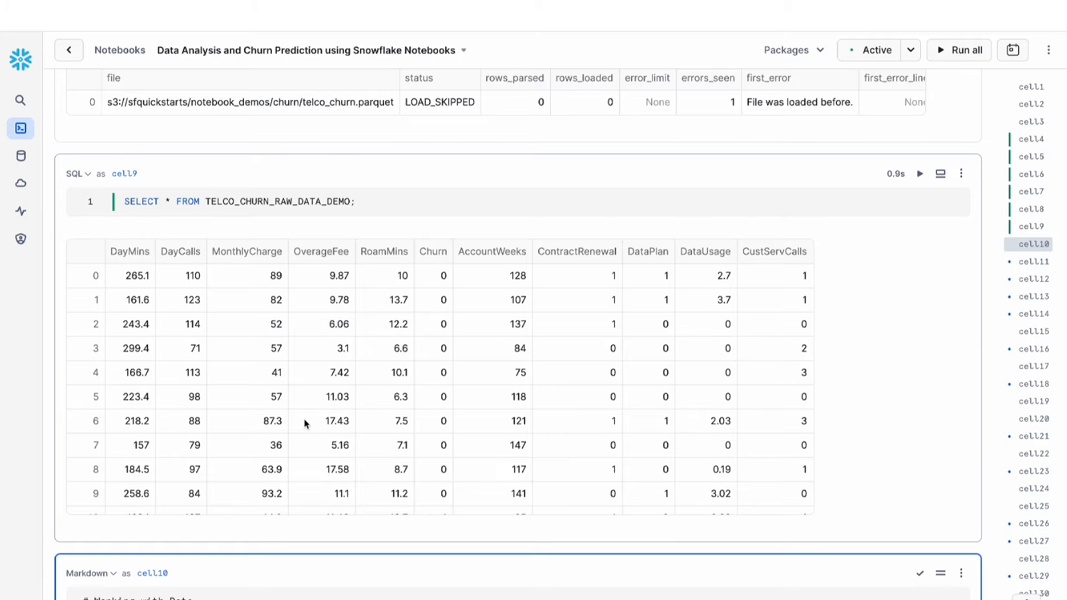
pyautogui.scroll(-3)
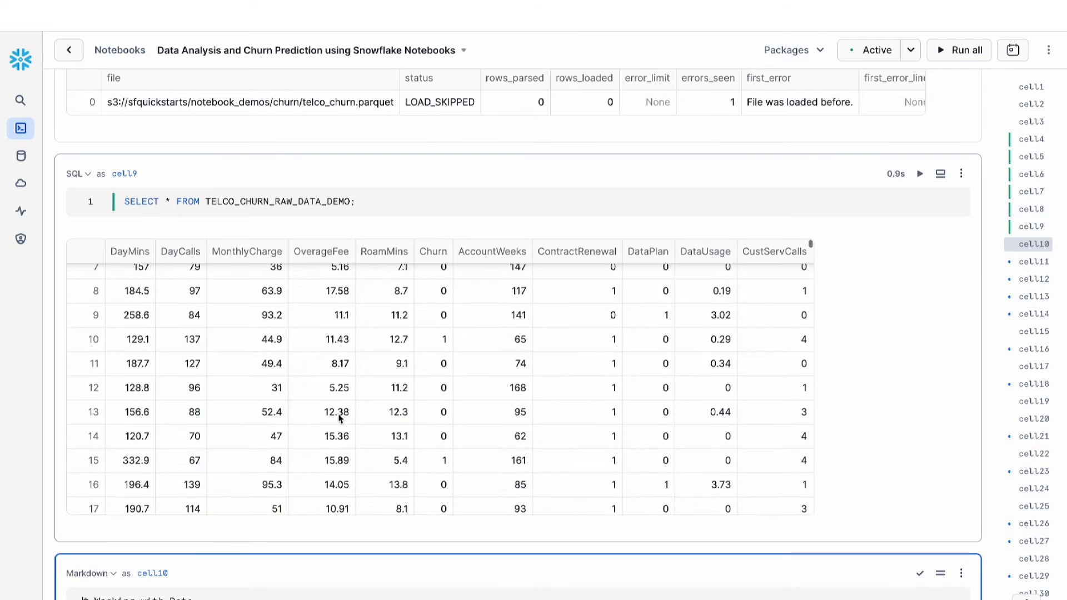
pyautogui.scroll(-3)
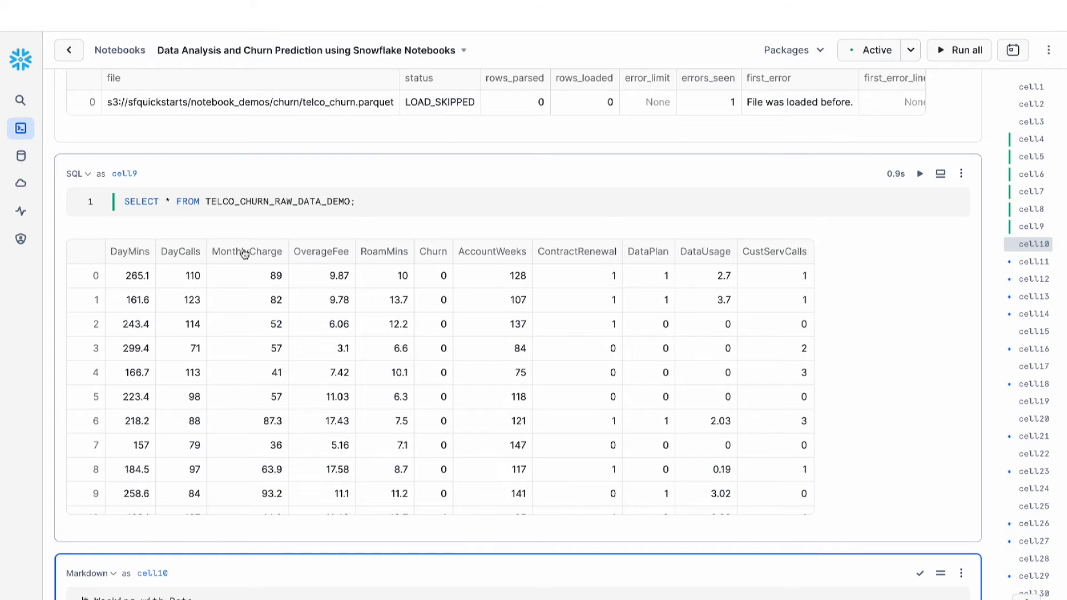
pyautogui.scroll(-3)
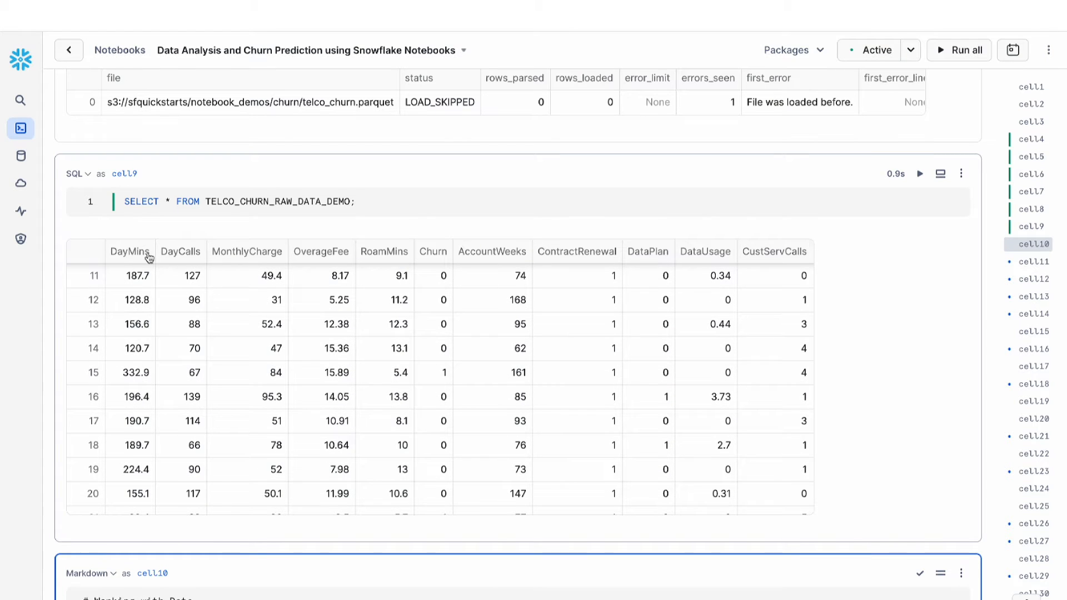
pyautogui.click(130, 251)
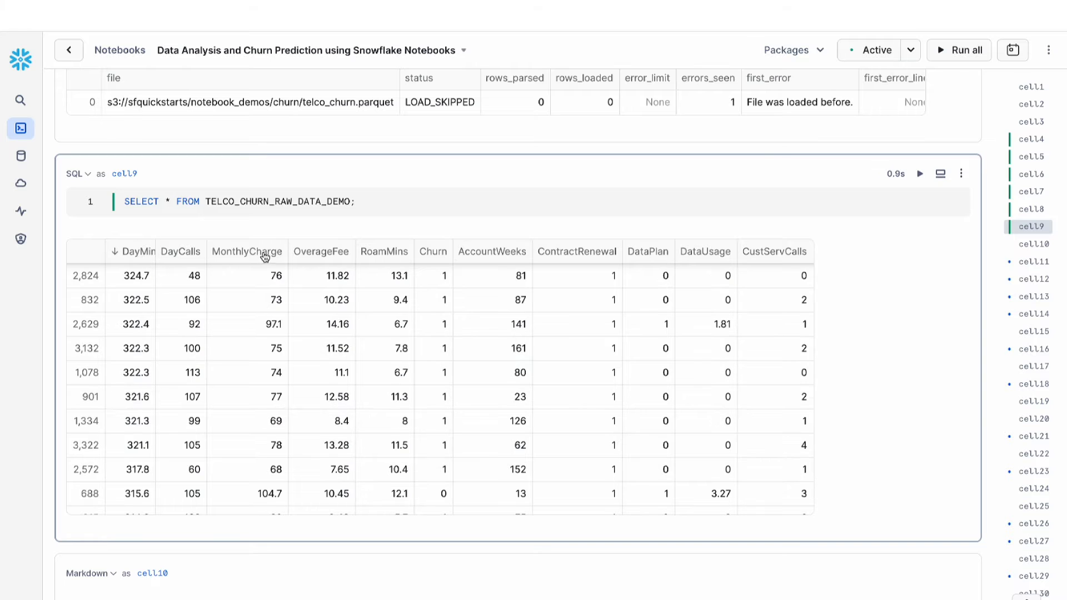
pyautogui.click(247, 251)
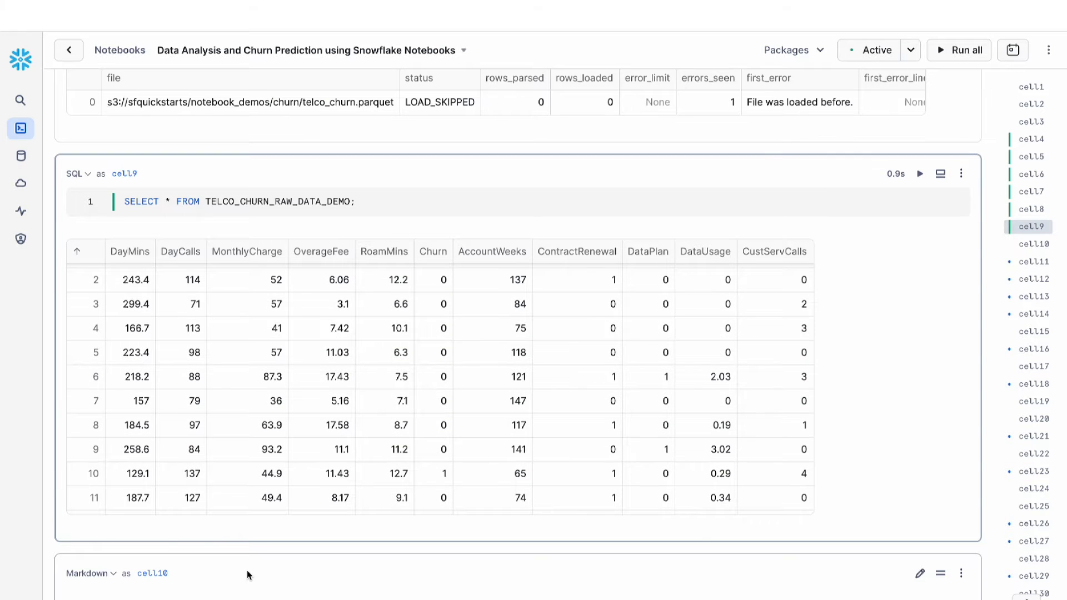
# Step: Run the cell importing pandas, numpy, streamlit, altair and SMOTE, then the Snowpark session cell
pyautogui.scroll(-3)
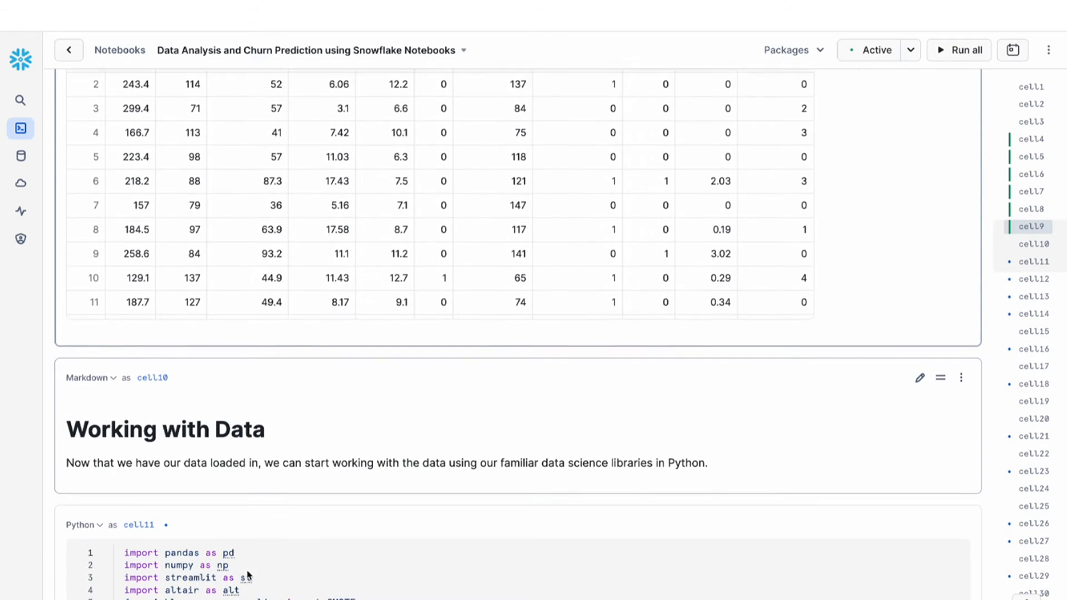
pyautogui.scroll(-3)
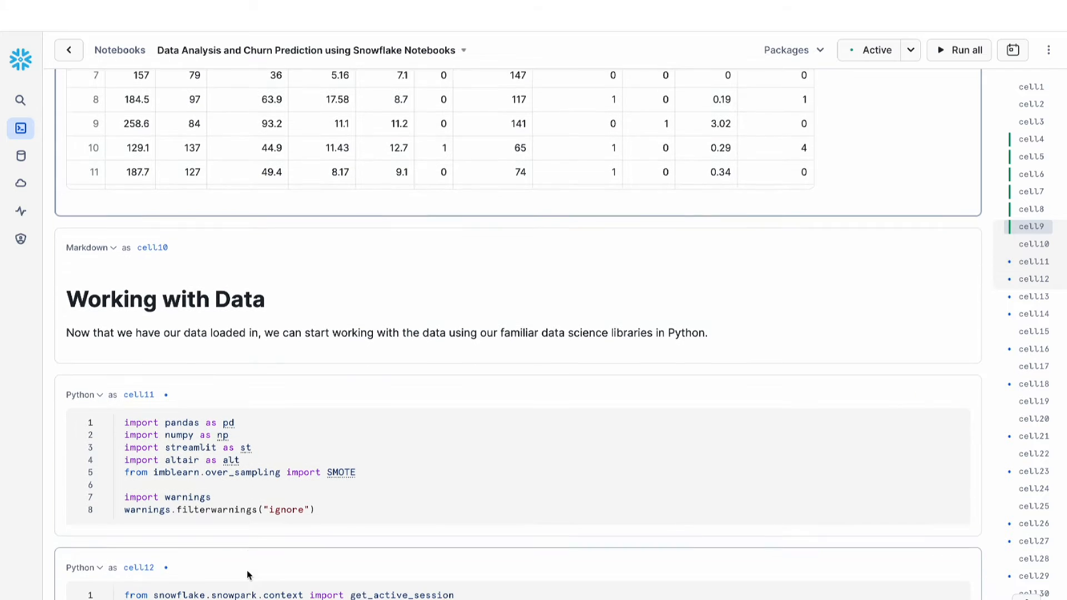
pyautogui.scroll(-3)
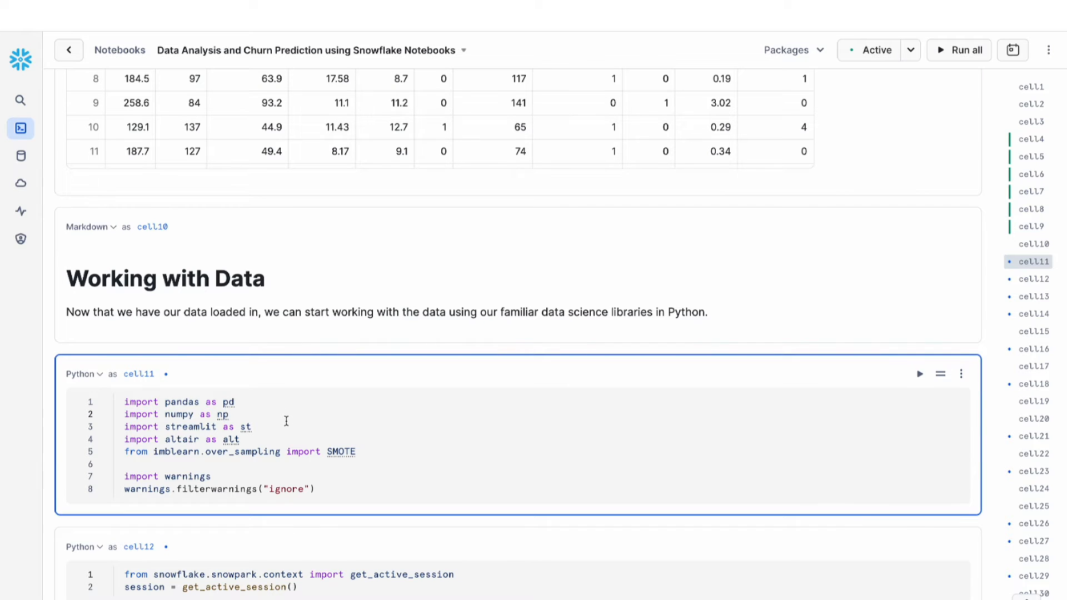
pyautogui.click(229, 415)
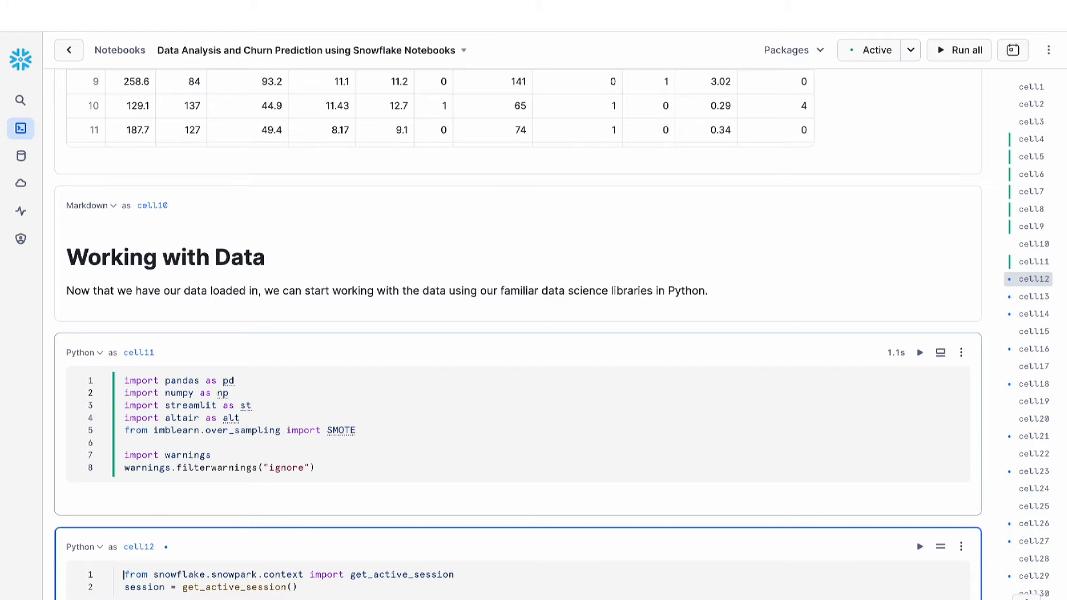
pyautogui.scroll(-3)
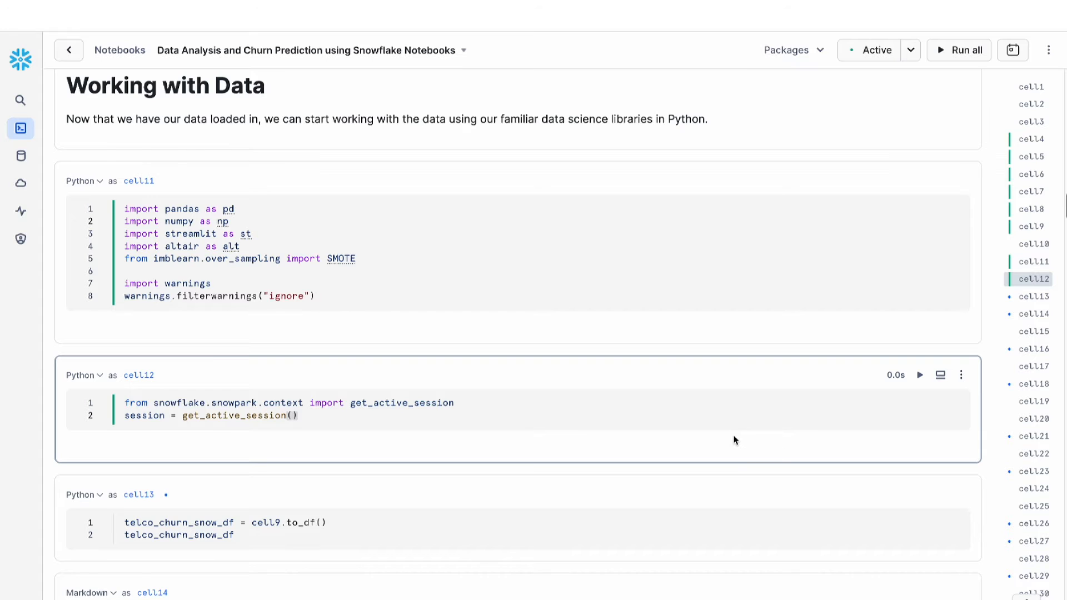
# Step: Run cell9.to_df() to show the Snowpark dataframe and render the EDA markdown note
pyautogui.scroll(-3)
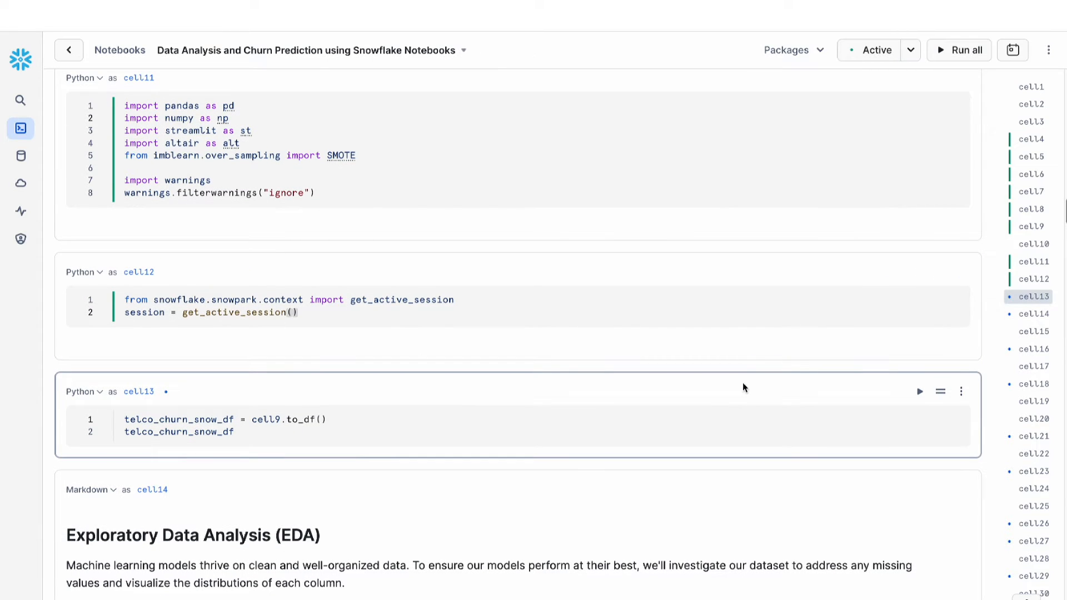
pyautogui.scroll(-3)
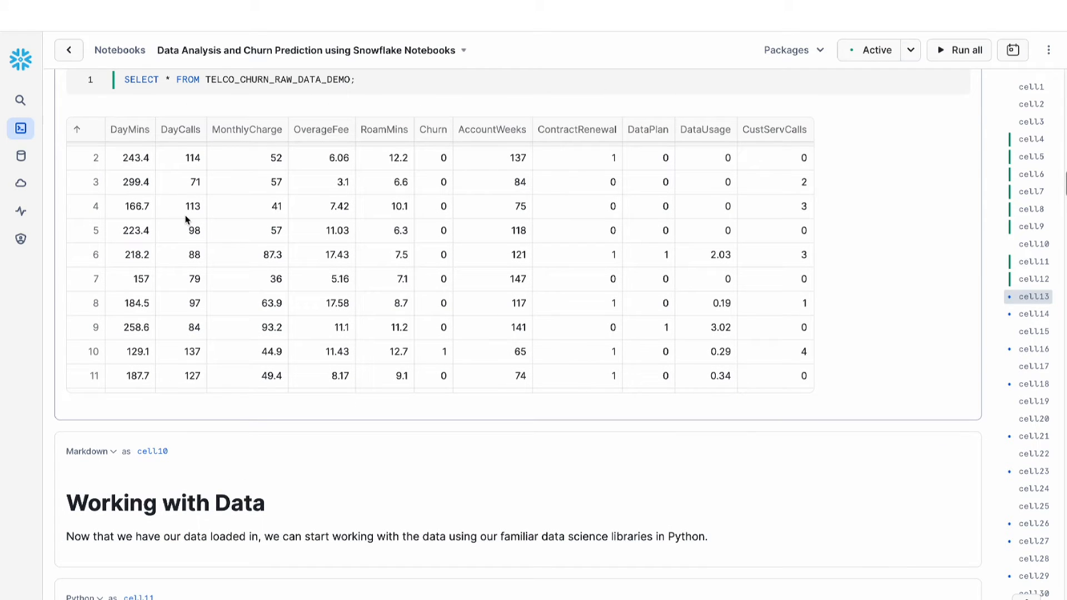
pyautogui.scroll(-3)
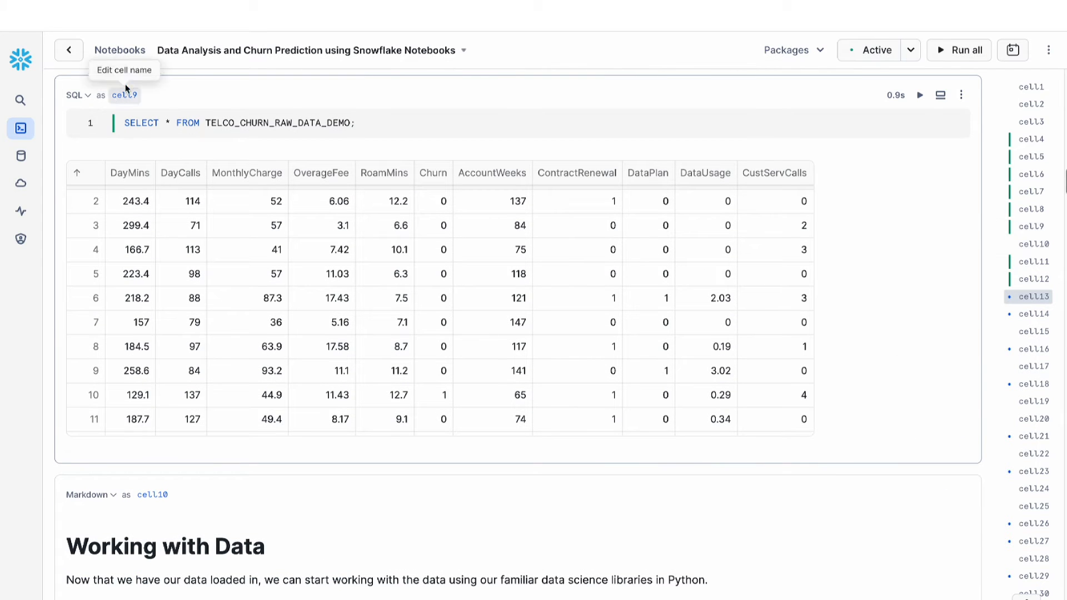
pyautogui.scroll(-3)
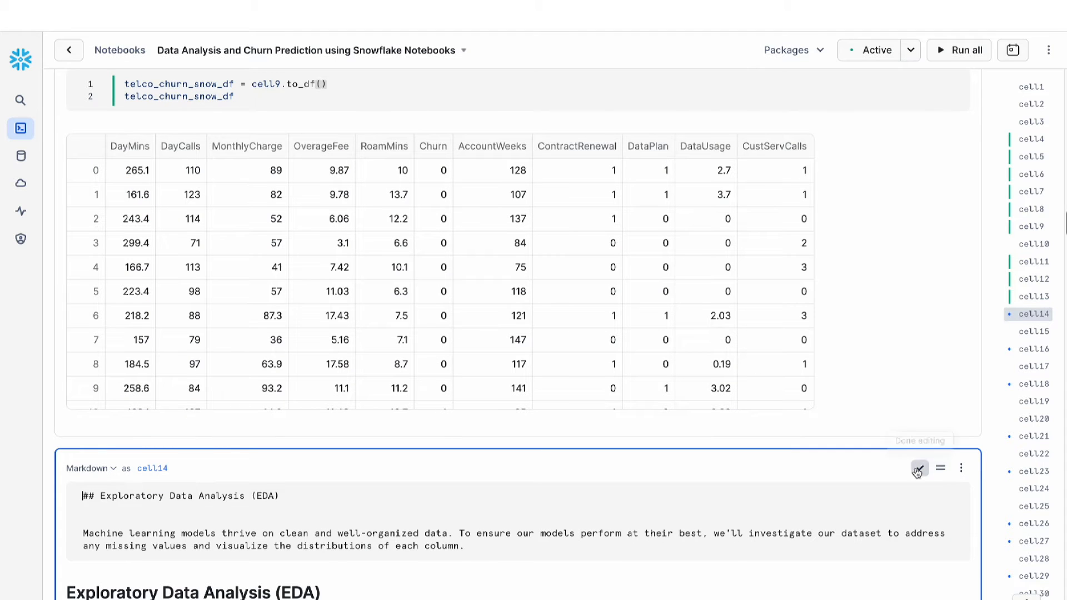
pyautogui.click(918, 468)
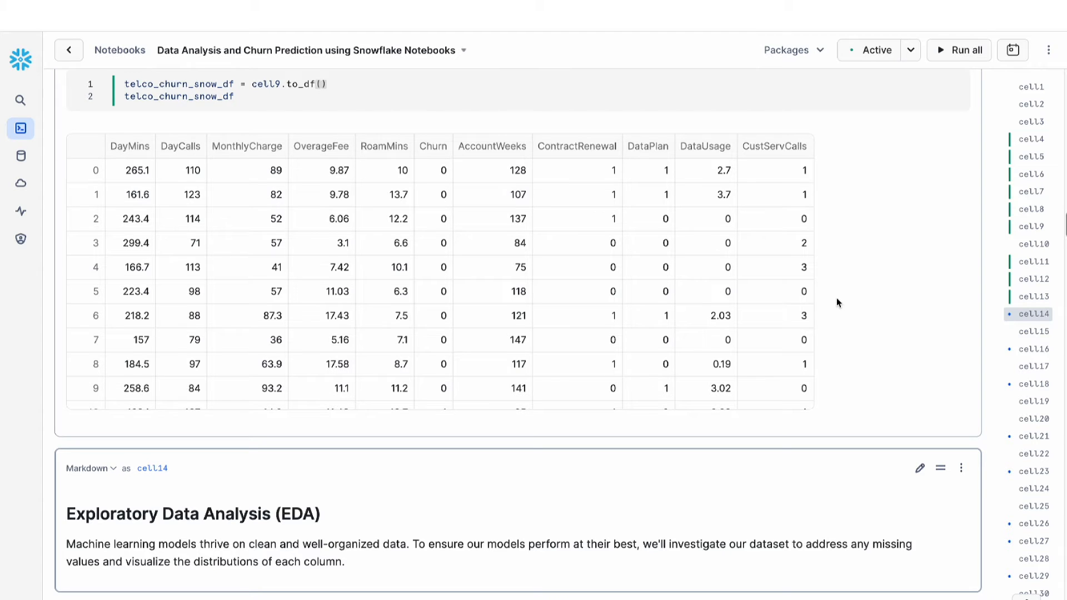
pyautogui.scroll(-3)
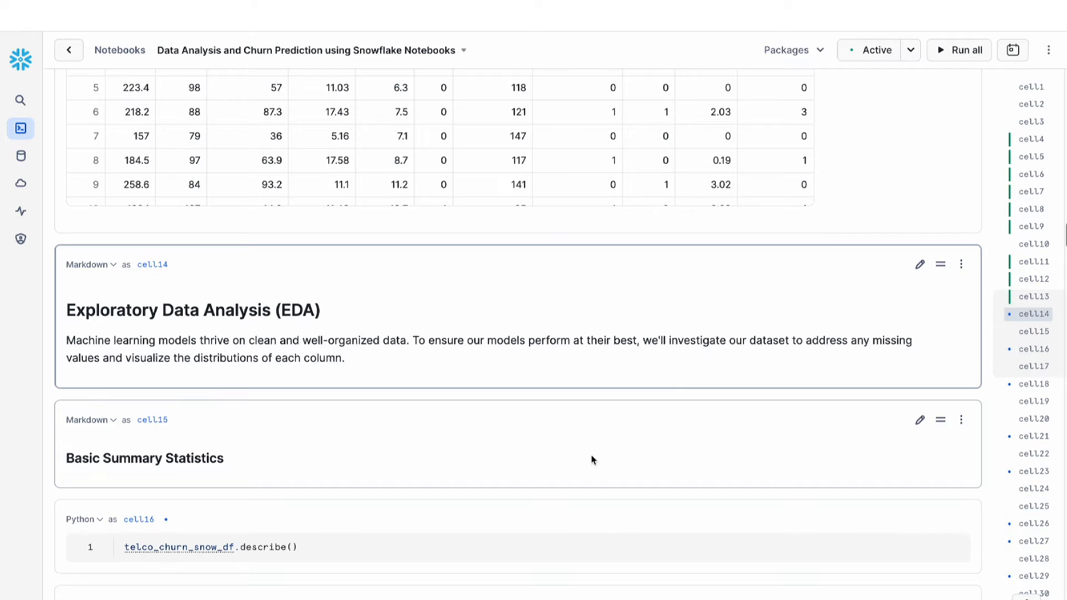
# Step: Run telco_churn_snow_df.describe() to show count, mean, stddev, min and max per column
pyautogui.click(449, 547)
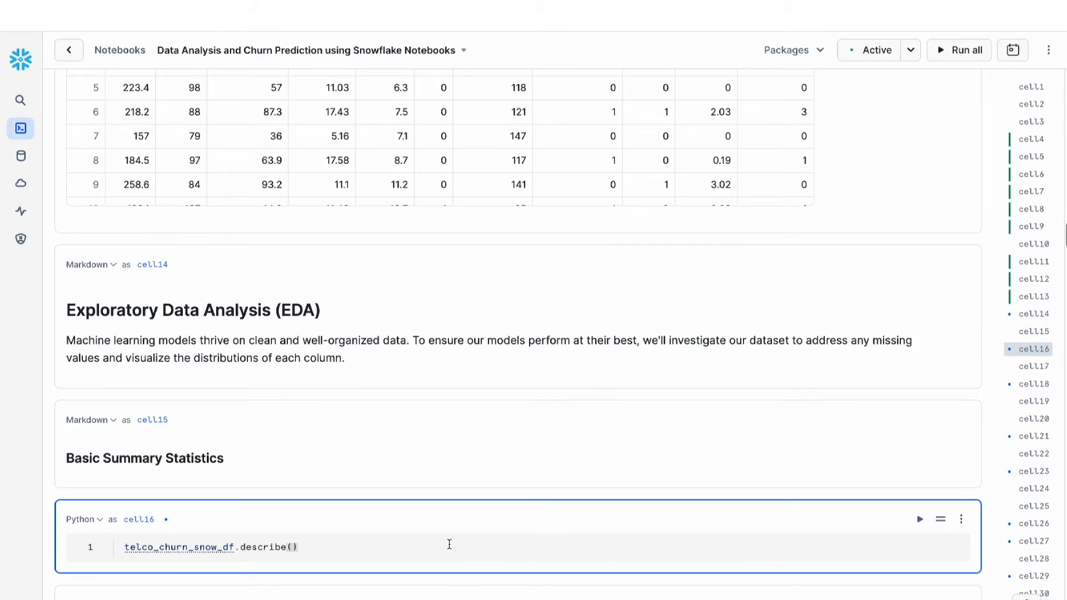
pyautogui.click(959, 50)
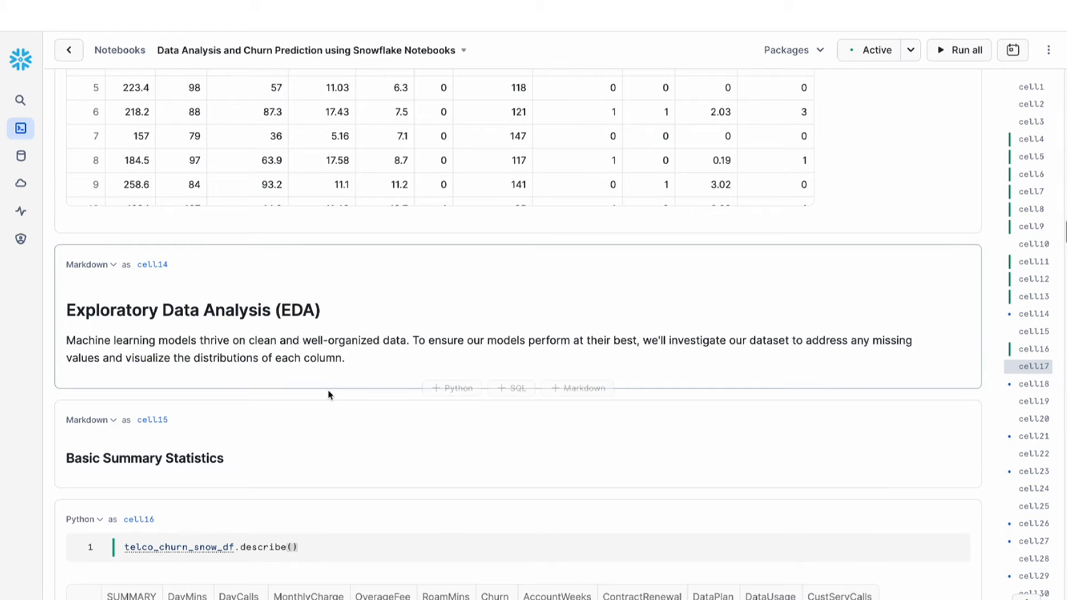
pyautogui.click(921, 321)
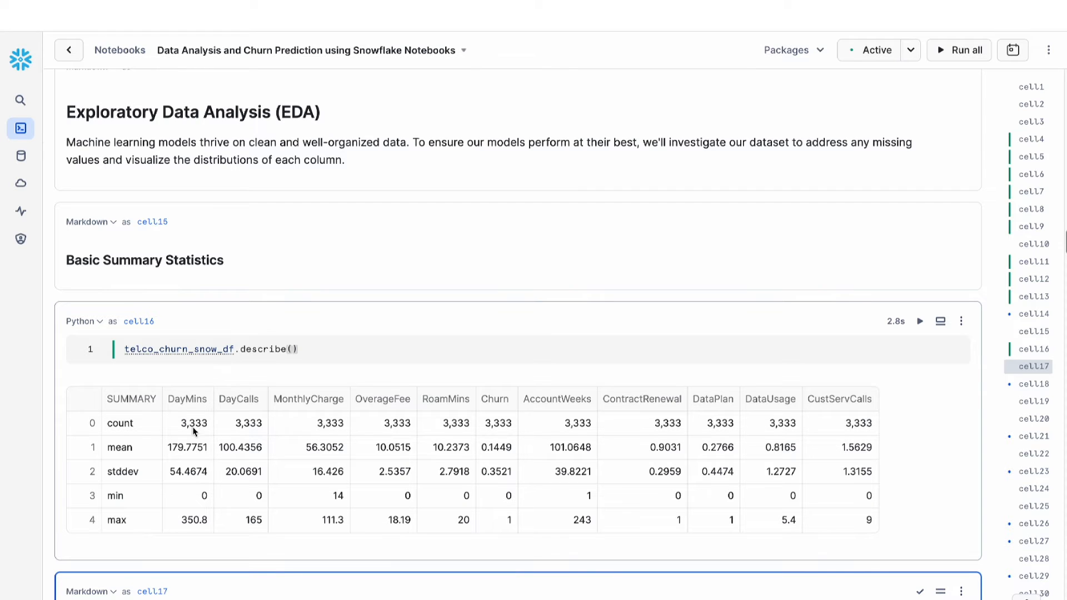
pyautogui.moveTo(183, 504)
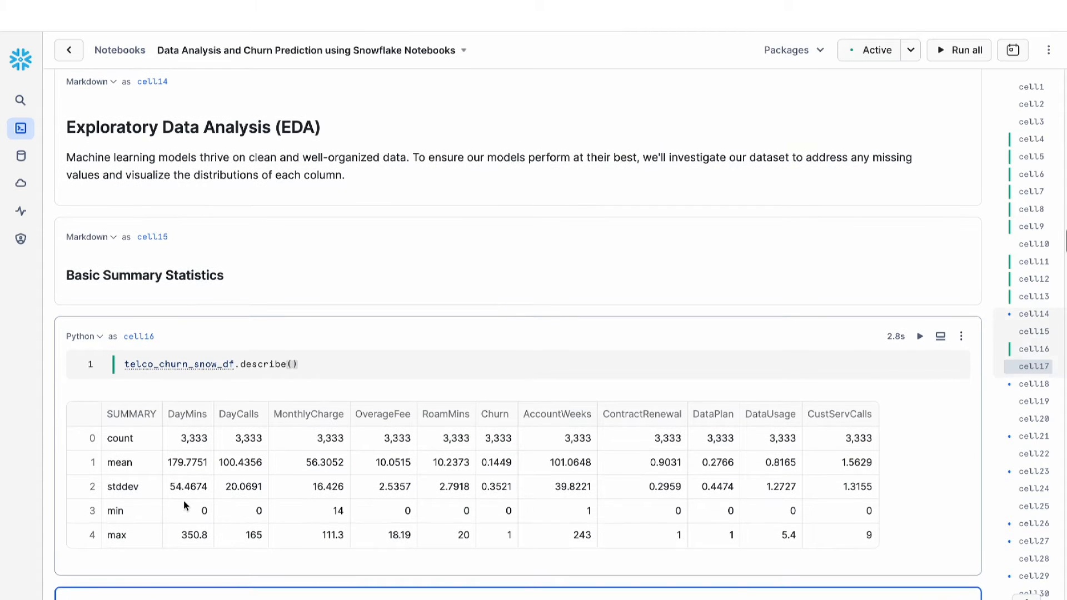
pyautogui.scroll(-3)
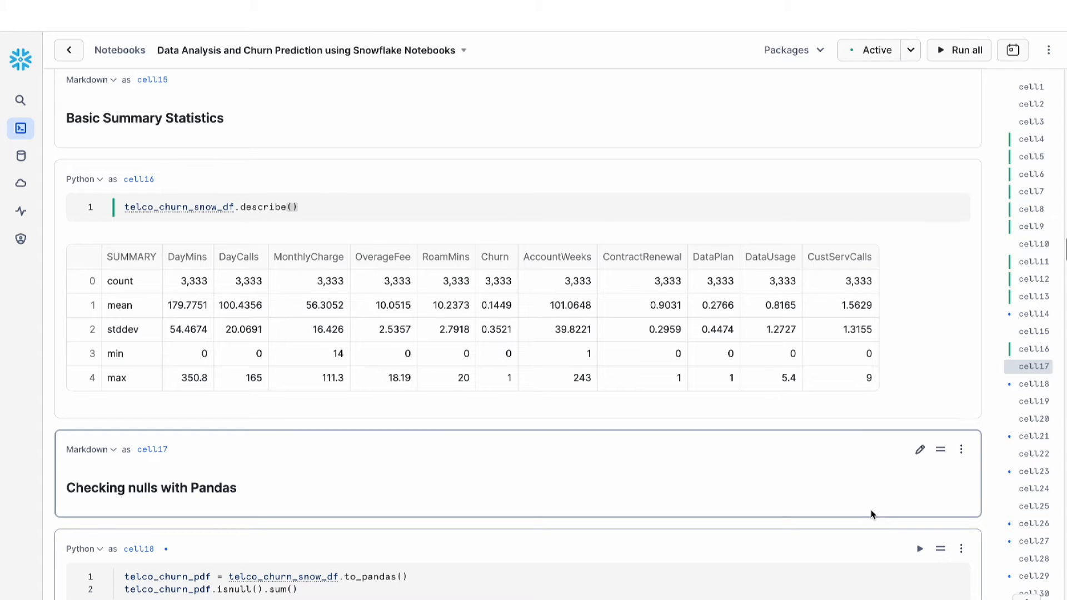
# Step: Run the to_pandas() isnull().sum() cell and review zero null counts for every column
pyautogui.click(920, 548)
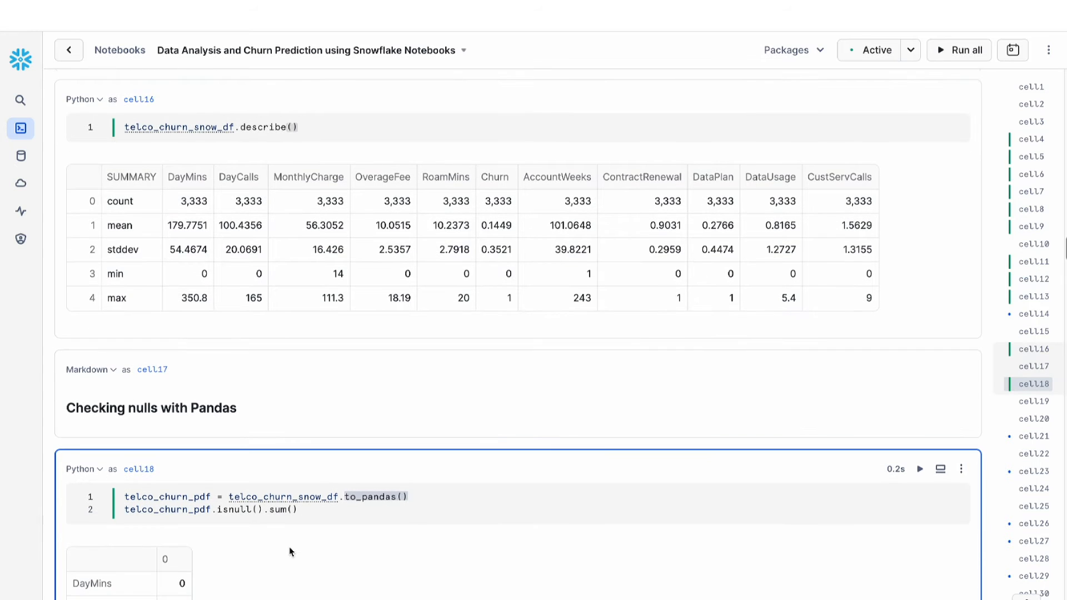
pyautogui.scroll(-3)
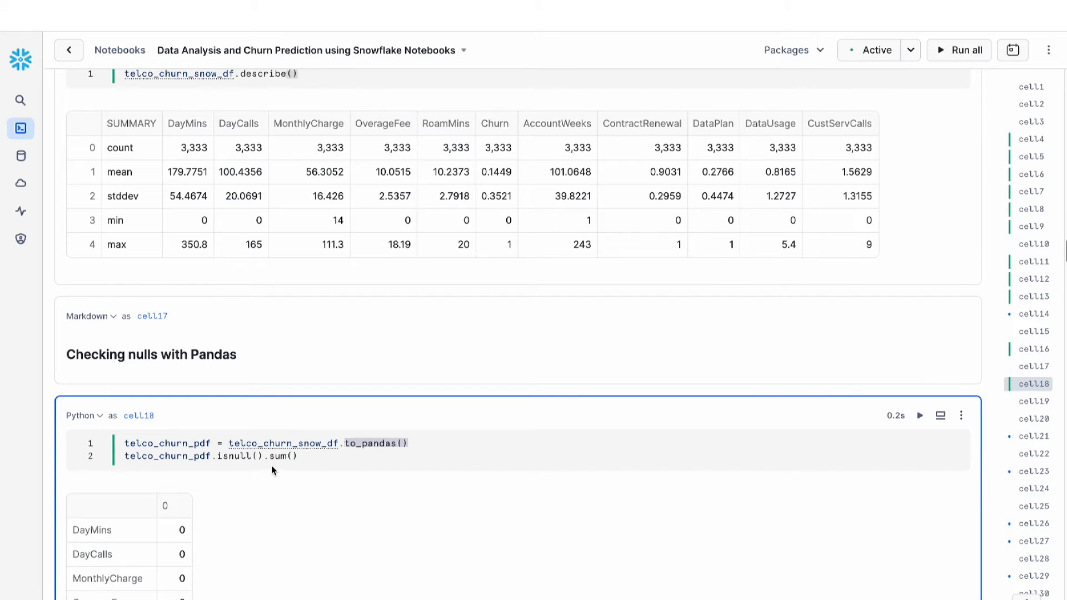
pyautogui.scroll(-3)
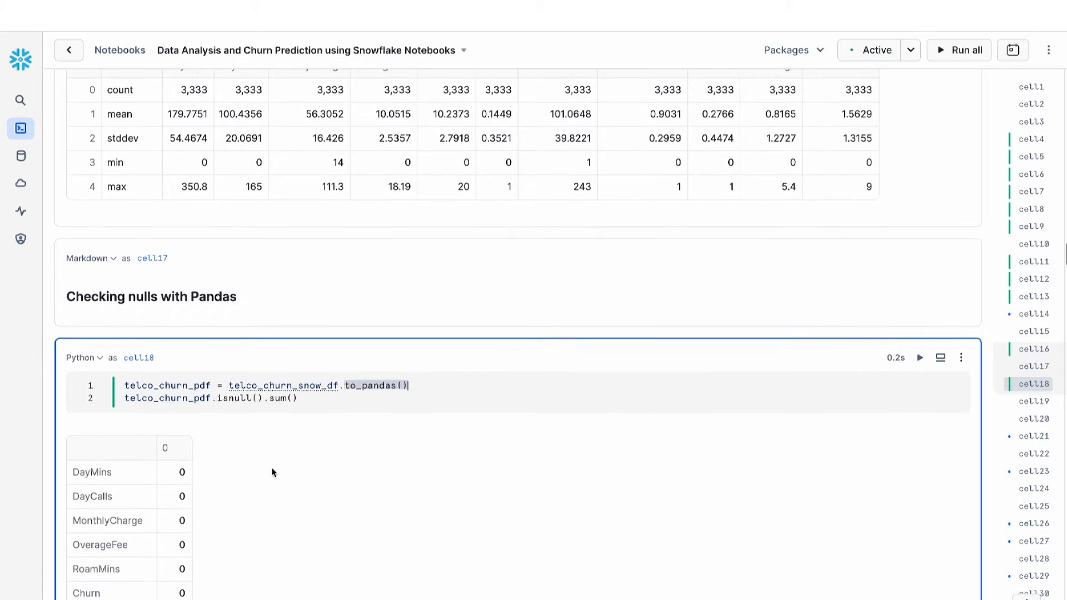
pyautogui.scroll(-3)
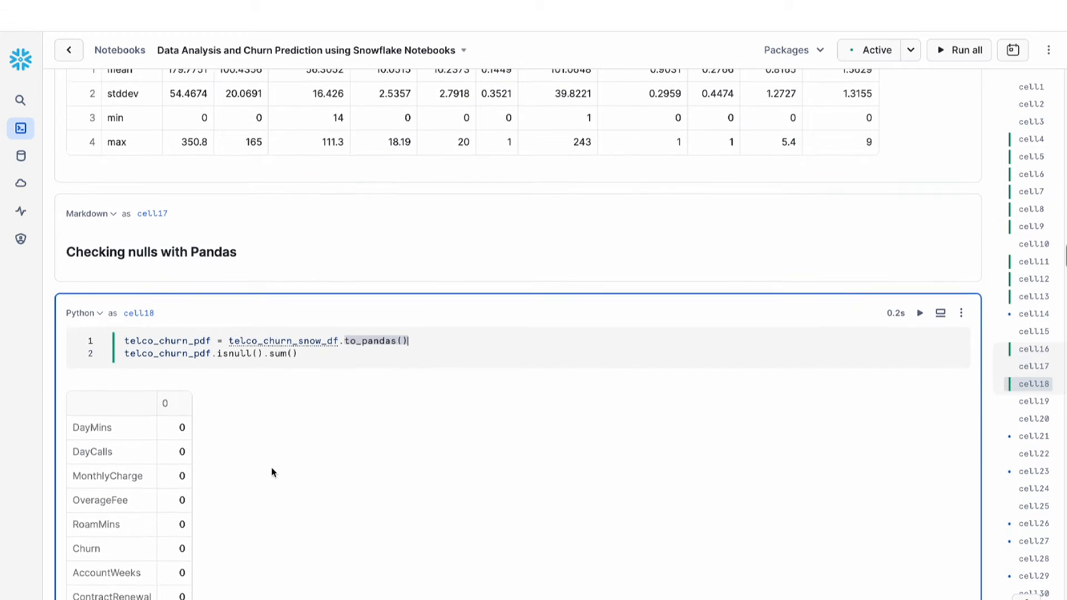
pyautogui.scroll(-3)
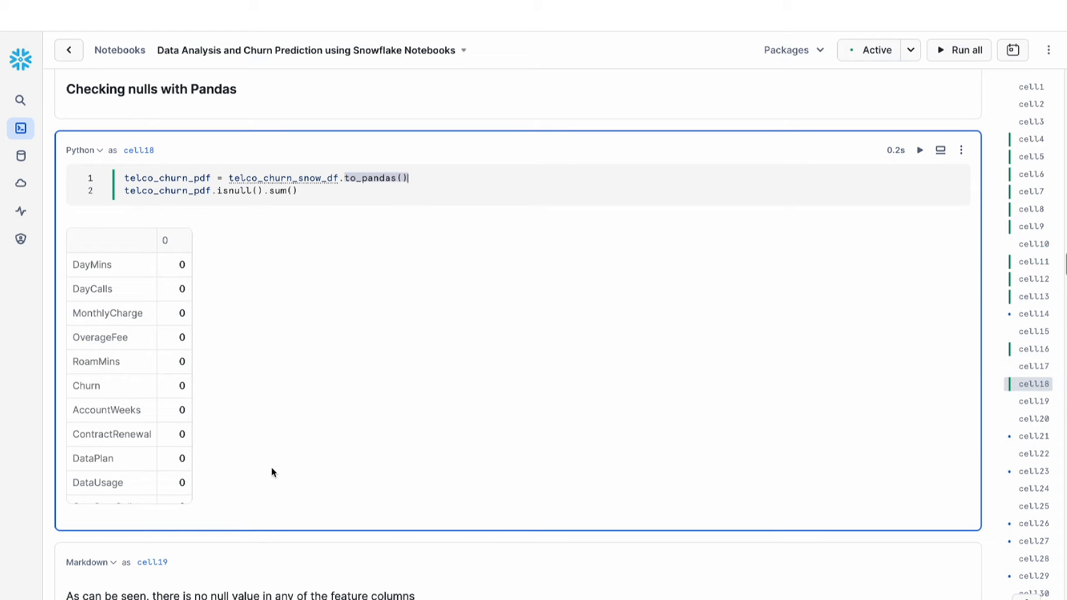
pyautogui.scroll(-3)
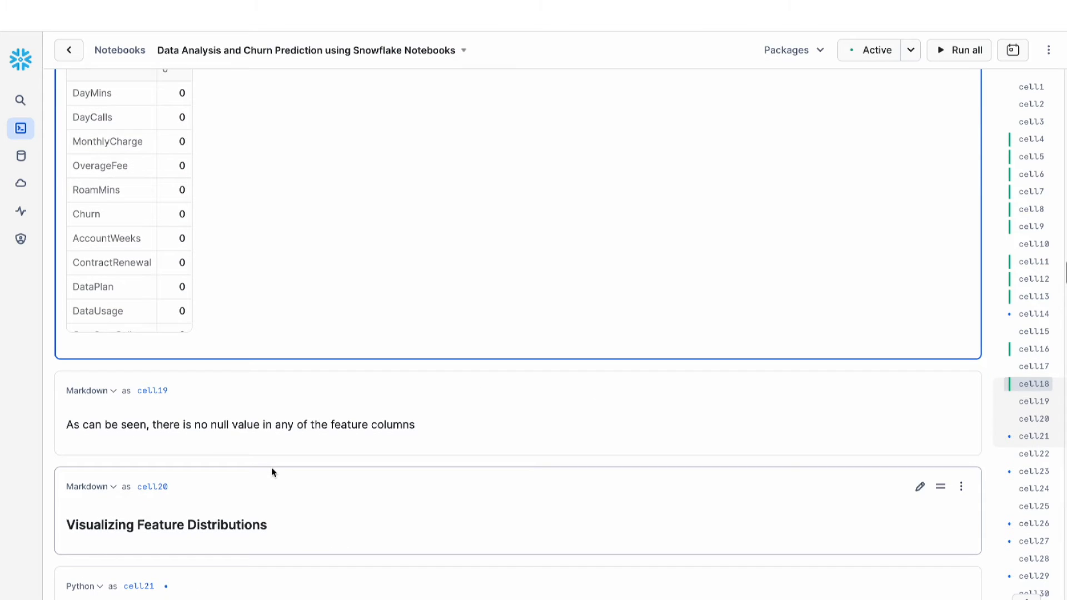
# Step: Run the Altair/Streamlit loop and review the three-column grid of feature histograms
pyautogui.scroll(-3)
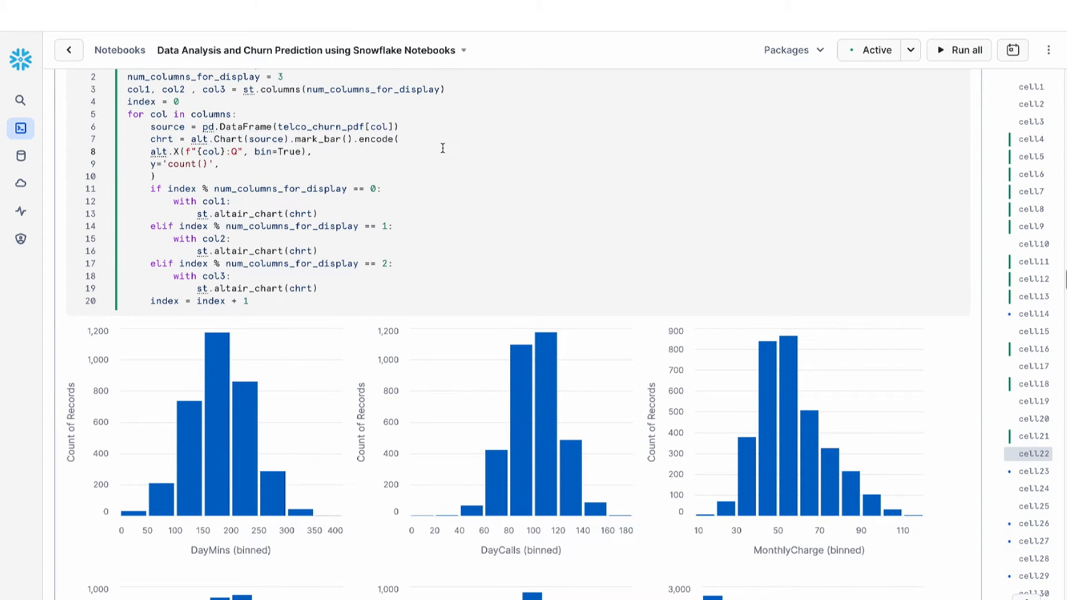
pyautogui.moveTo(432, 289)
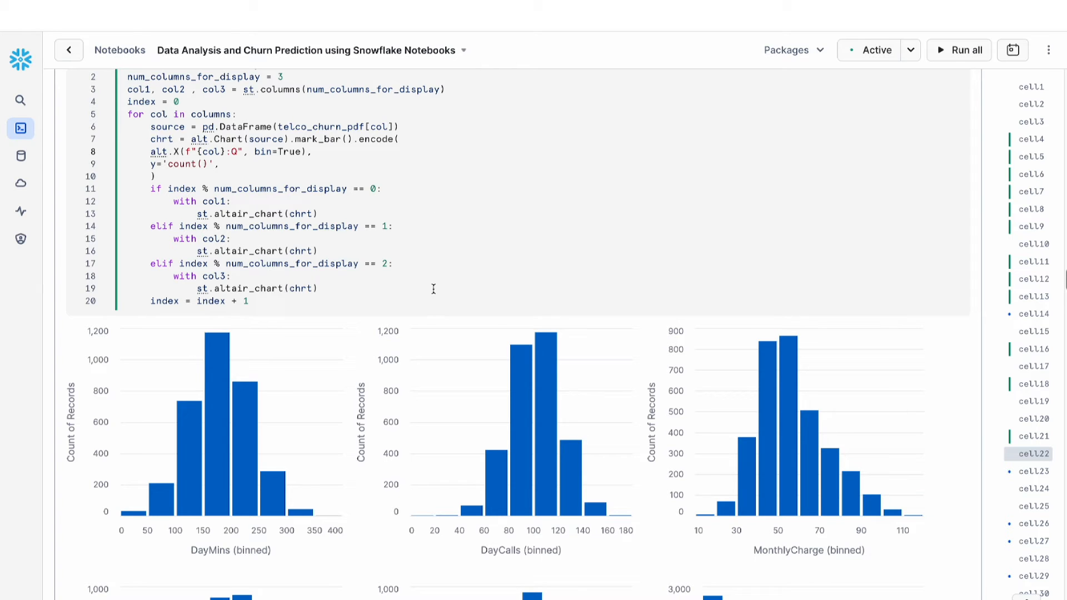
pyautogui.moveTo(429, 462)
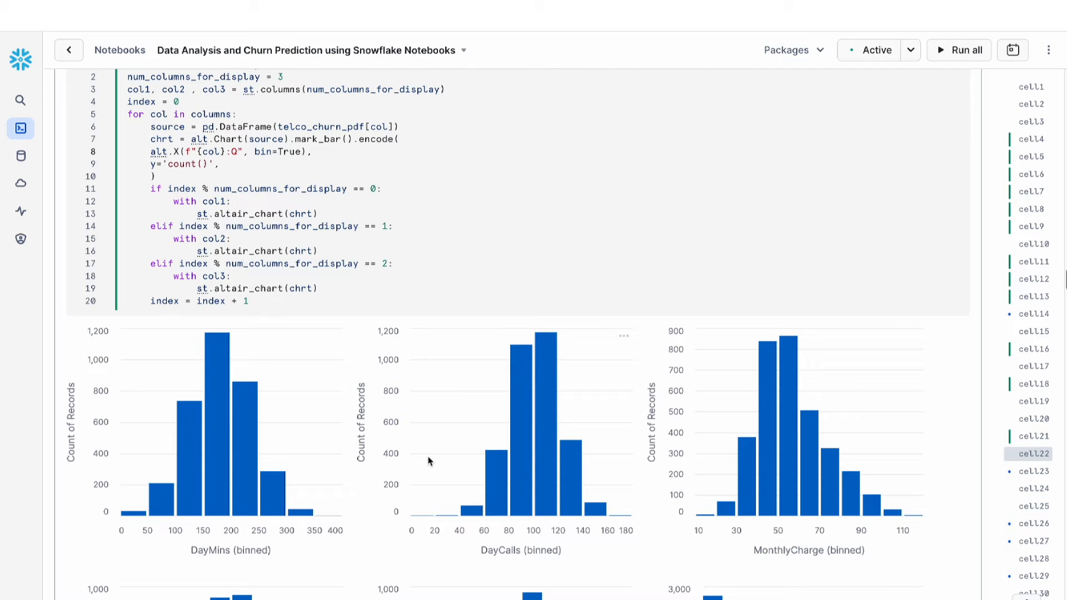
pyautogui.scroll(-3)
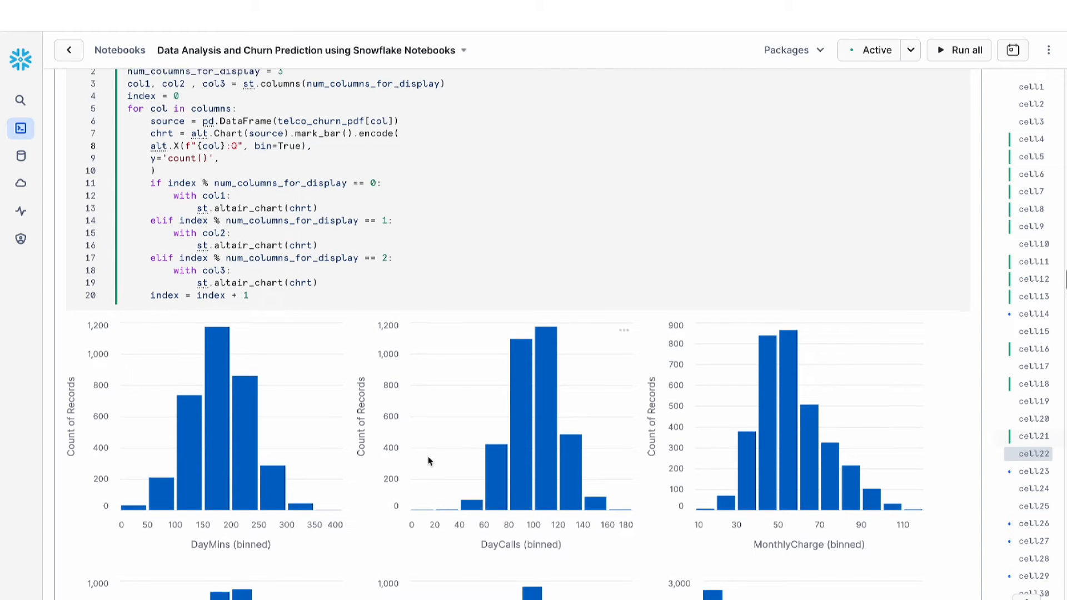
pyautogui.scroll(-3)
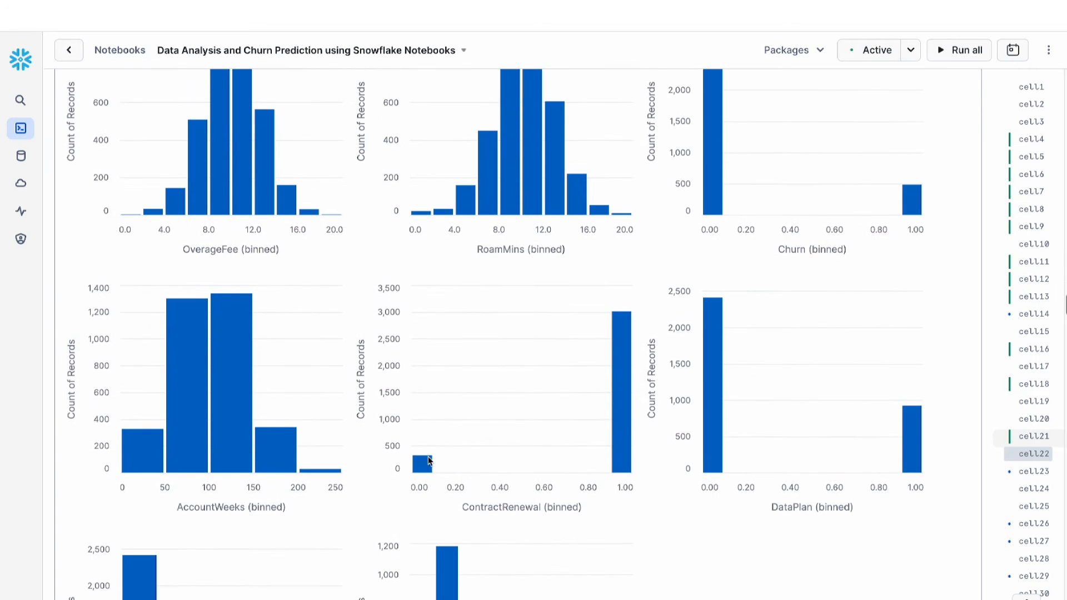
pyautogui.scroll(-3)
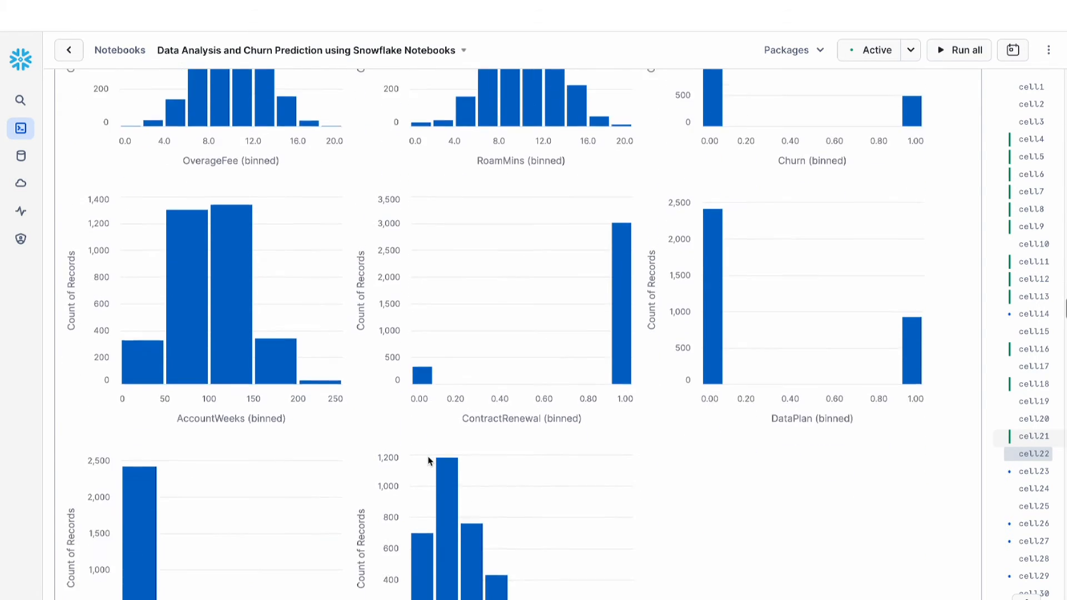
pyautogui.scroll(-3)
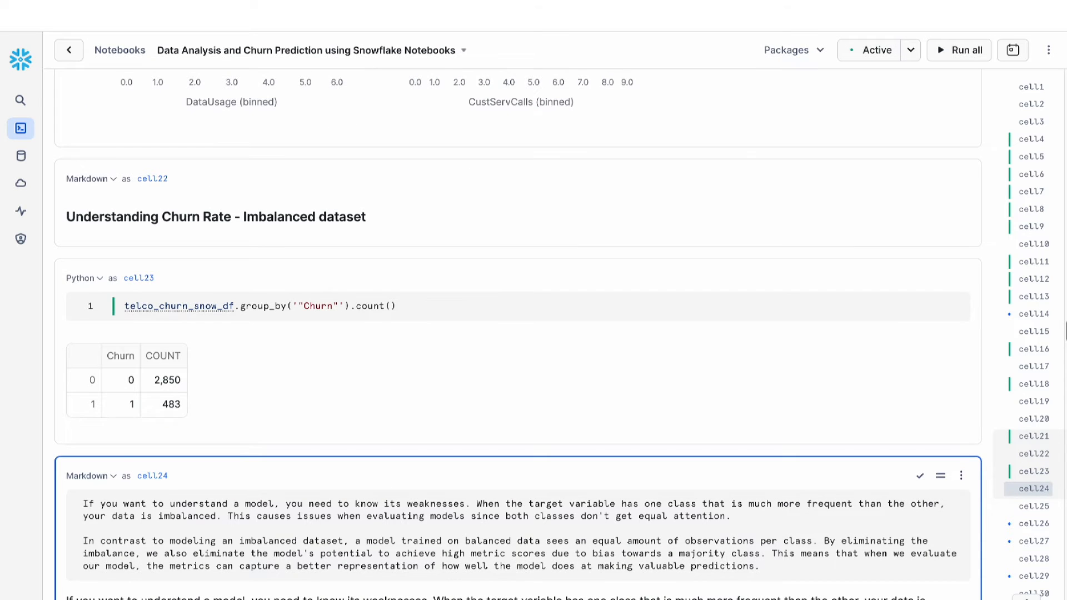
# Step: Run the group_by Churn count (2,850 vs 483), render the imbalance and Snowpark-vs-pandas notes, select the timing cell
pyautogui.scroll(-3)
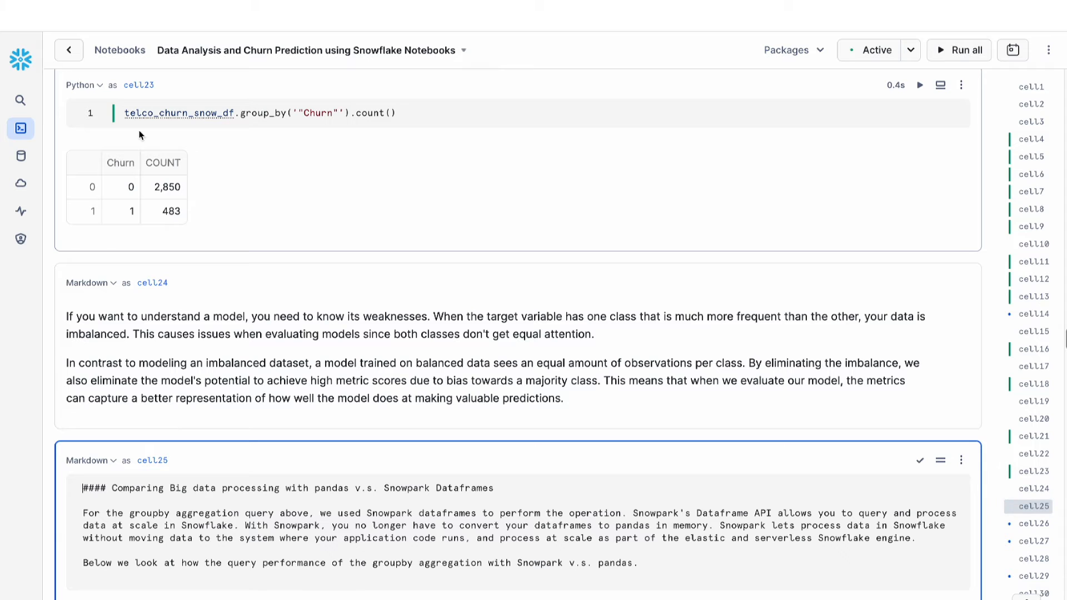
pyautogui.moveTo(182, 186)
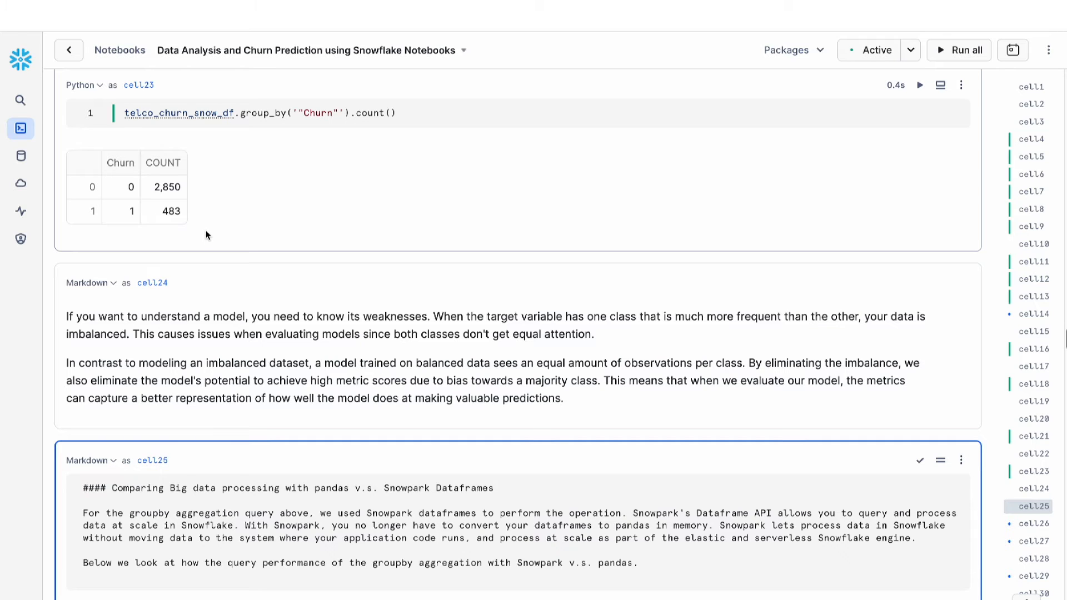
pyautogui.click(84, 488)
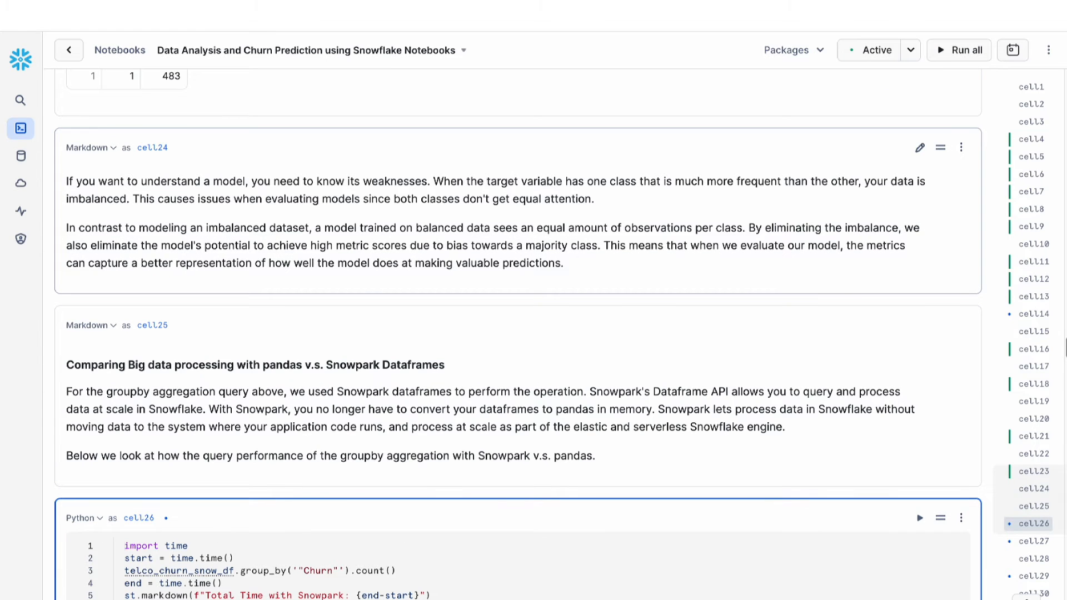
pyautogui.click(125, 546)
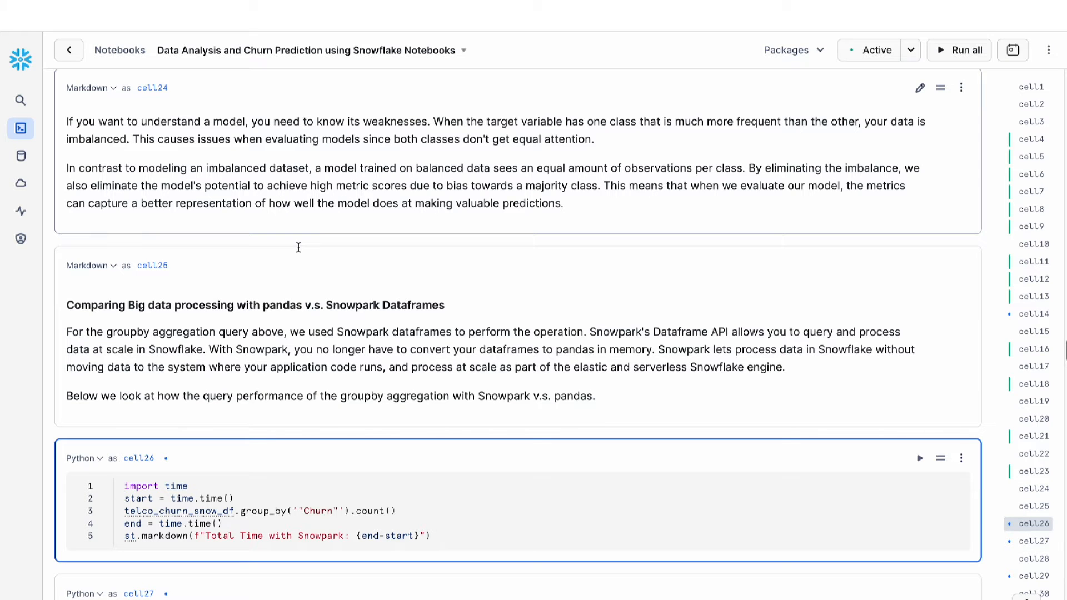
pyautogui.click(123, 486)
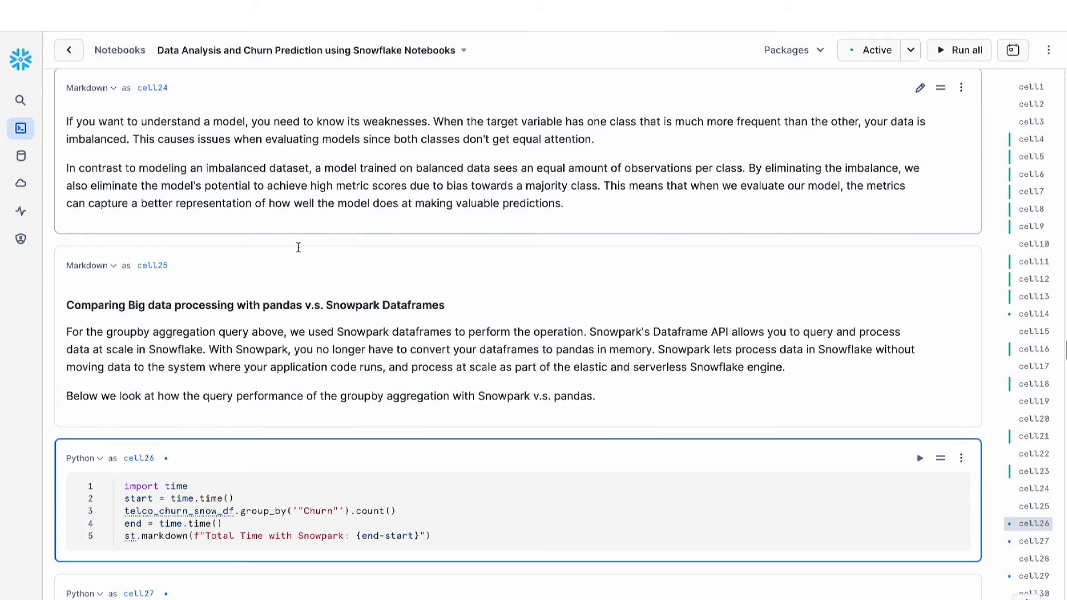
pyautogui.click(122, 486)
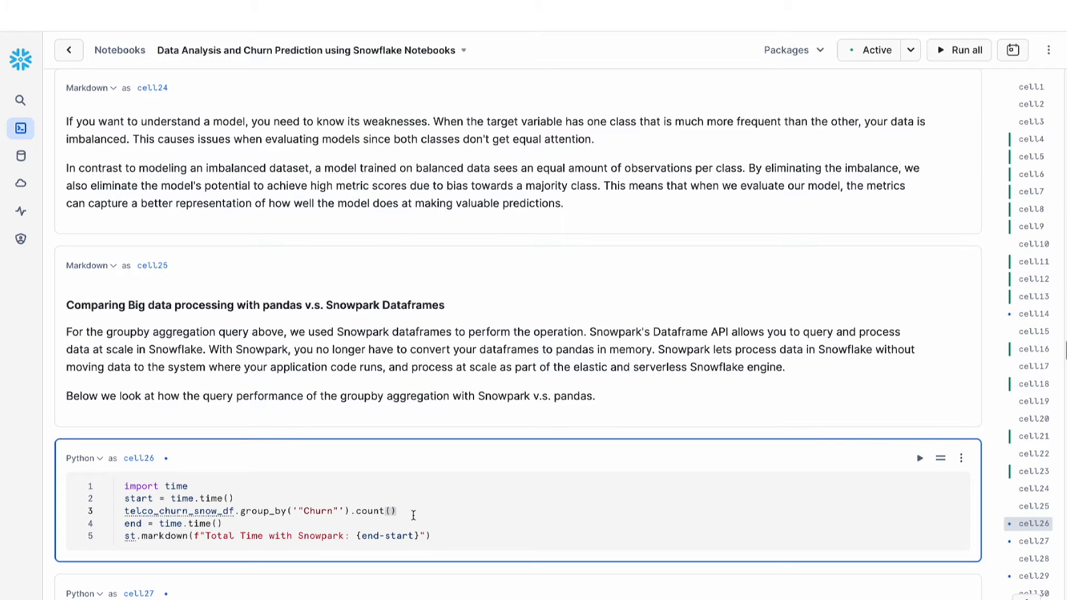
# Step: Run the Snowpark and pandas group-by timing cells and view the 99.16% I/O breakdown
pyautogui.click(919, 456)
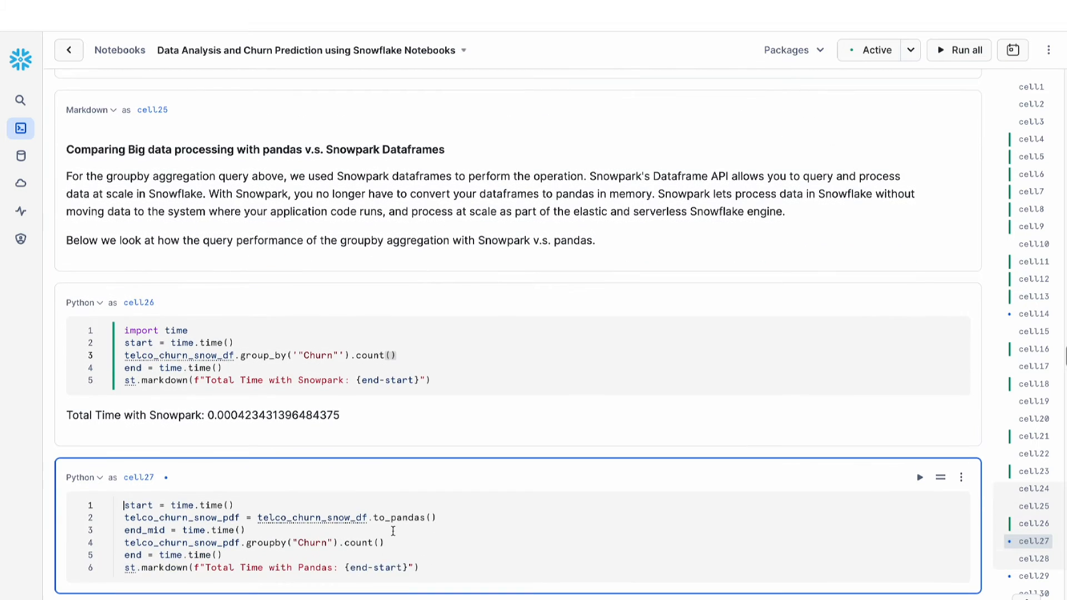
pyautogui.click(918, 477)
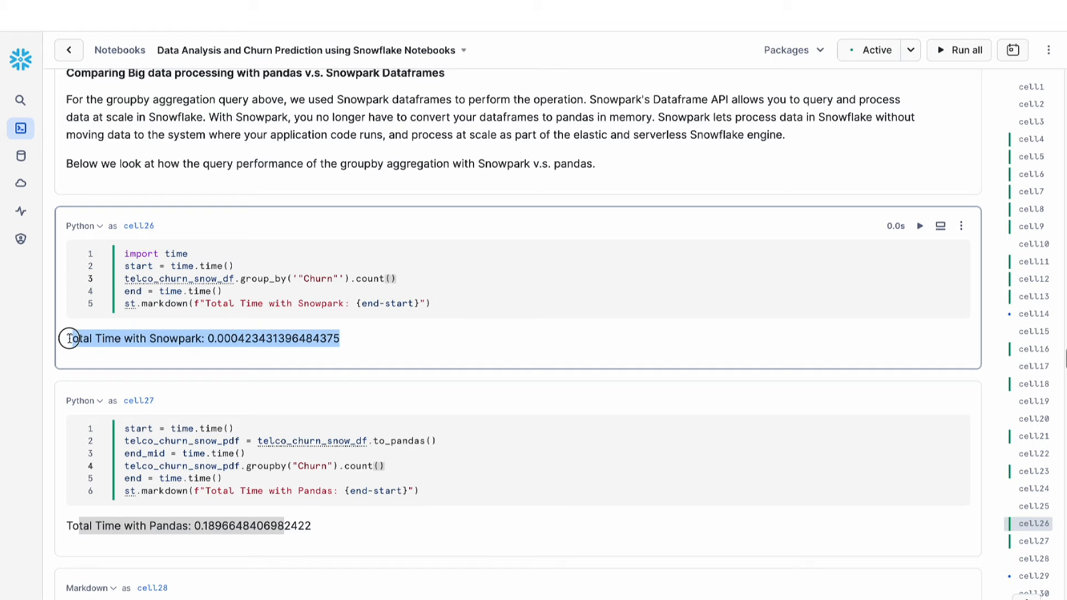
pyautogui.click(234, 454)
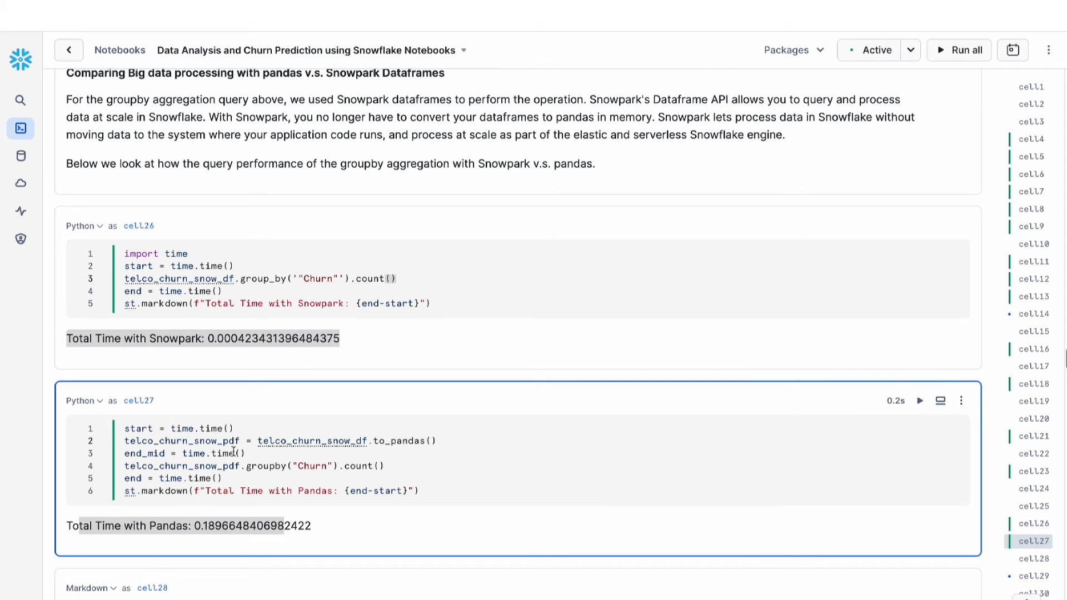
pyautogui.scroll(-3)
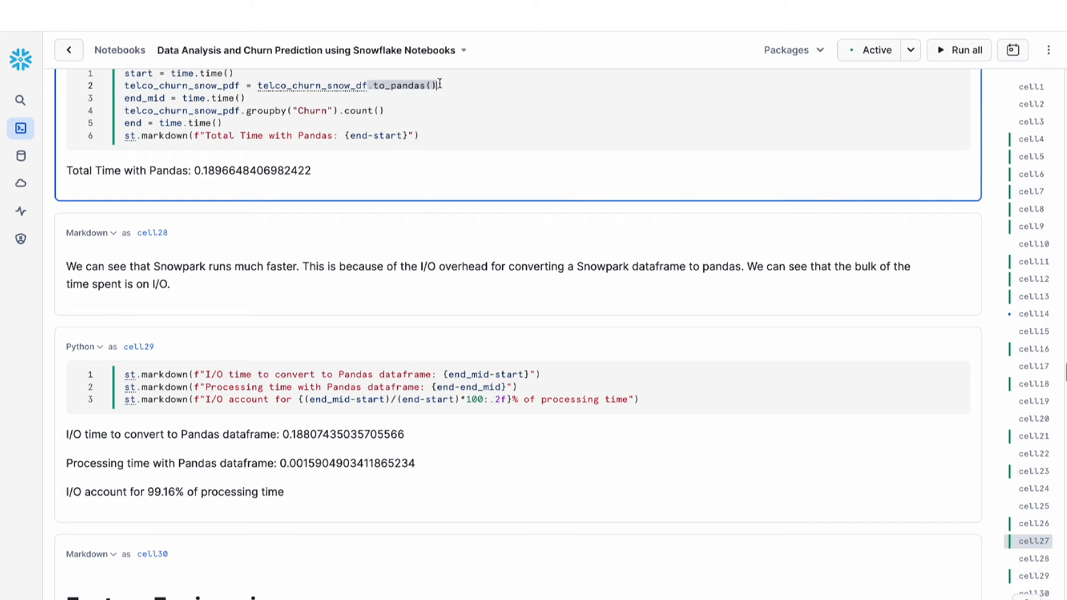
# Step: Scroll down to the Feature Engineering section and its SMOTE upsampling cell
pyautogui.scroll(-3)
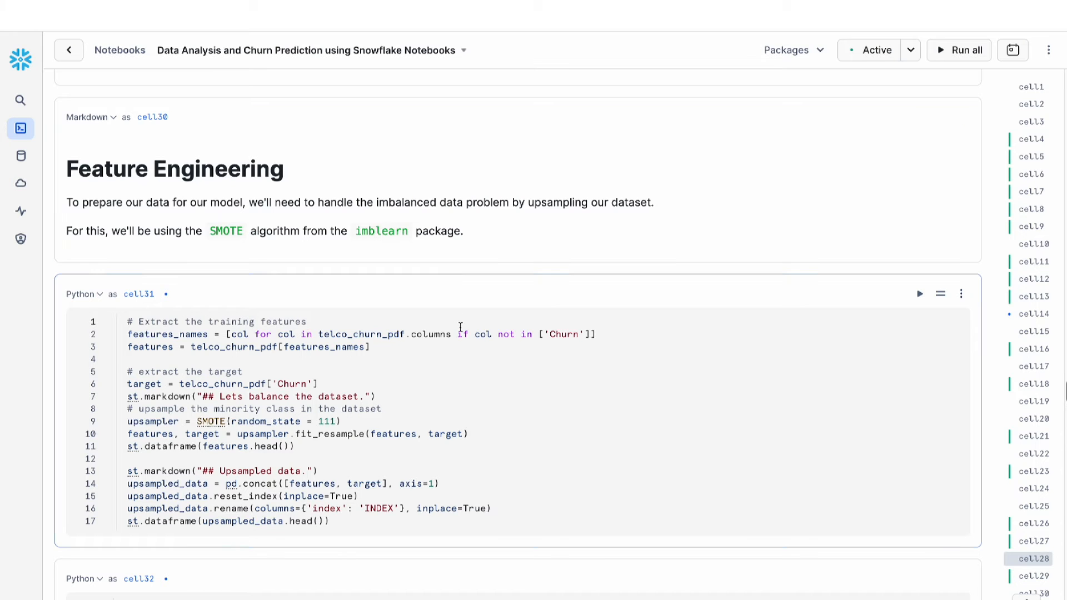
# Step: Run the SMOTE upsampling cell and review the feature and upsampled-data preview tables
pyautogui.click(919, 293)
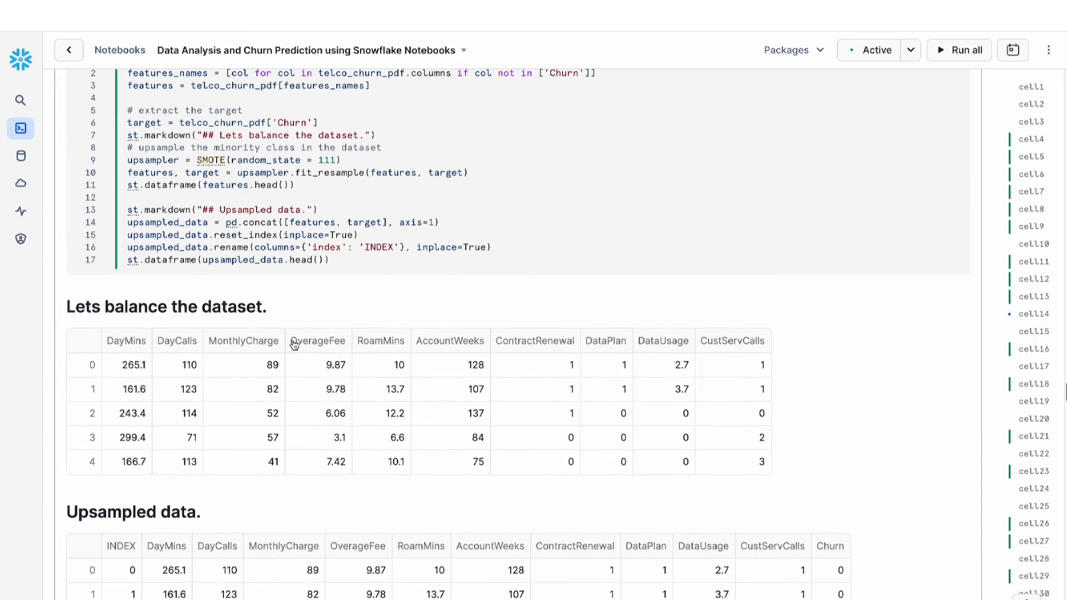
pyautogui.moveTo(277, 410)
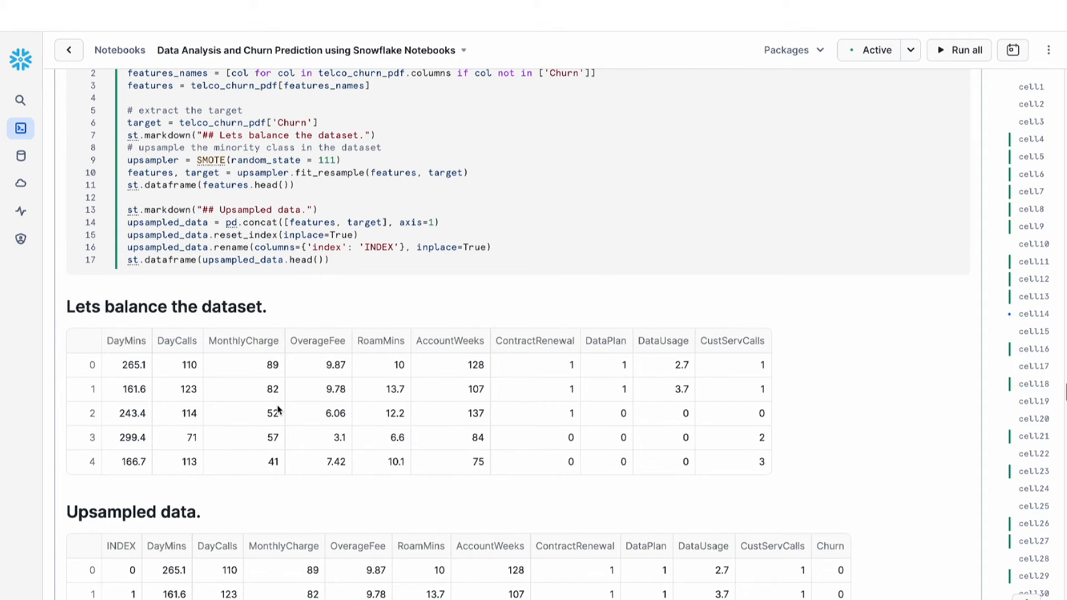
pyautogui.scroll(-3)
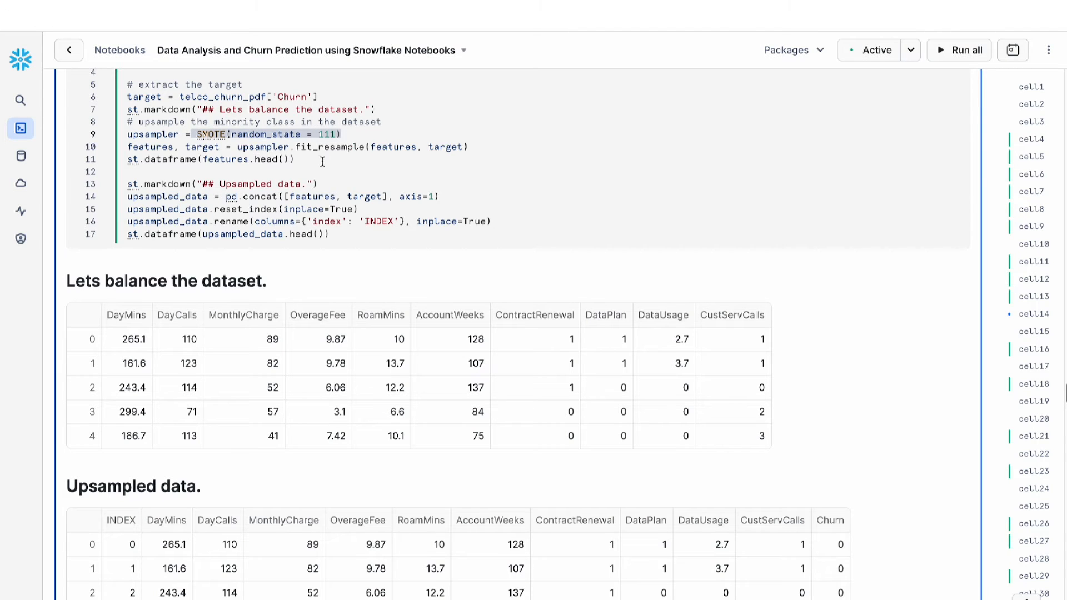
pyautogui.scroll(-3)
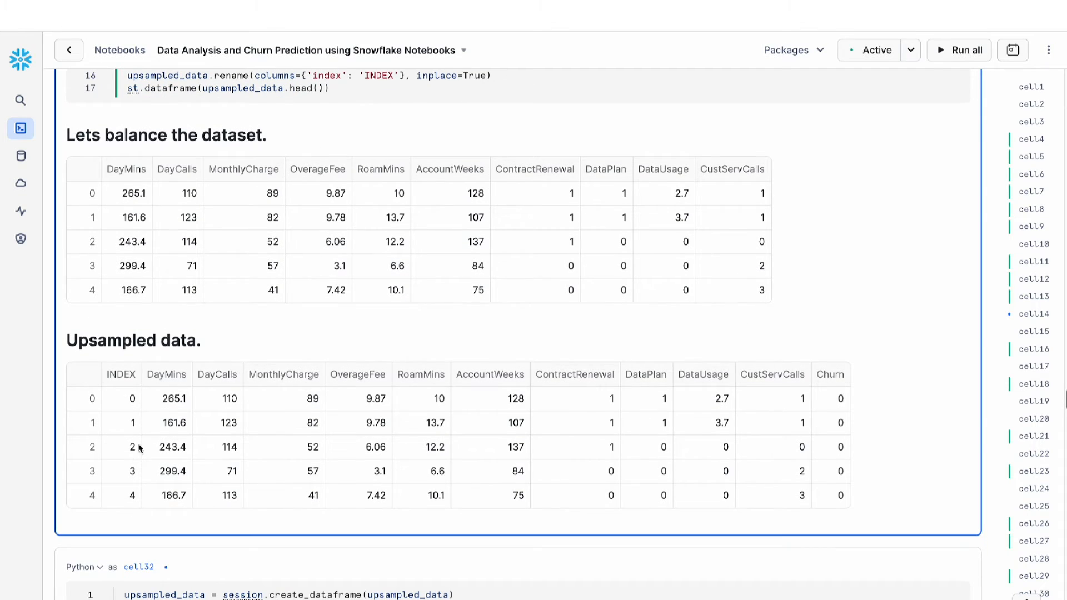
pyautogui.moveTo(256, 392)
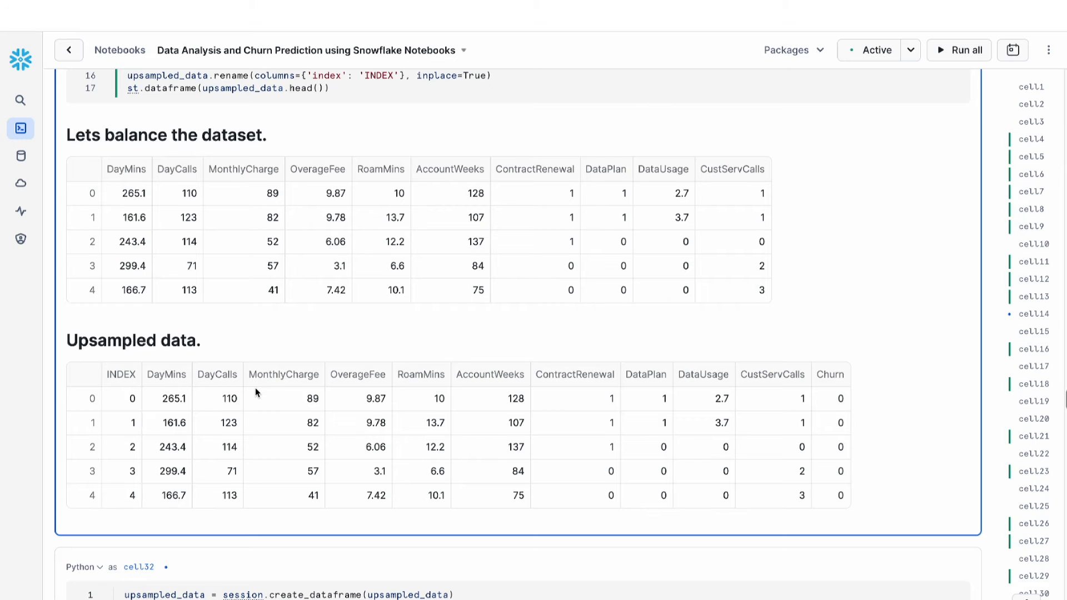
pyautogui.scroll(-3)
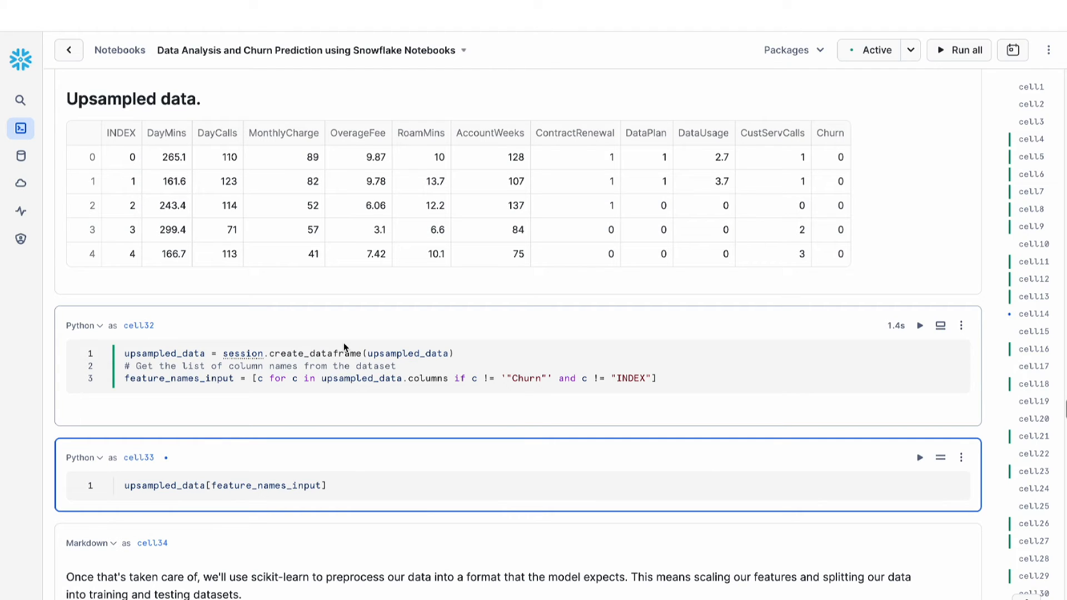
# Step: Run cell33 listing the upsampled feature columns ahead of the scikit-learn preprocessing section
pyautogui.click(126, 485)
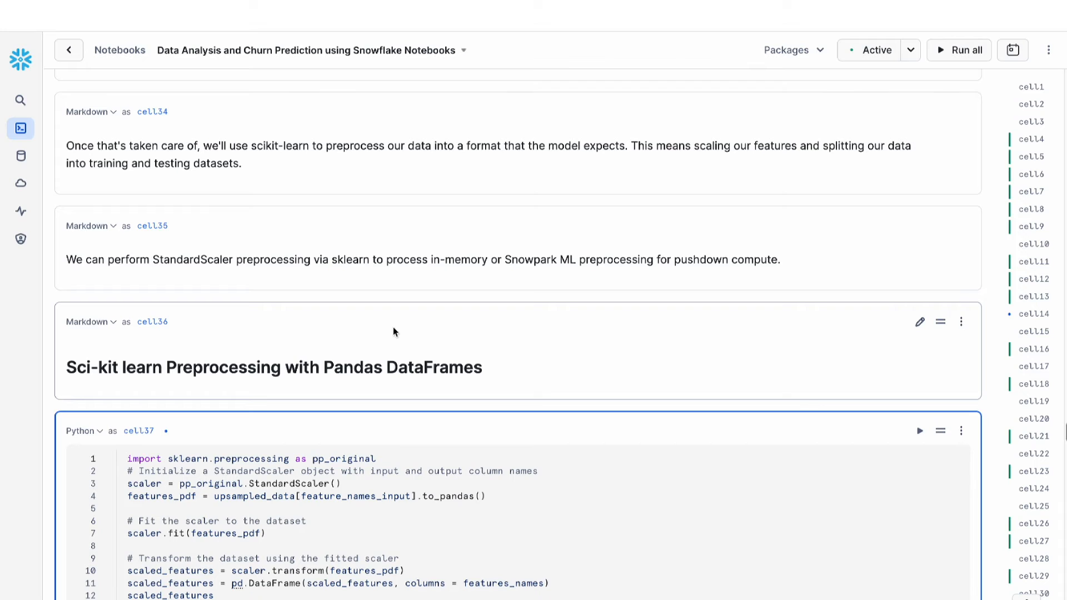
# Step: Run the scikit-learn StandardScaler cell and review the standardized scaled_features output
pyautogui.click(129, 458)
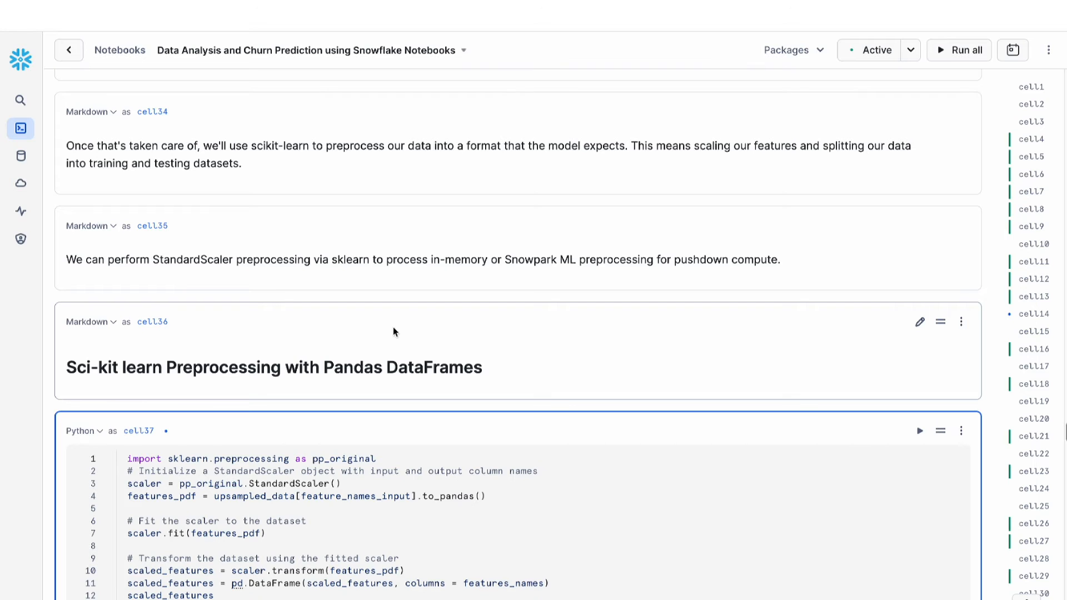
pyautogui.click(126, 457)
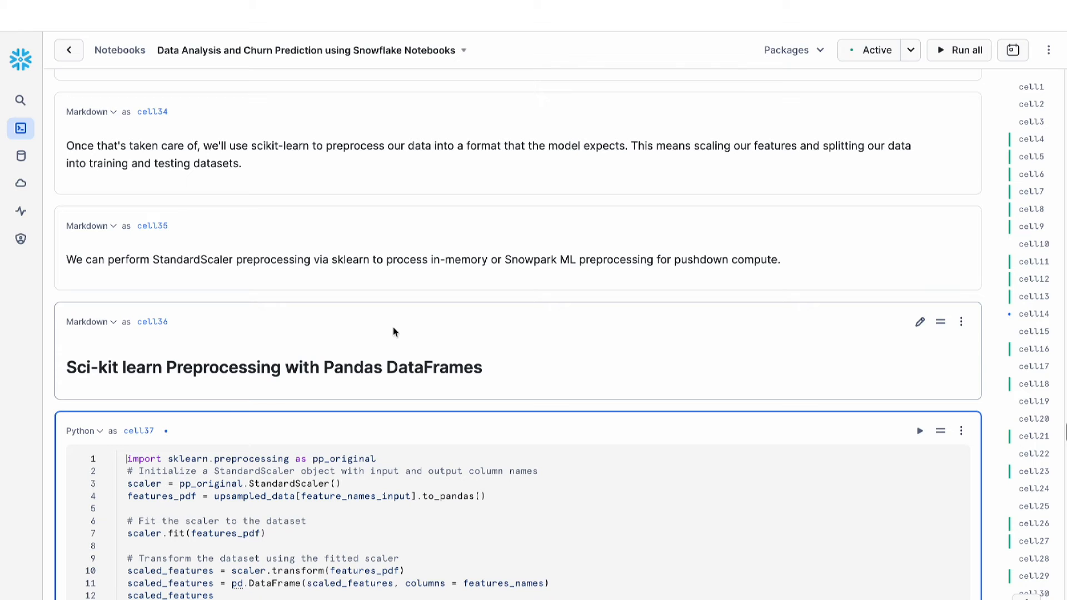
pyautogui.scroll(-3)
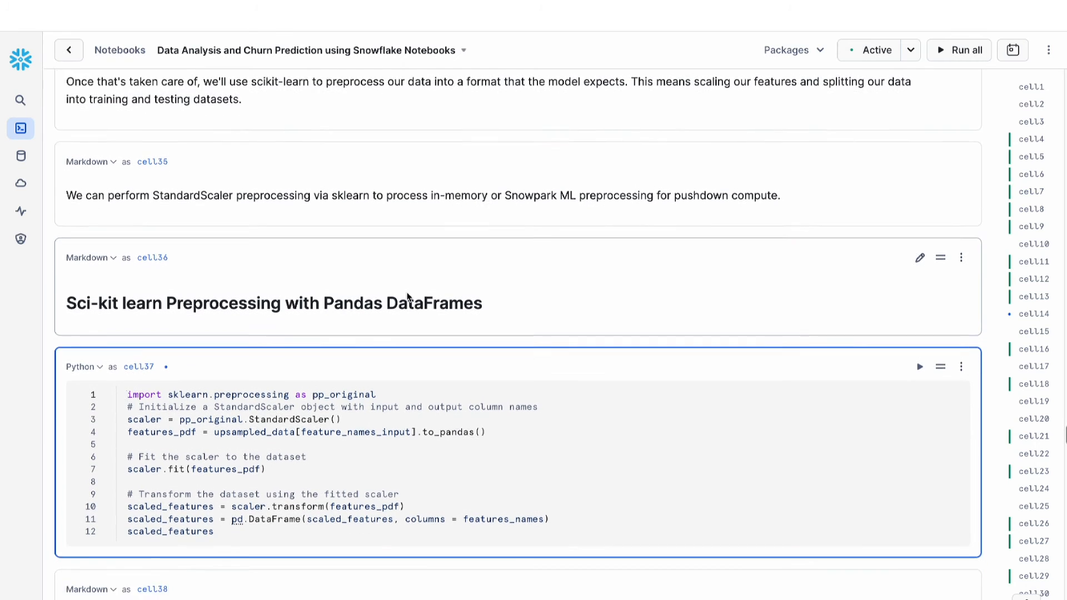
pyautogui.scroll(-3)
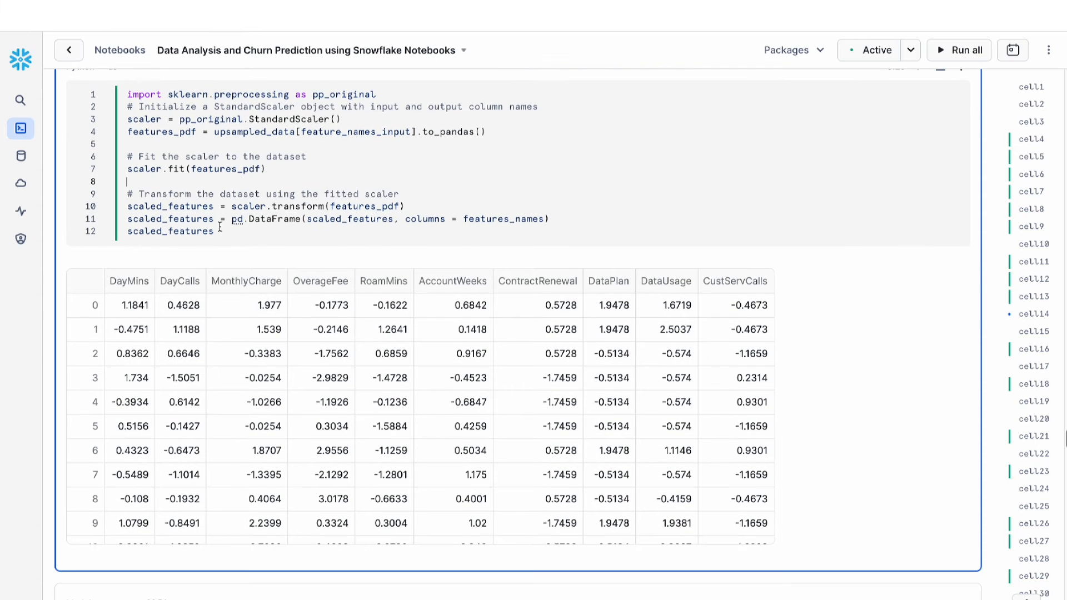
pyautogui.scroll(-3)
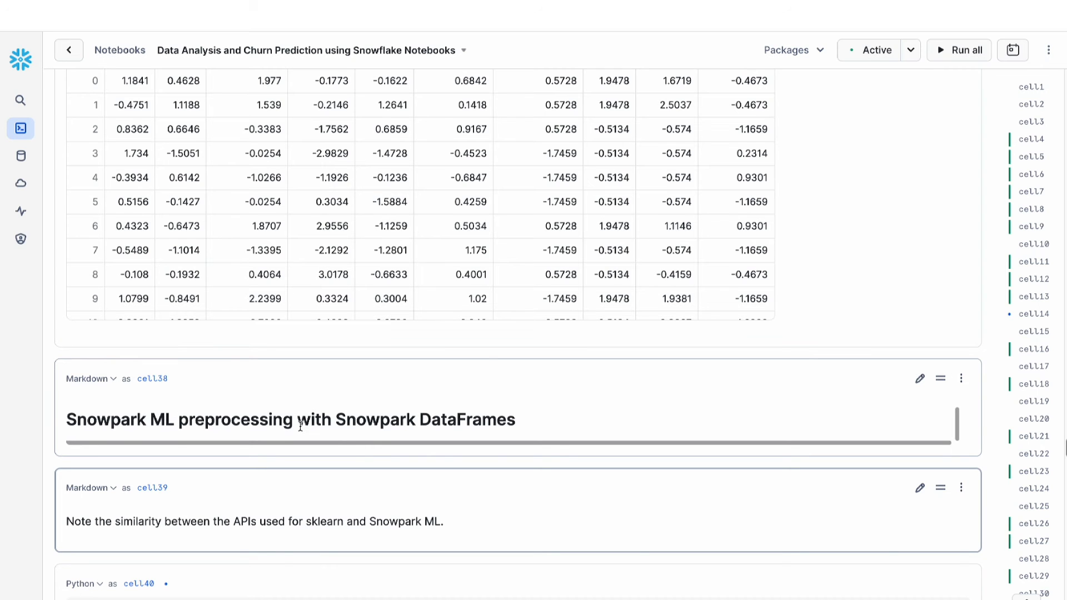
# Step: Run the Snowpark ML StandardScaler cell showing scaled features with INDEX and Churn
pyautogui.click(960, 50)
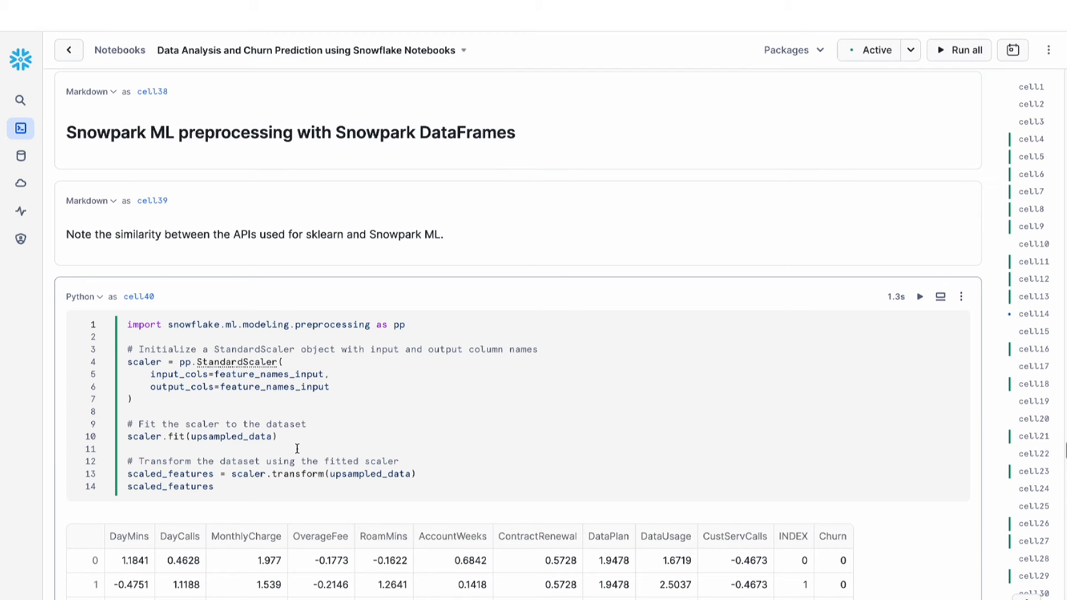
pyautogui.moveTo(298, 442)
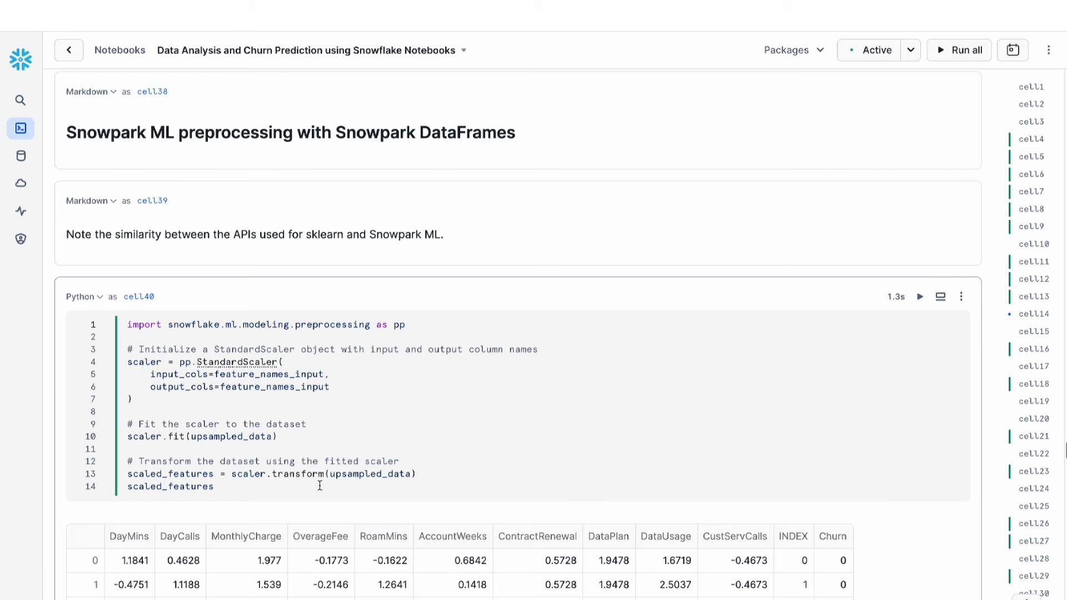
pyautogui.scroll(-3)
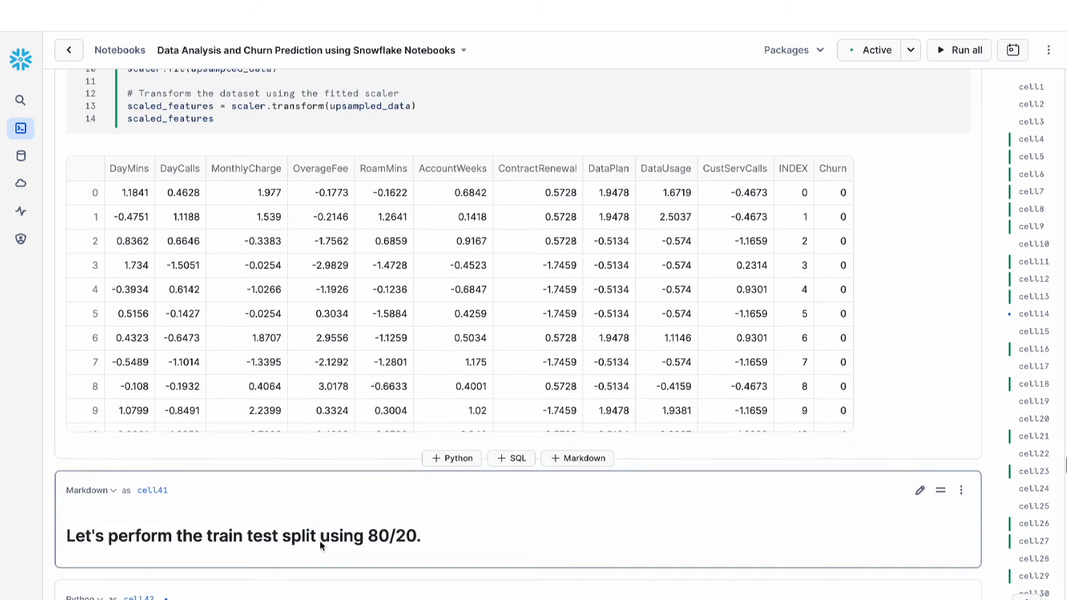
# Step: Run the random_split cell for the 80/20 train-test split and reach the Random Forest section
pyautogui.scroll(-3)
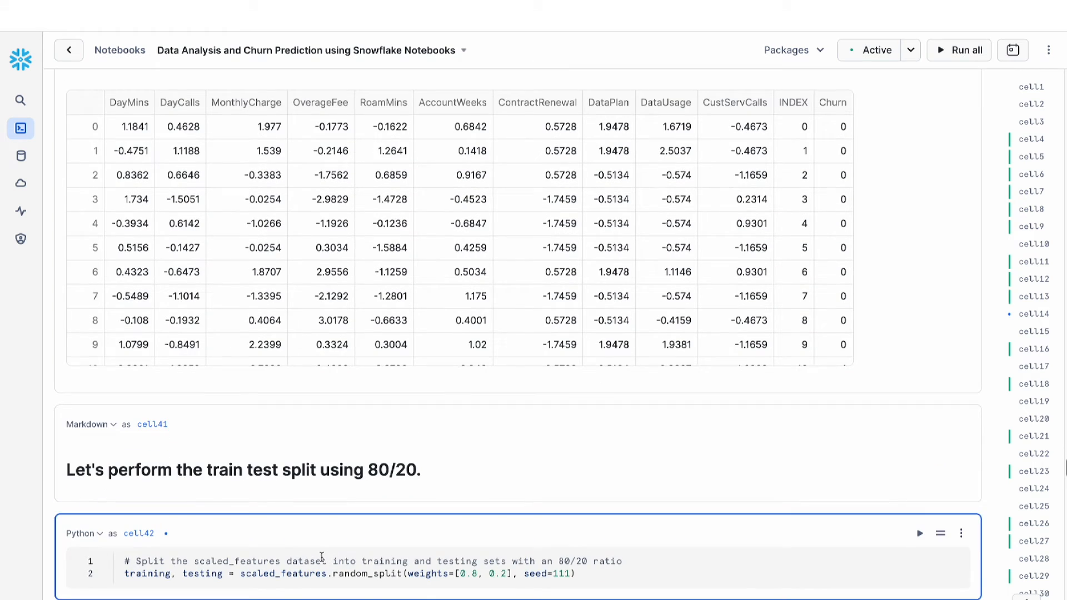
pyautogui.click(919, 533)
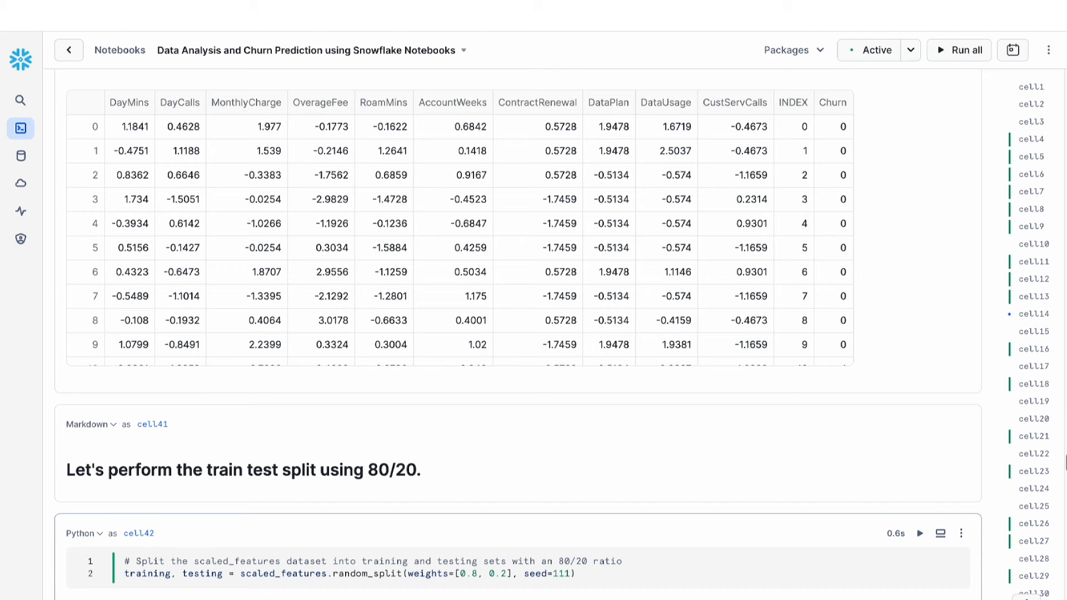
pyautogui.scroll(-3)
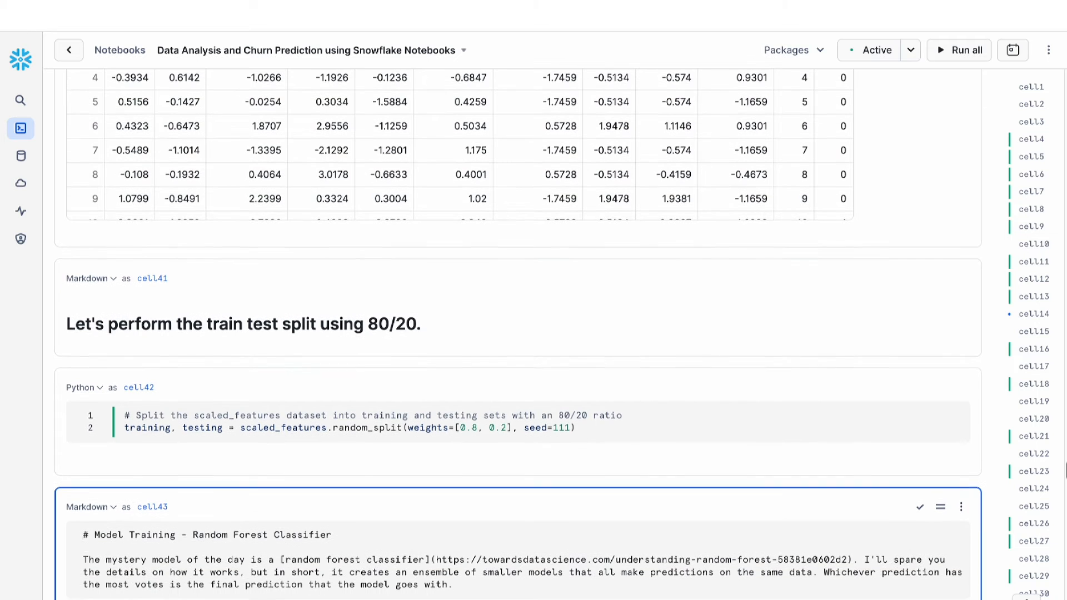
pyautogui.scroll(-3)
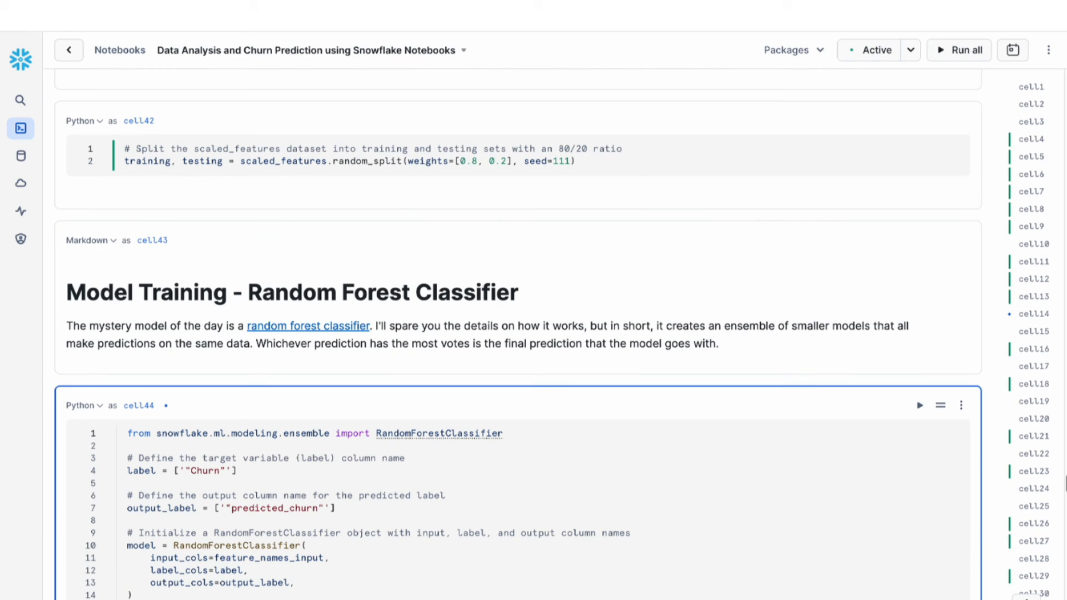
# Step: Run the RandomForestClassifier definition cell and start model.fit training on the training set
pyautogui.click(127, 433)
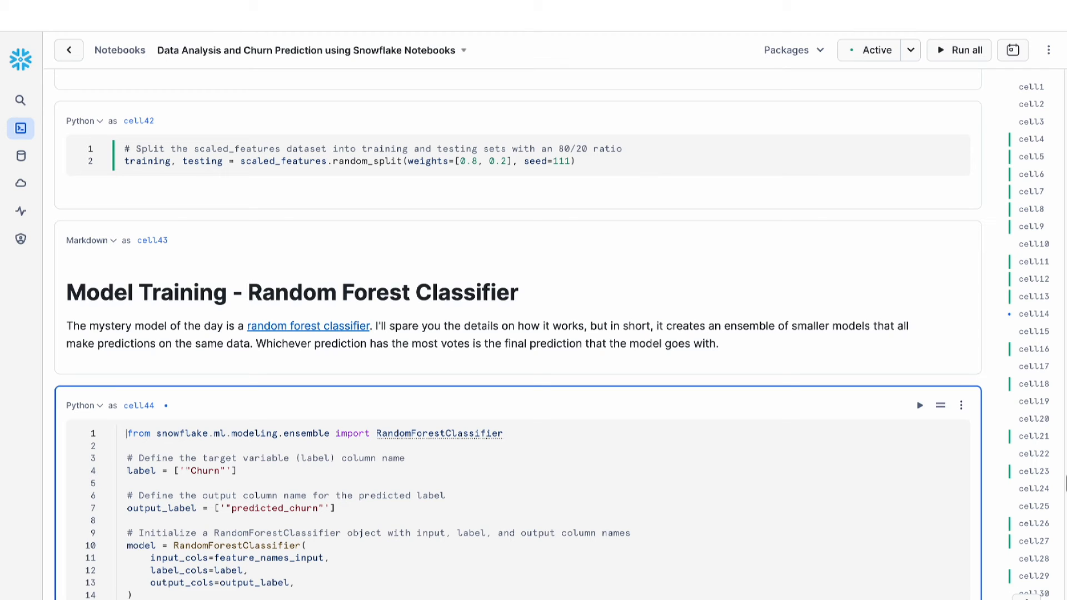
pyautogui.click(126, 434)
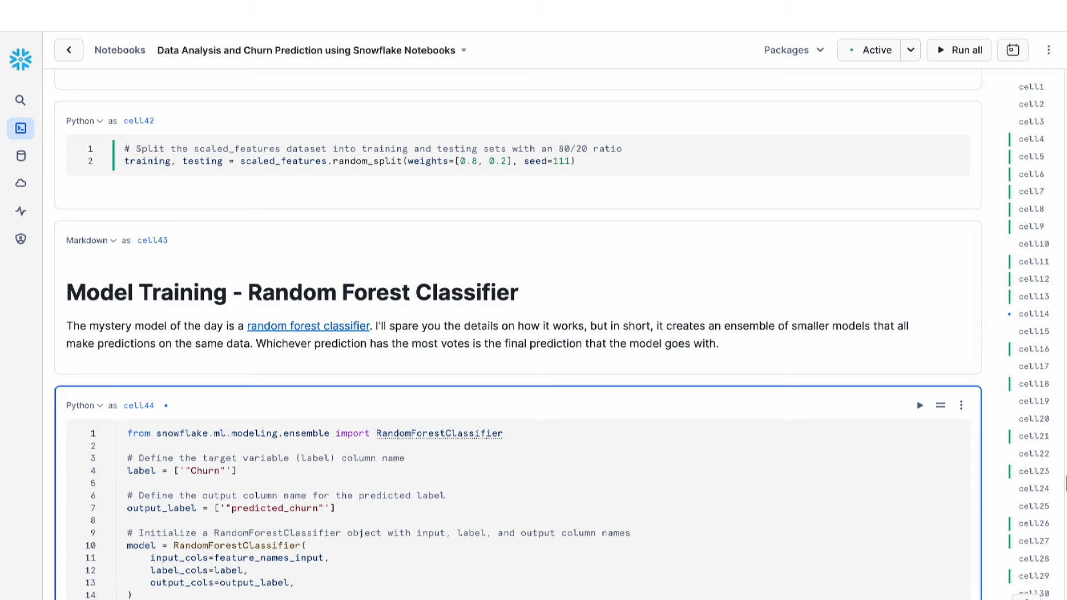
pyautogui.click(128, 433)
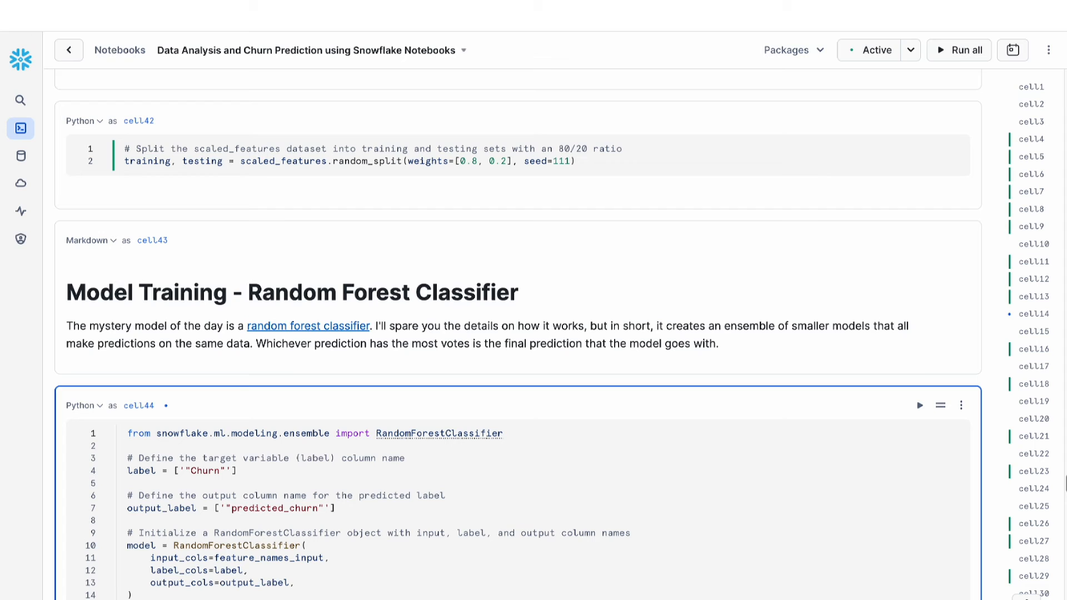
pyautogui.click(126, 434)
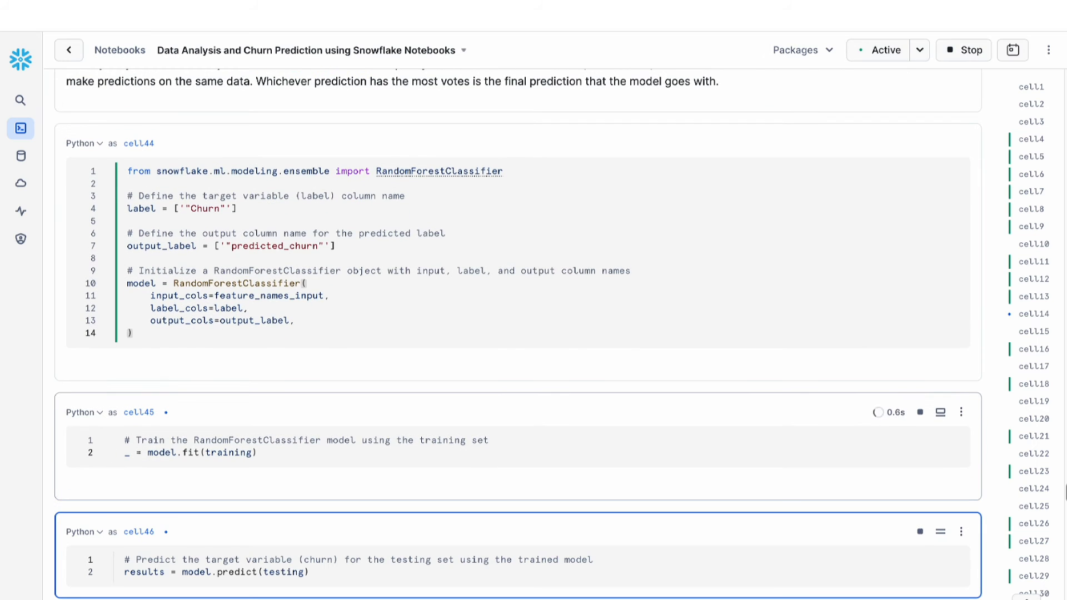
# Step: Let training and prediction finish and view the testing dataframe preview under Model Evaluation
pyautogui.scroll(-3)
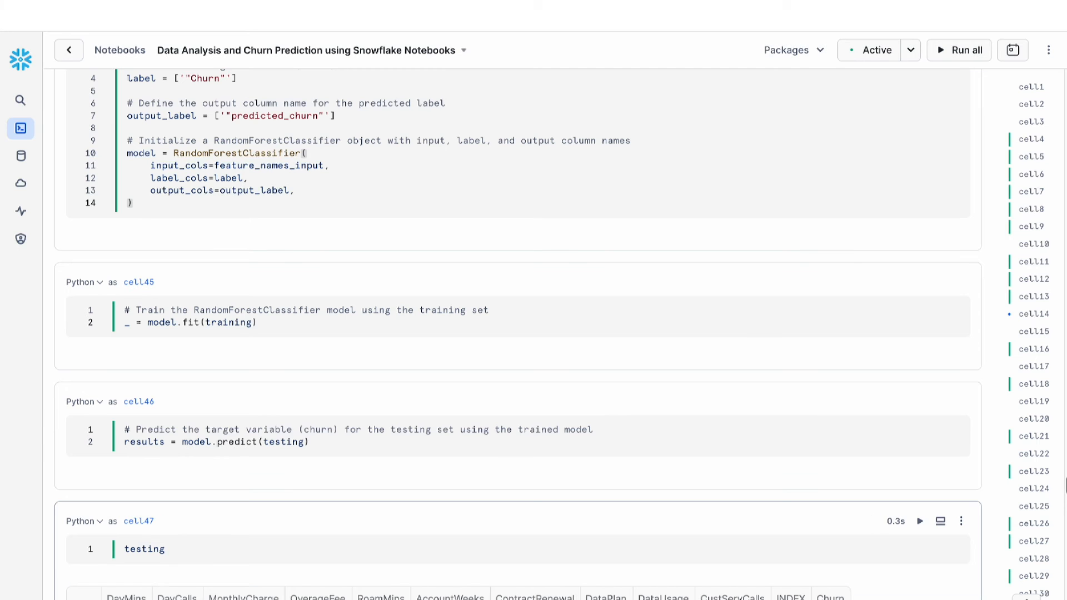
pyautogui.scroll(-3)
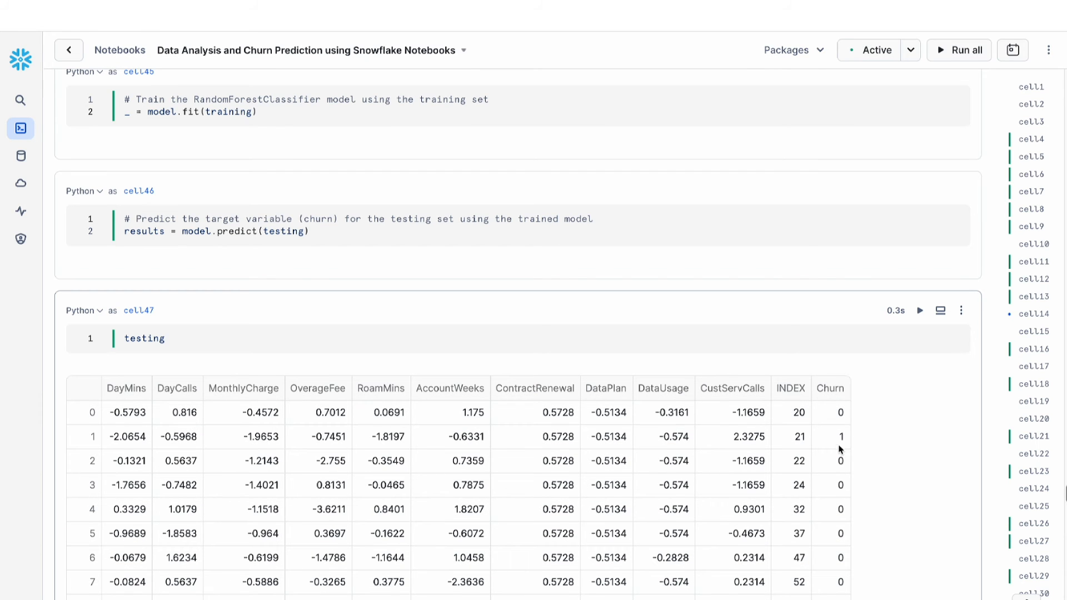
pyautogui.moveTo(836, 447)
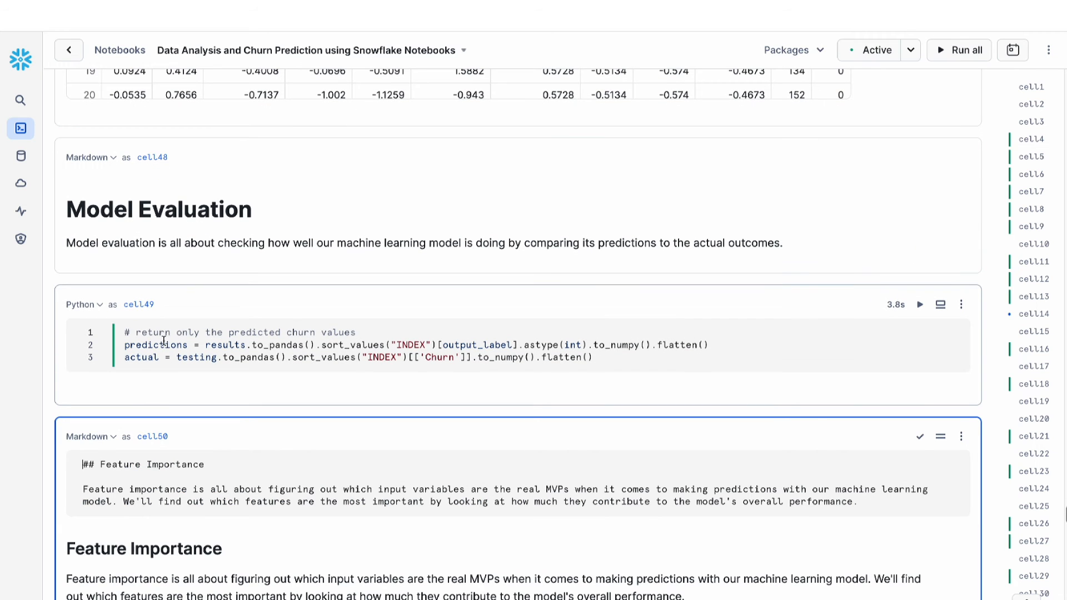
pyautogui.moveTo(141, 356)
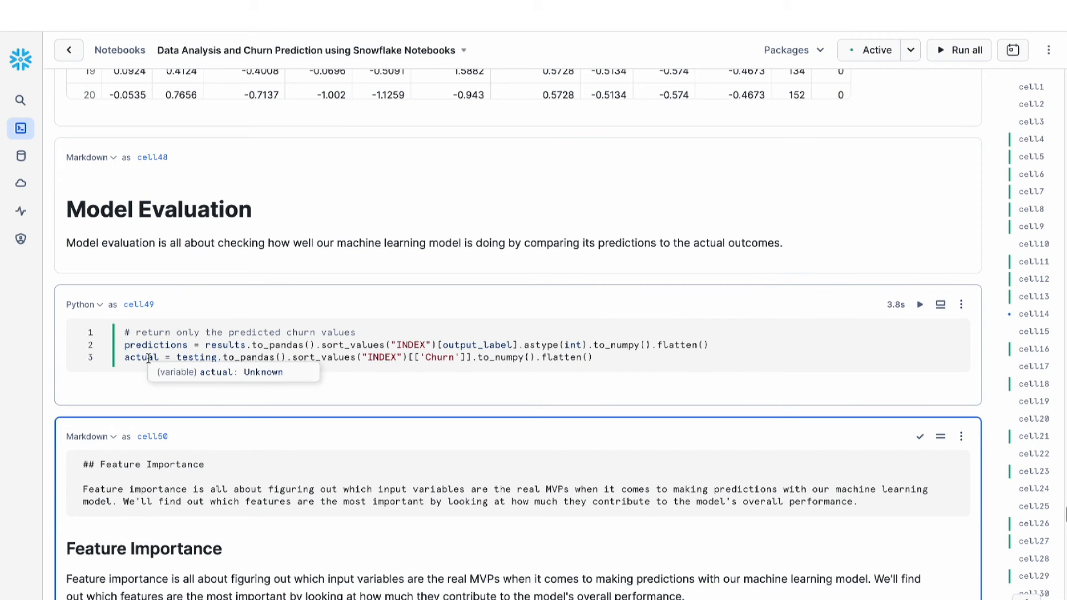
pyautogui.moveTo(190, 296)
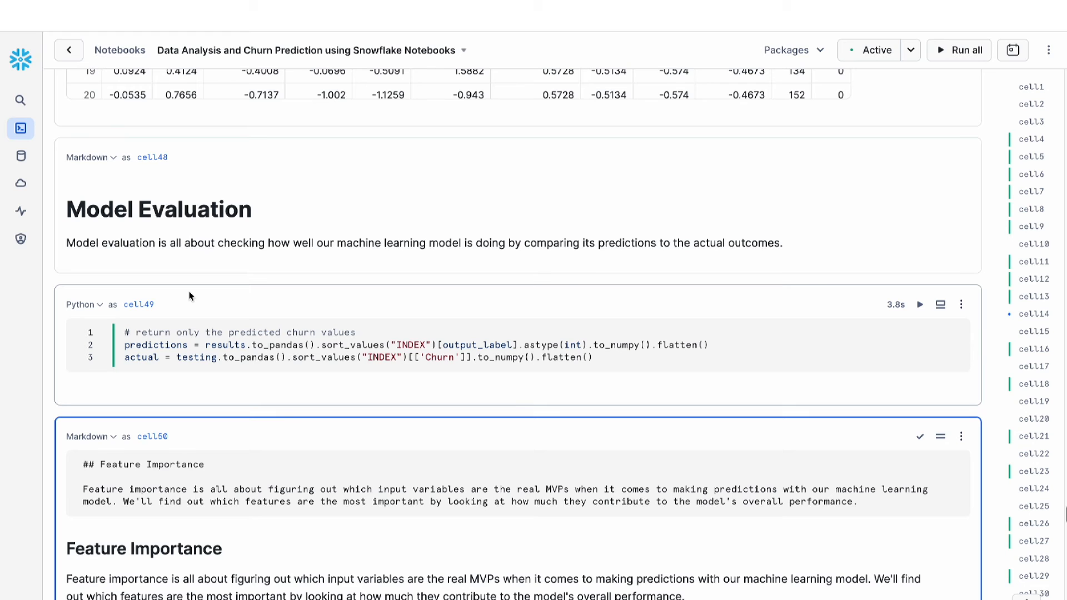
# Step: Scroll to the Altair feature importance bar chart ranking ContractRenewal highest
pyautogui.scroll(-3)
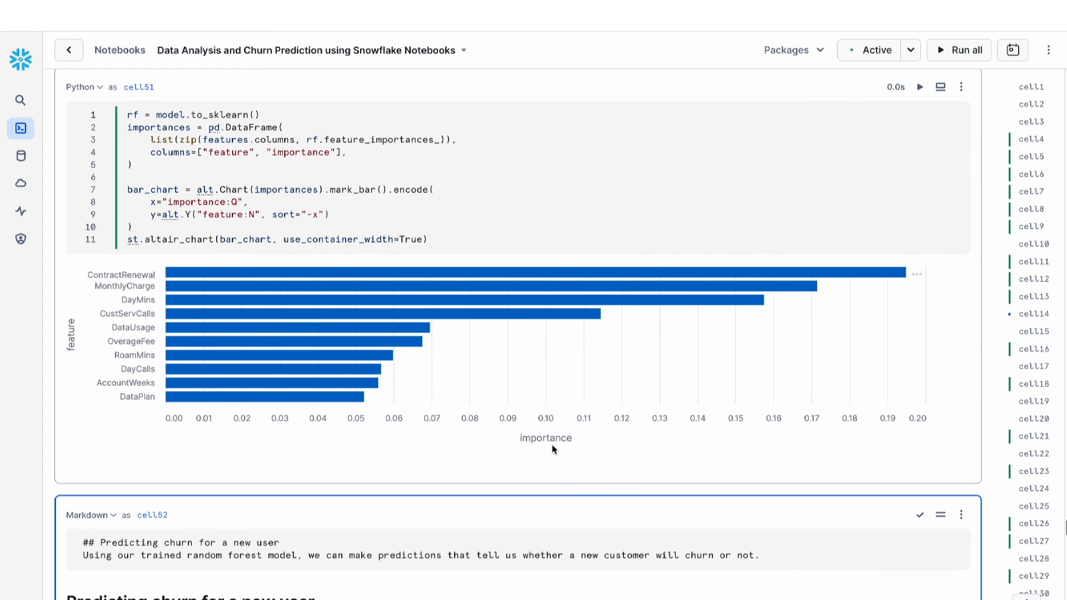
pyautogui.moveTo(564, 452)
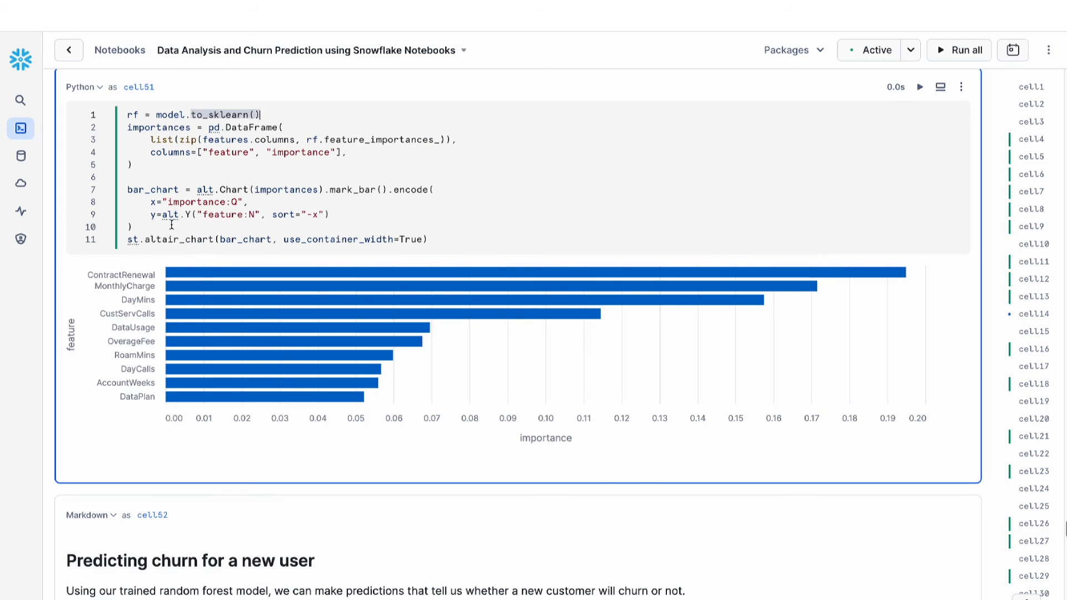
pyautogui.moveTo(171, 393)
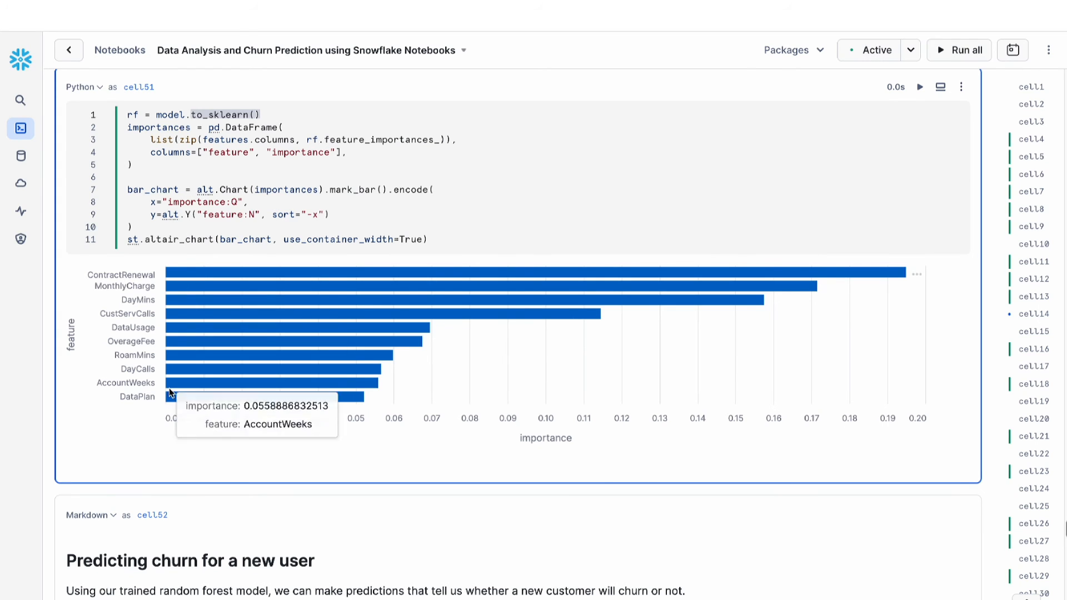
pyautogui.moveTo(149, 284)
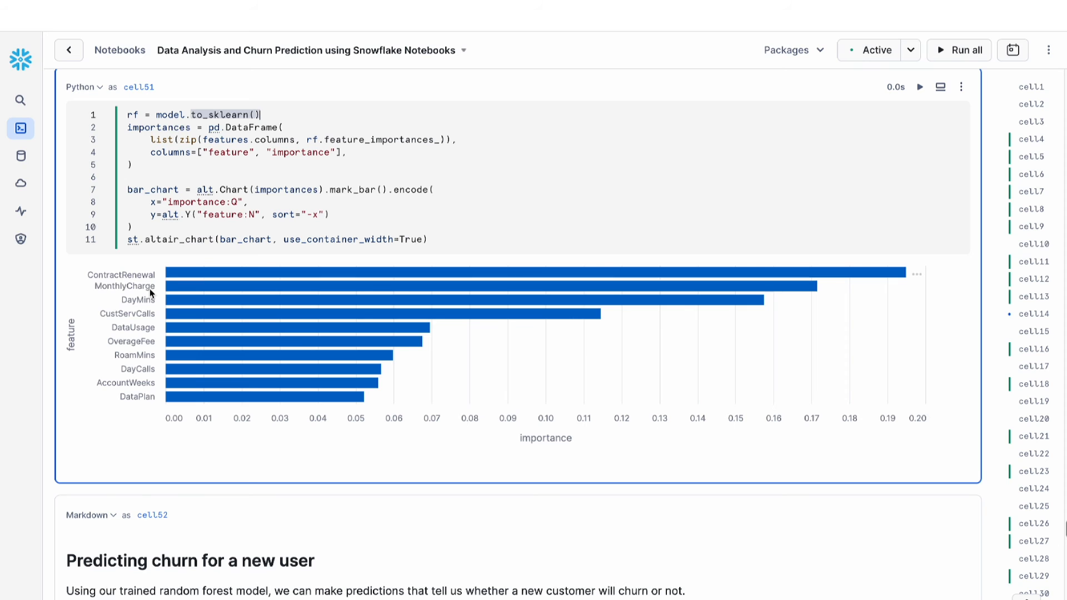
pyautogui.moveTo(155, 288)
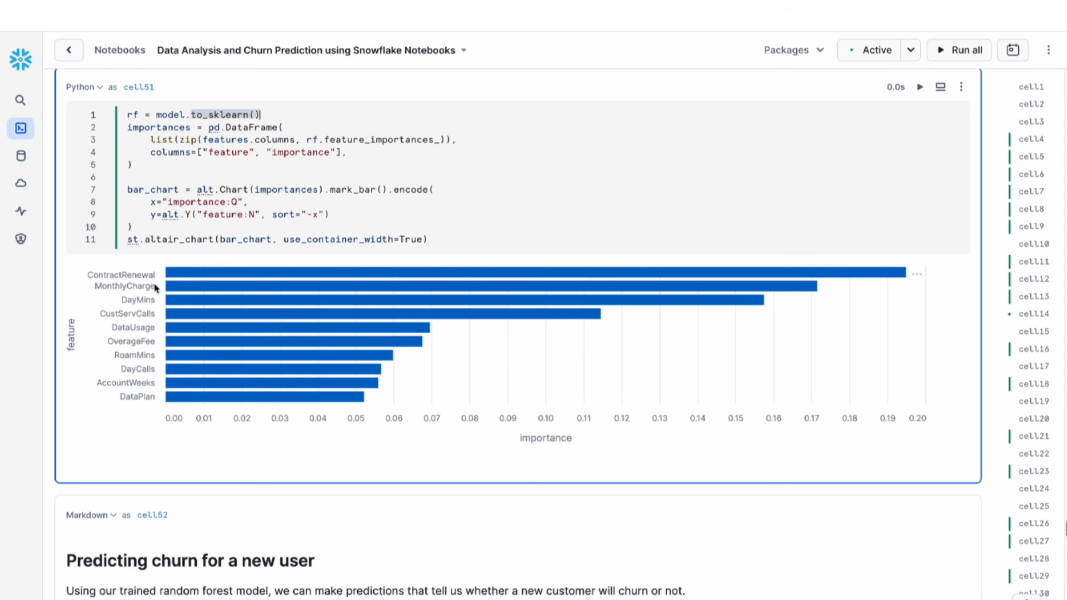
pyautogui.scroll(-3)
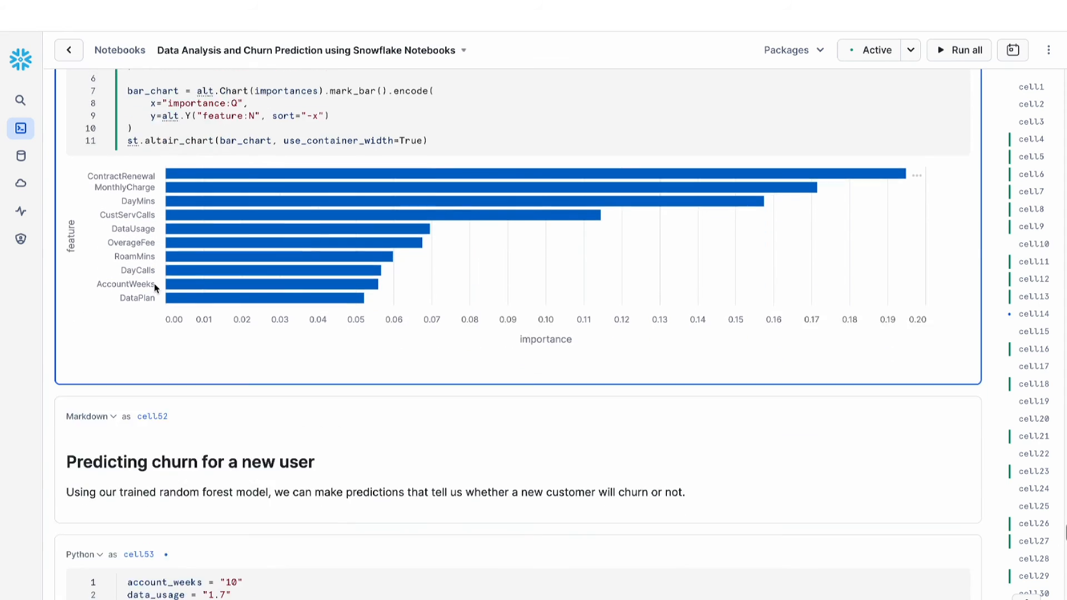
# Step: Run through the new-user prediction cells showing input, scaled dataframe and the 'not churn' result
pyautogui.scroll(-3)
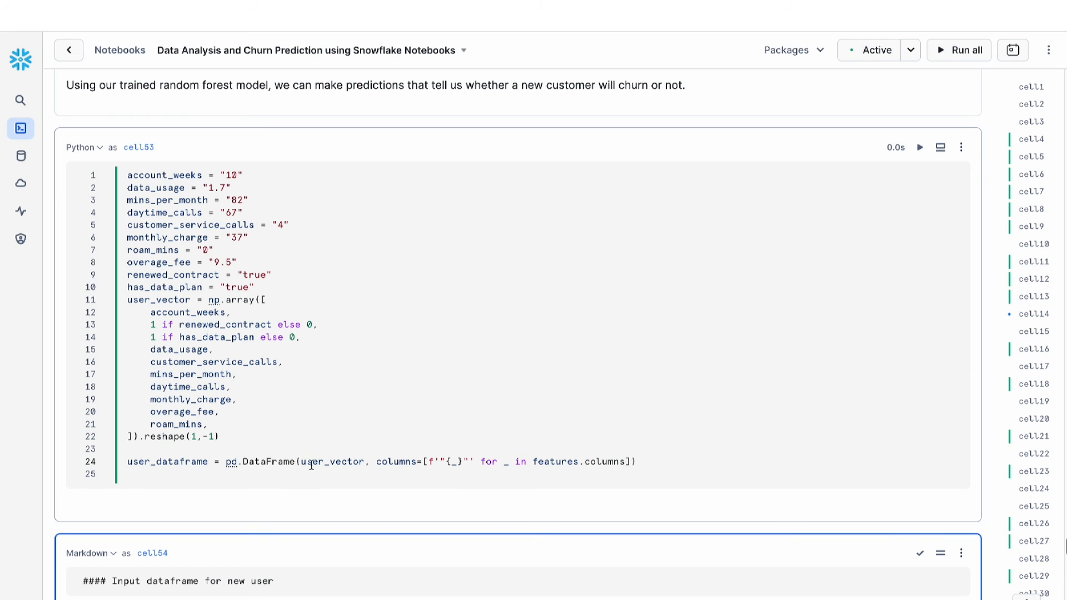
pyautogui.scroll(-3)
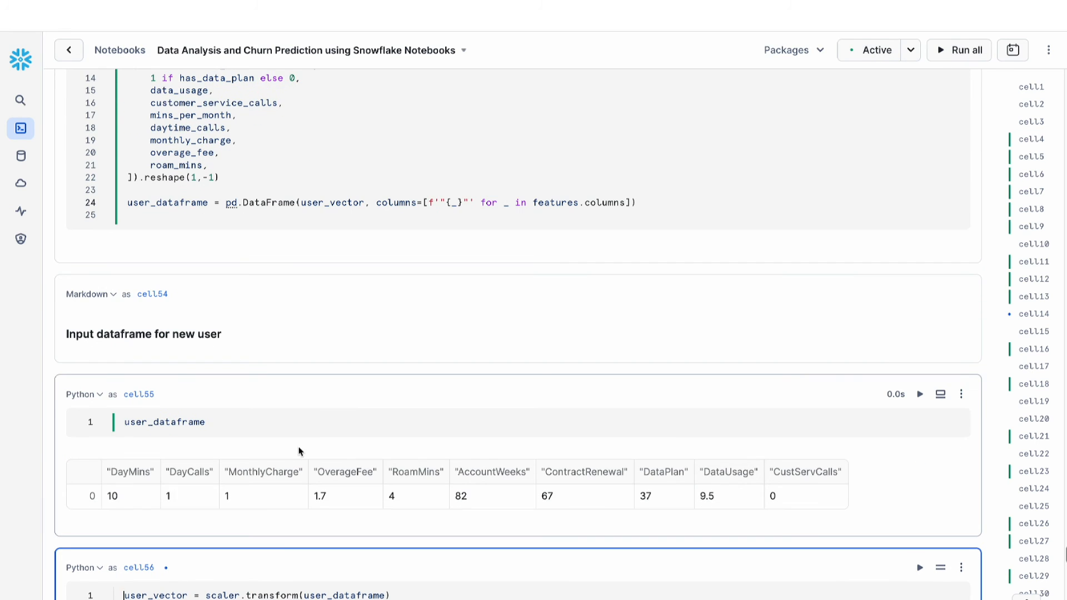
pyautogui.moveTo(287, 496)
pyautogui.write('model.predict(user_vector)[[\'"predicted_churn"\']].values')
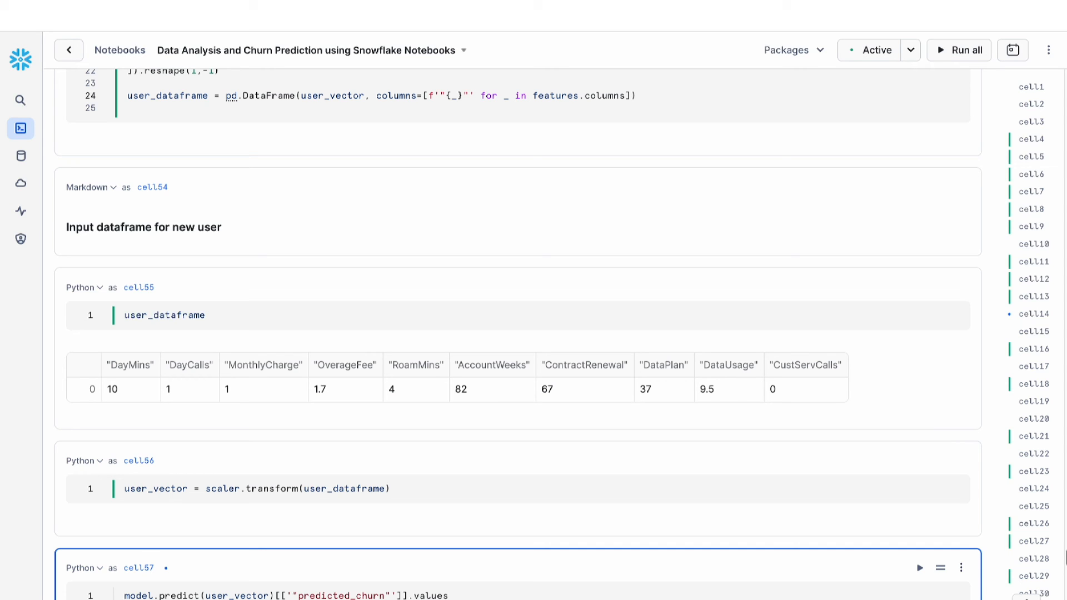
pyautogui.scroll(-3)
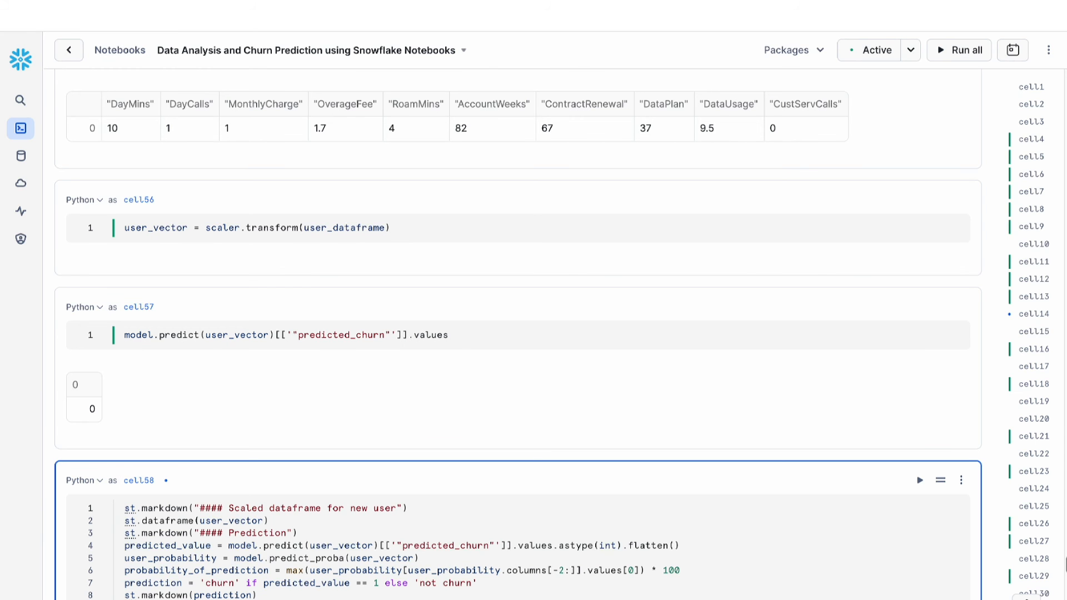
pyautogui.click(958, 50)
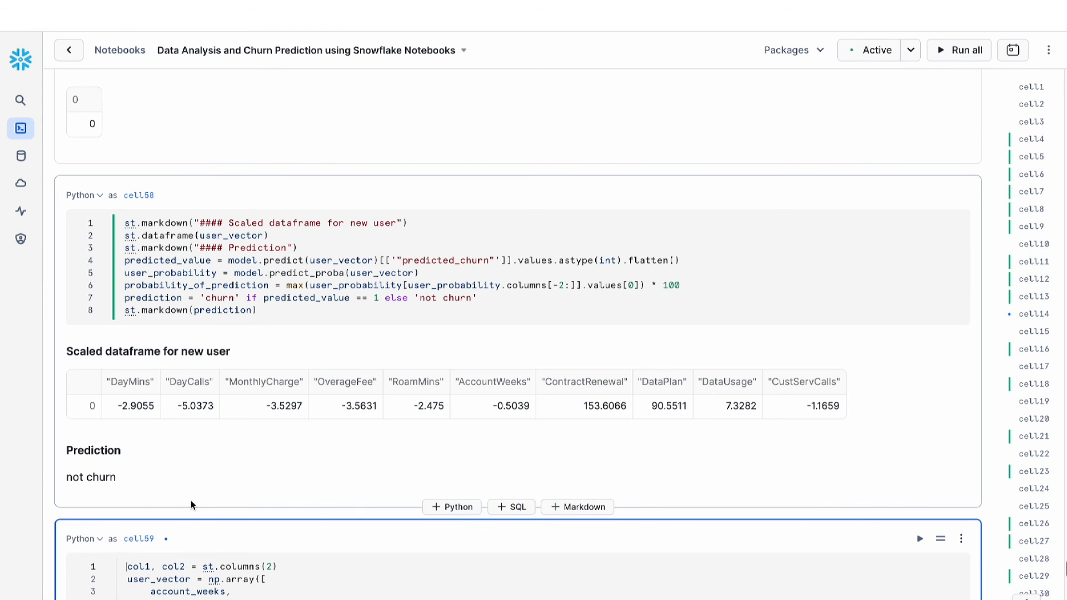
pyautogui.scroll(-3)
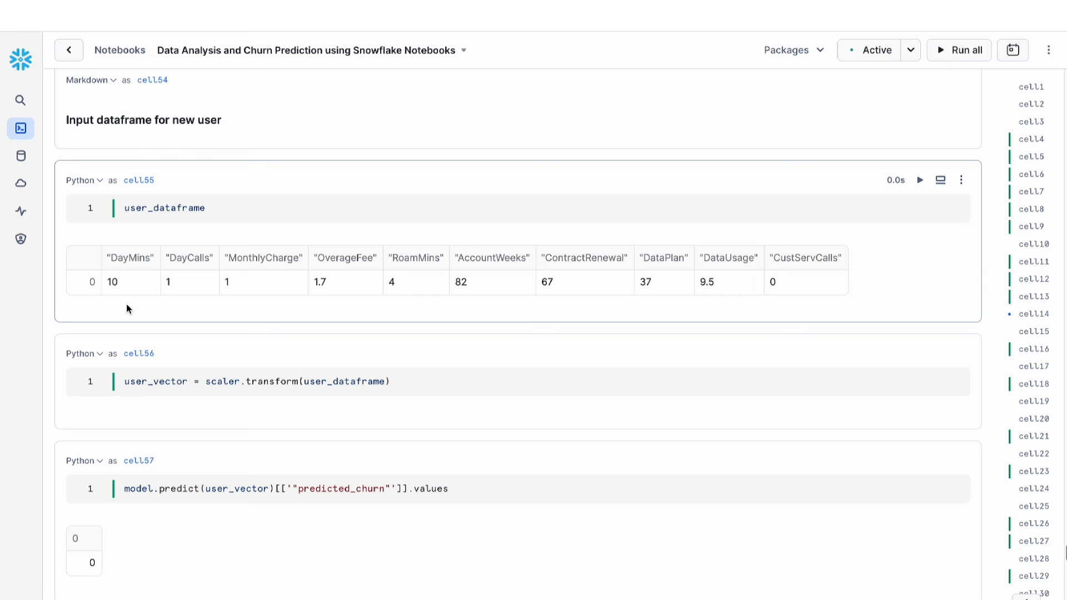
pyautogui.scroll(-3)
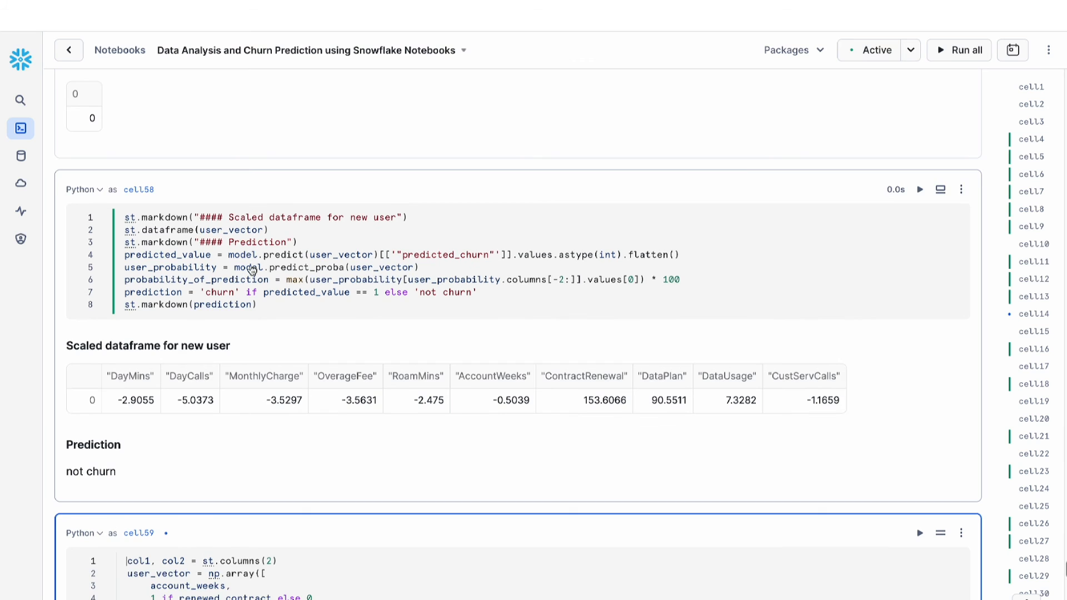
# Step: Drag the app sliders to CustServCalls 5, DayMins 216 and DayCalls 34 in the Streamlit output
pyautogui.scroll(-3)
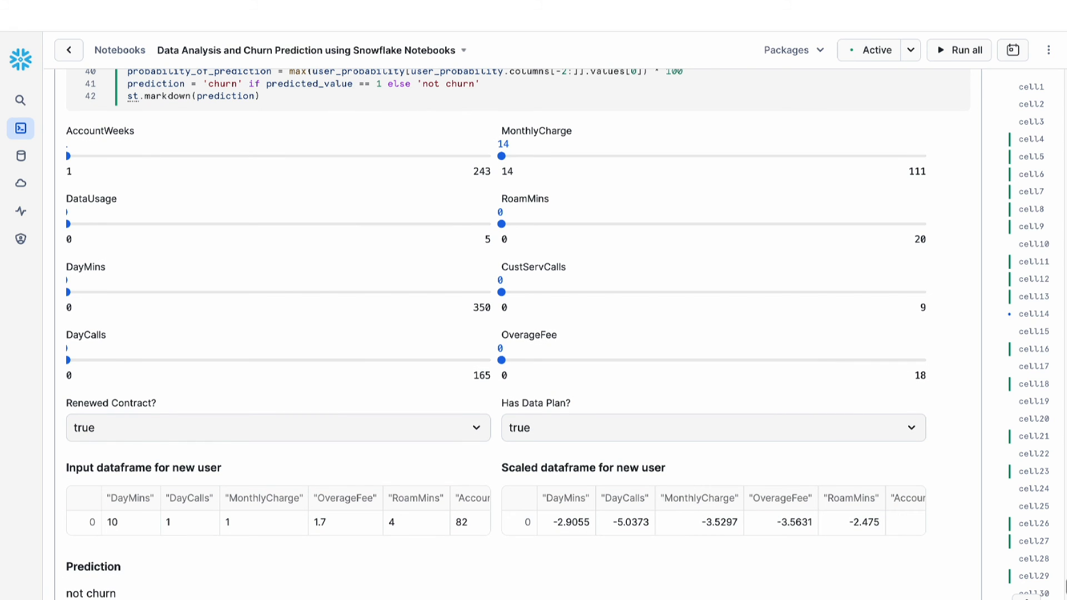
pyautogui.moveTo(202, 198)
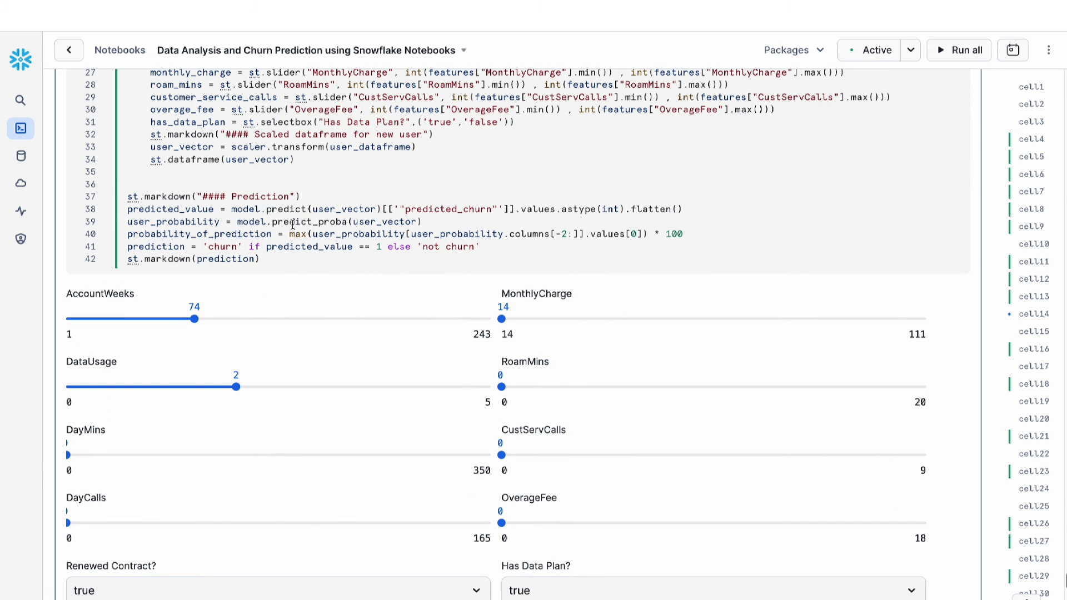
pyautogui.moveTo(284, 225)
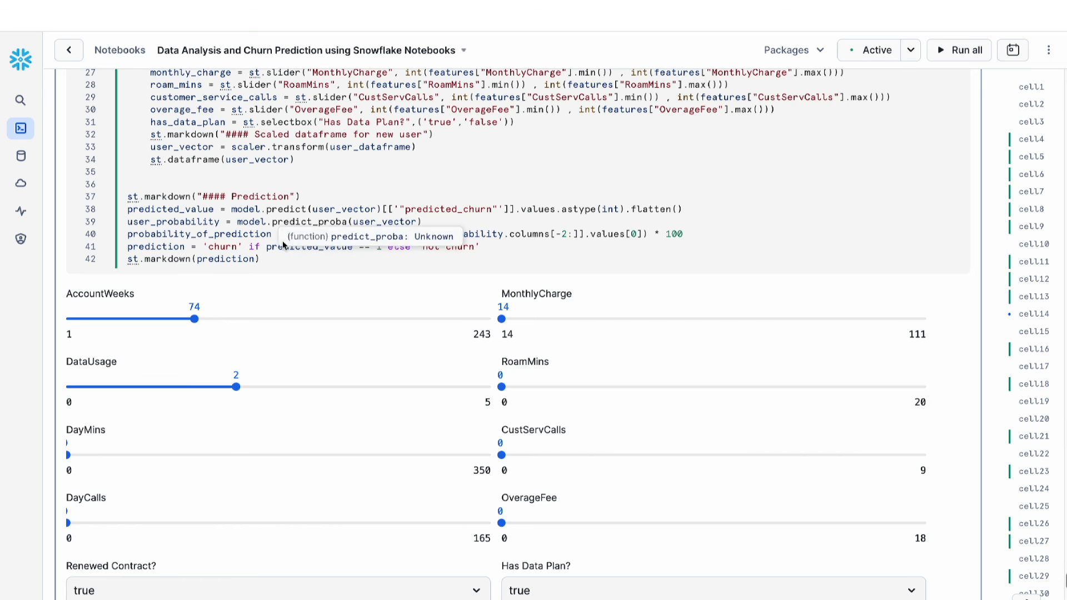
pyautogui.scroll(-3)
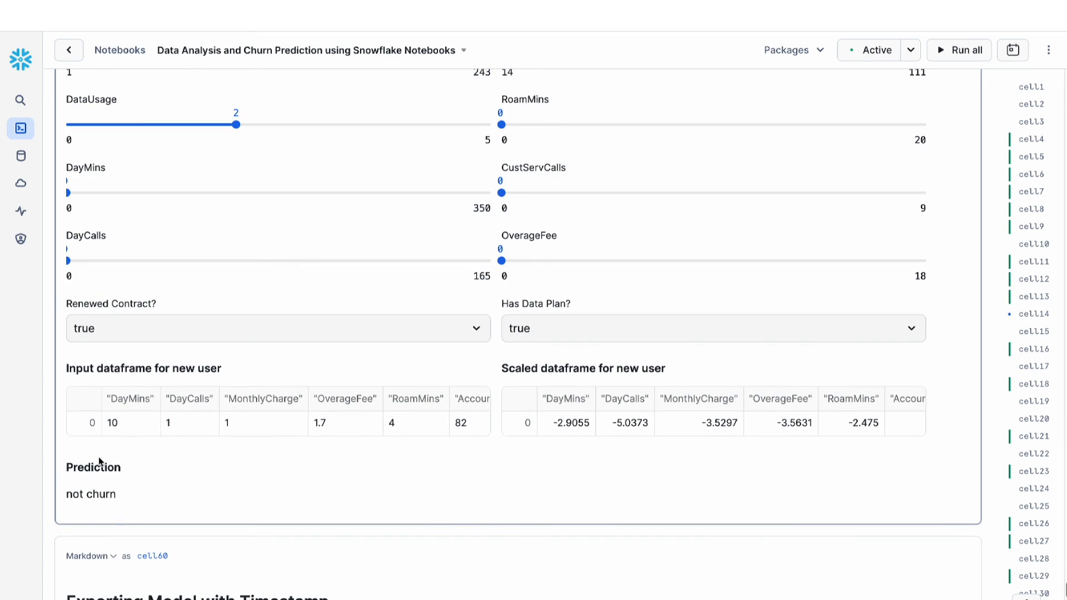
pyautogui.moveTo(244, 401)
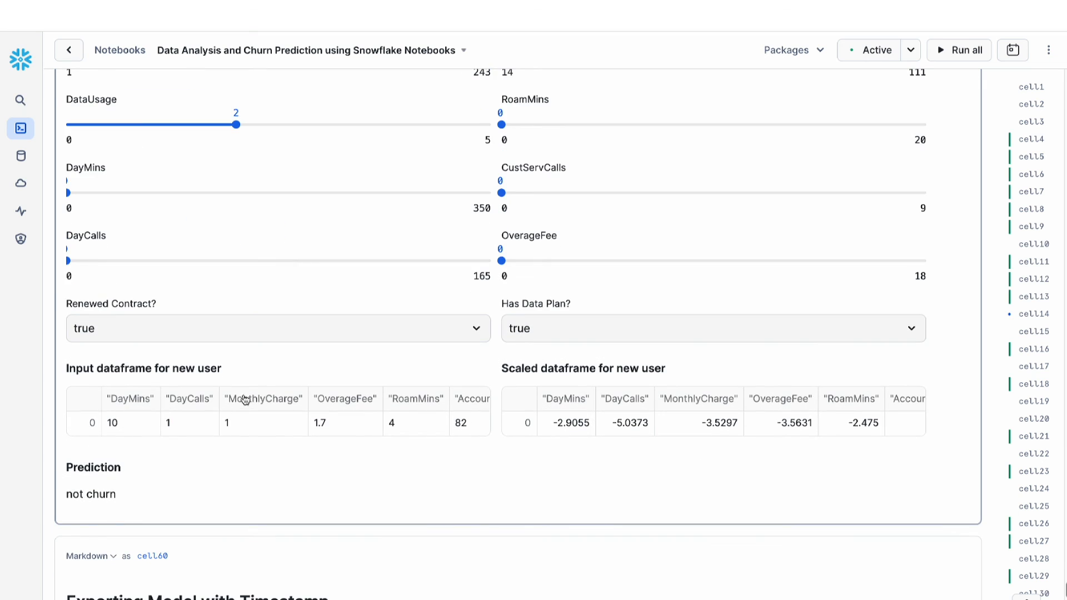
pyautogui.moveTo(510, 348)
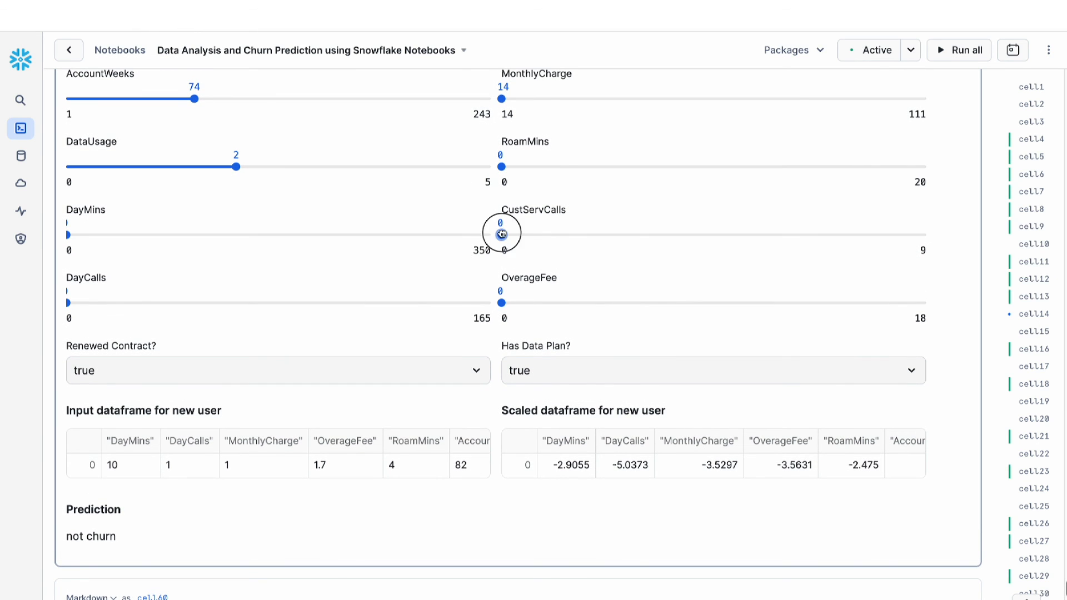
pyautogui.moveTo(501, 235); pyautogui.dragTo(738, 235)
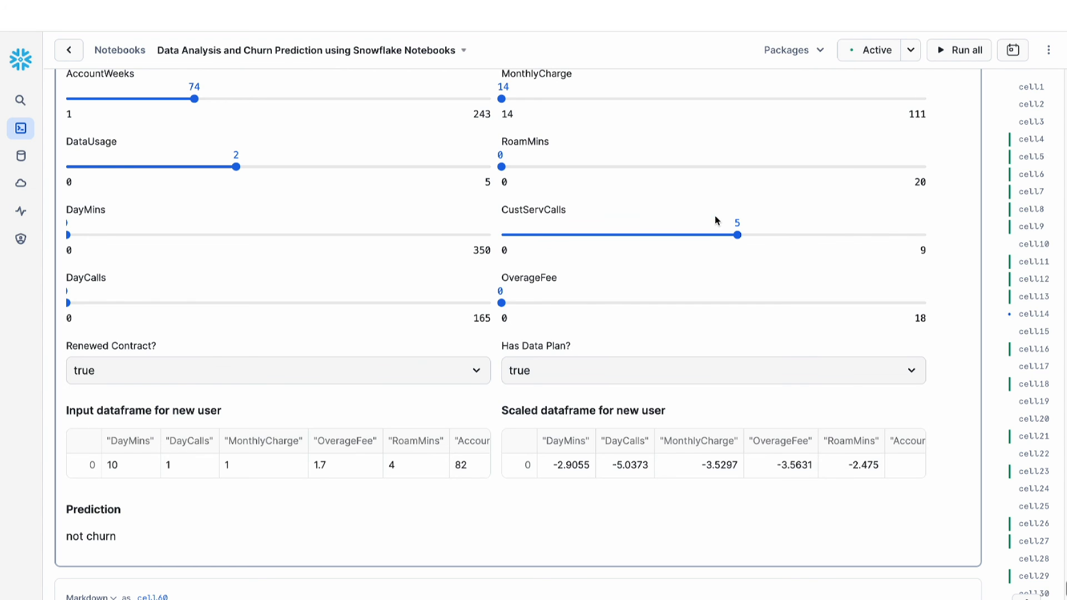
pyautogui.moveTo(524, 328)
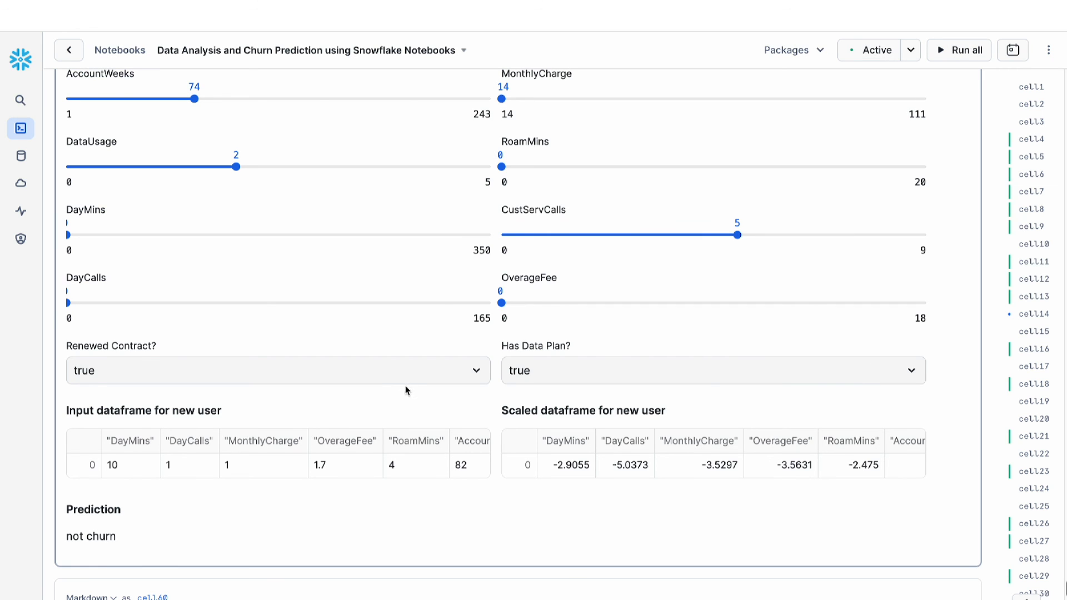
pyautogui.moveTo(68, 235); pyautogui.dragTo(330, 235)
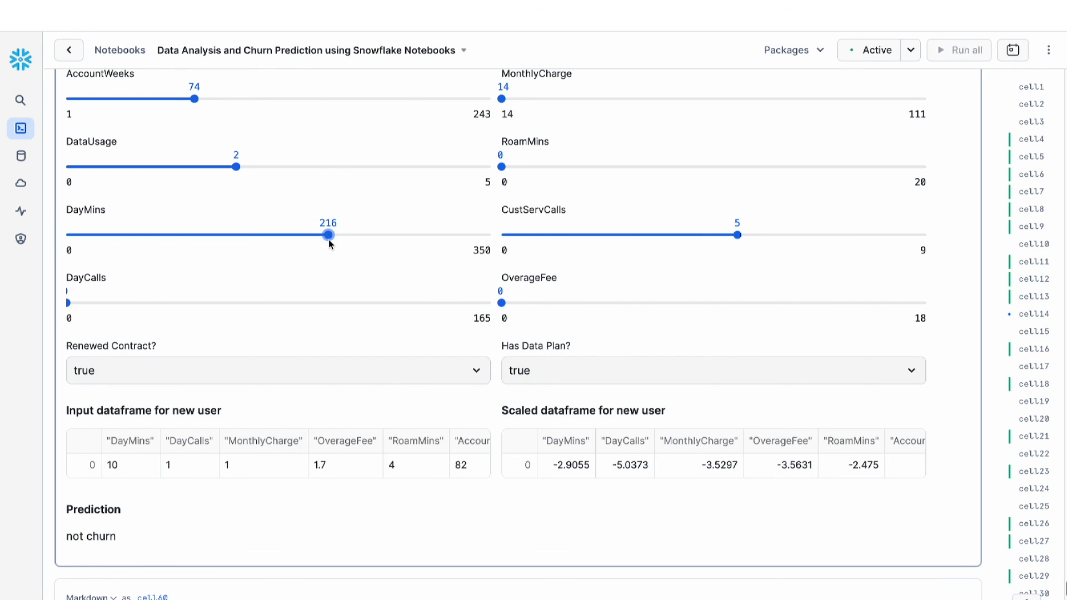
pyautogui.moveTo(84, 307)
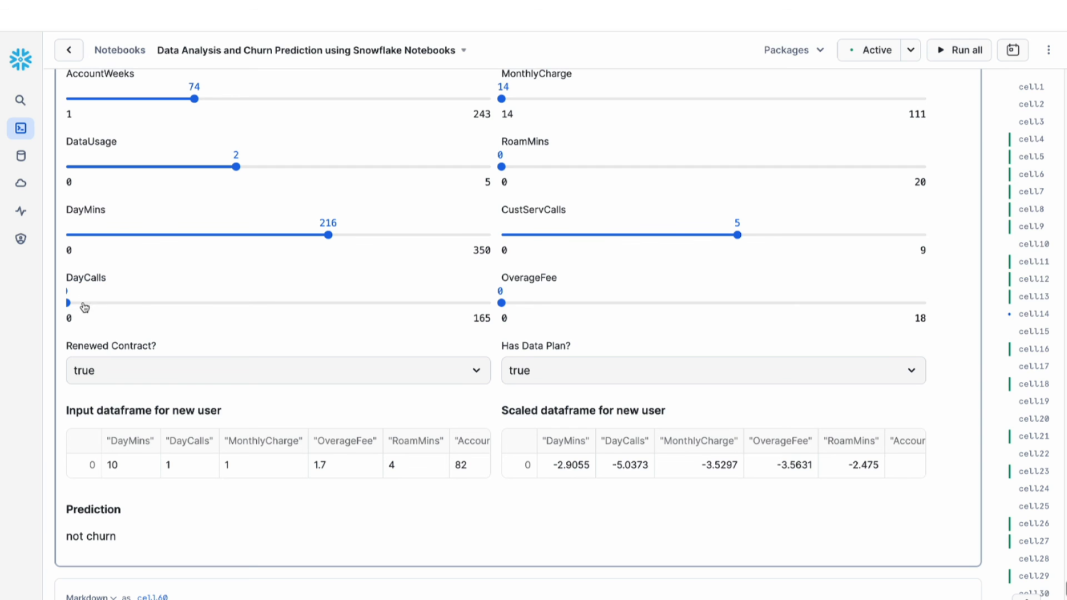
pyautogui.moveTo(68, 302); pyautogui.dragTo(154, 302)
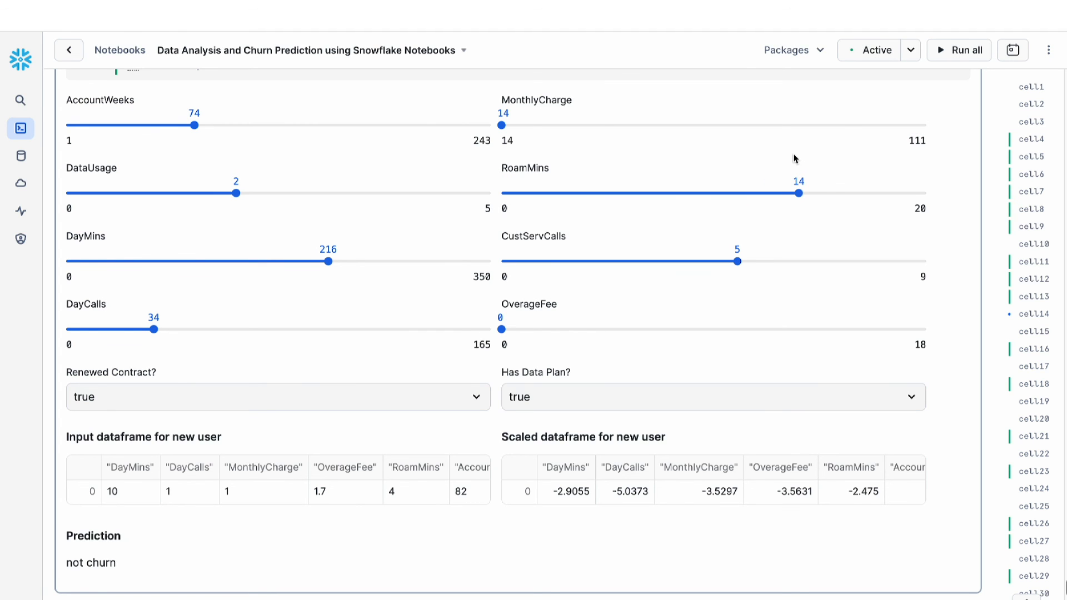
pyautogui.moveTo(693, 140)
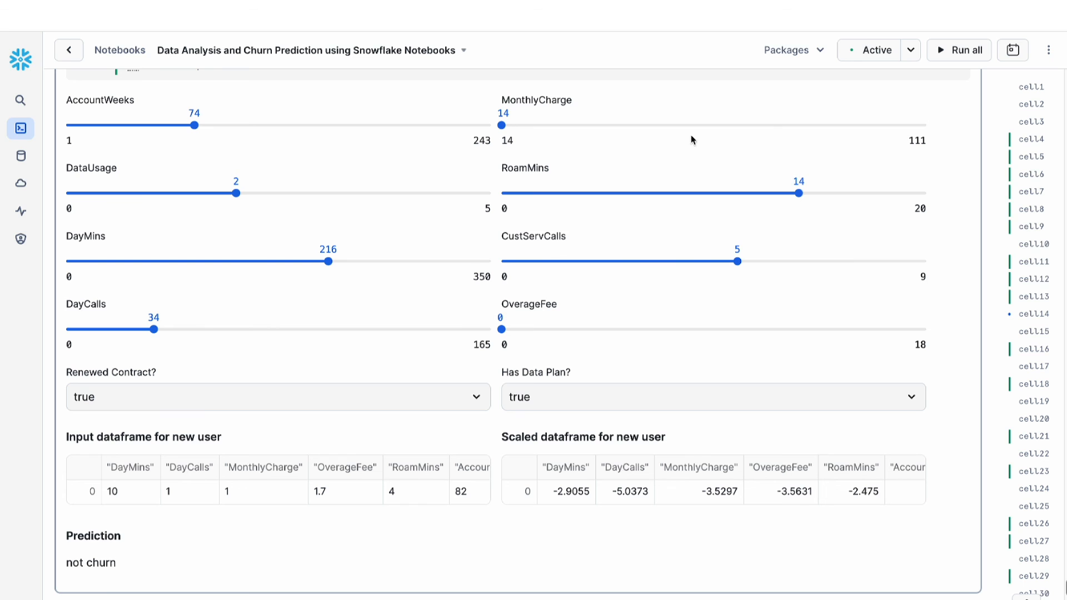
pyautogui.moveTo(109, 553)
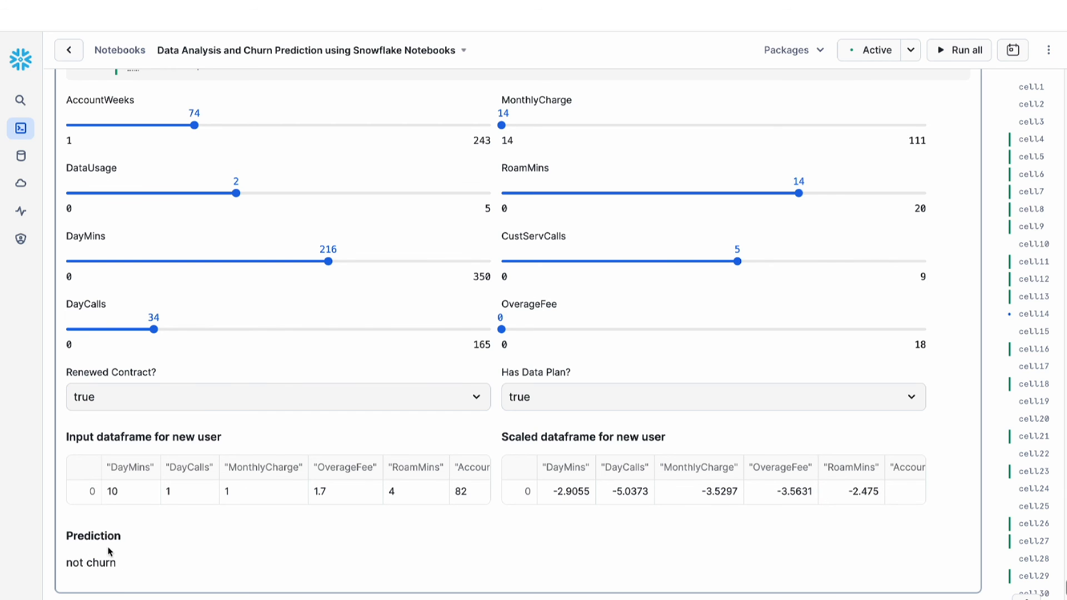
pyautogui.scroll(-3)
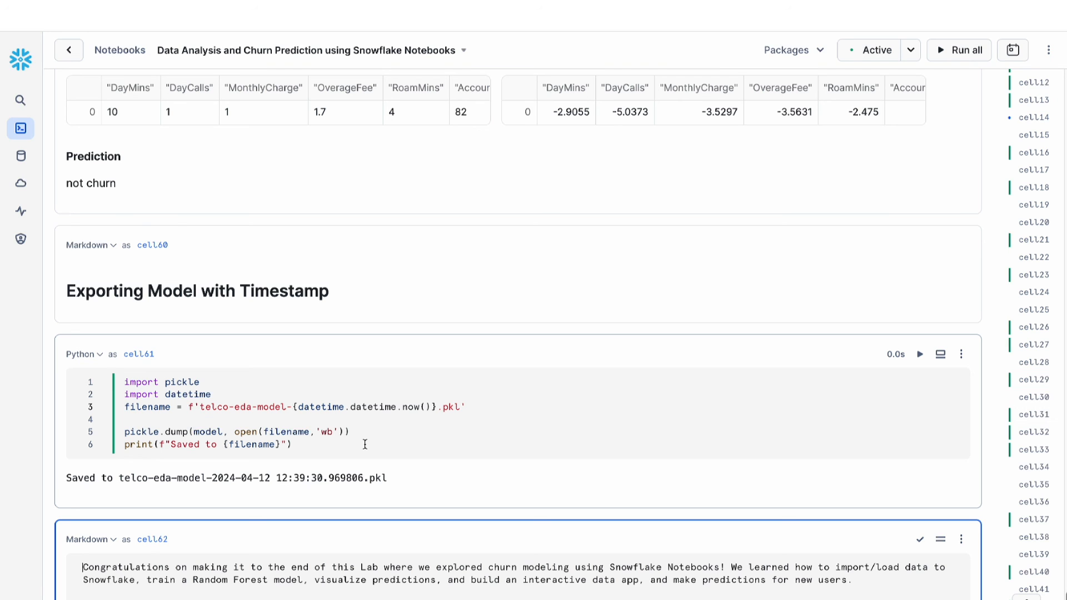
# Step: Scroll to the export cell showing the timestamped telco-eda-model pickle and closing note
pyautogui.scroll(-3)
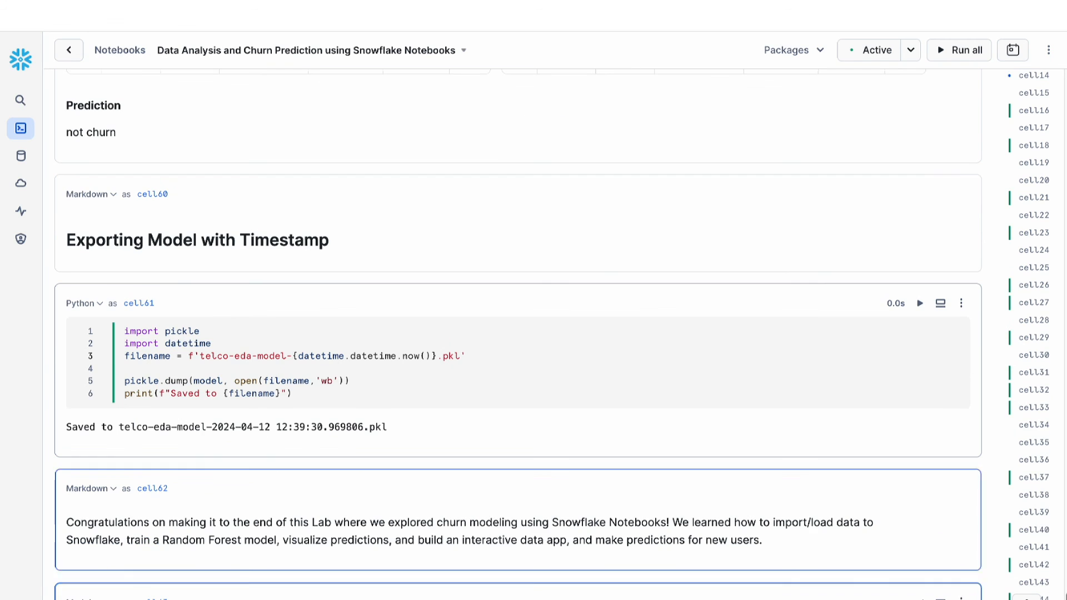